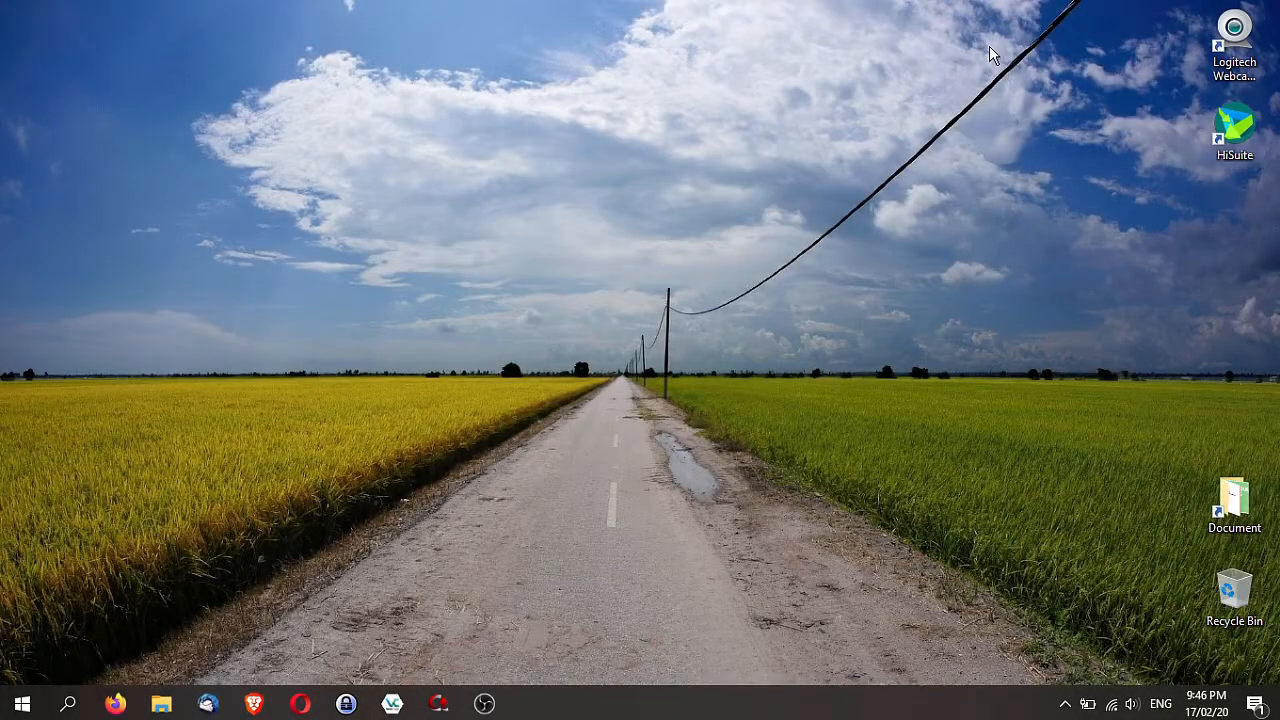
# Launch the Photos app from a Windows search for 'ph'
pyautogui.click(22, 704)
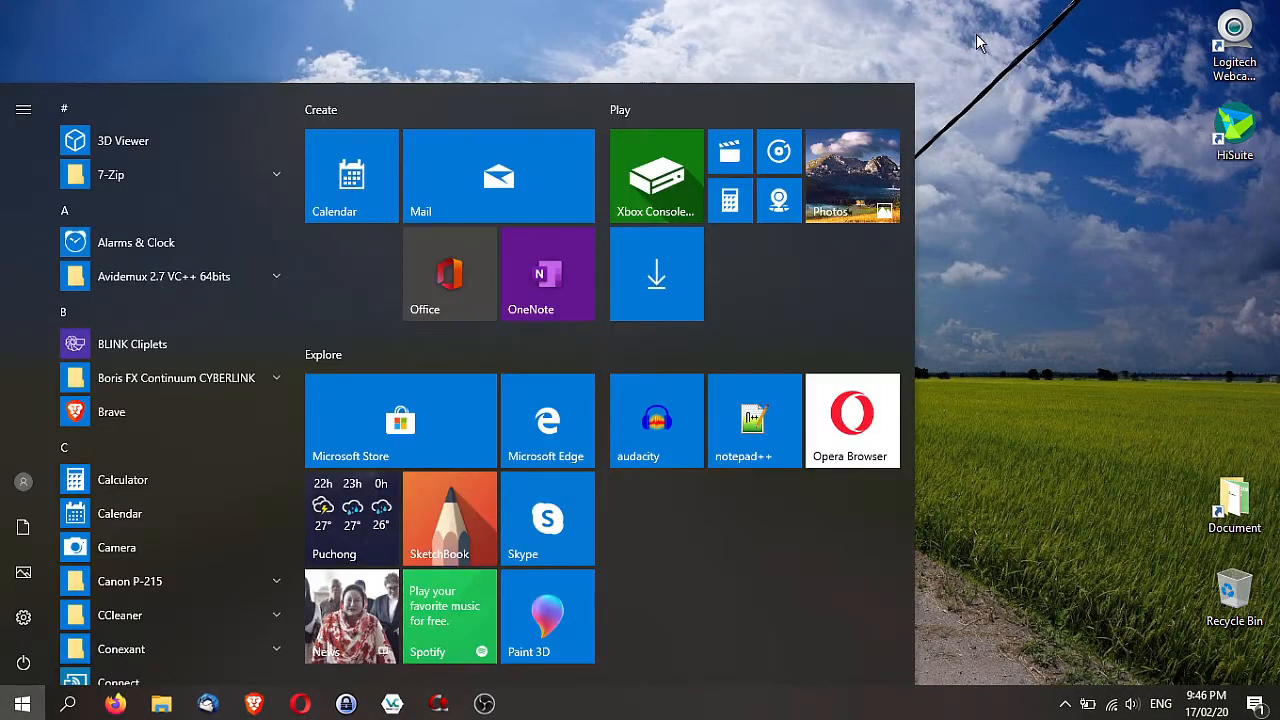
pyautogui.write('phot')
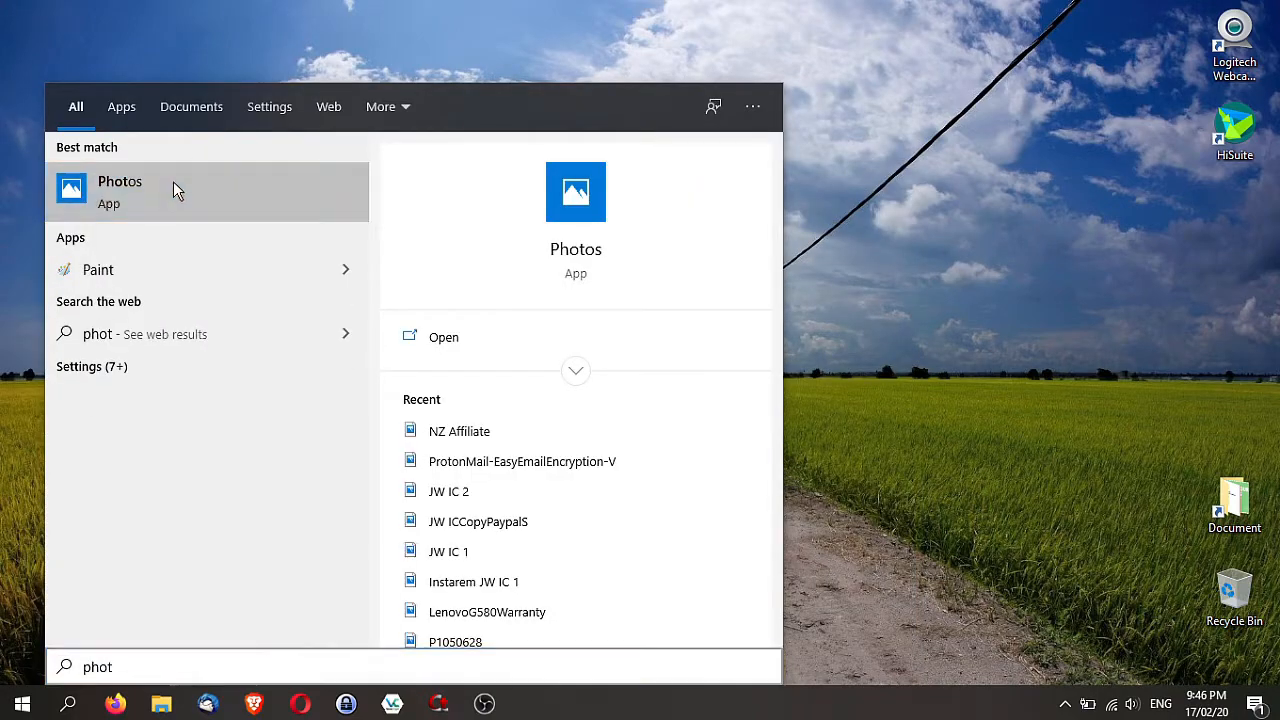
pyautogui.click(120, 192)
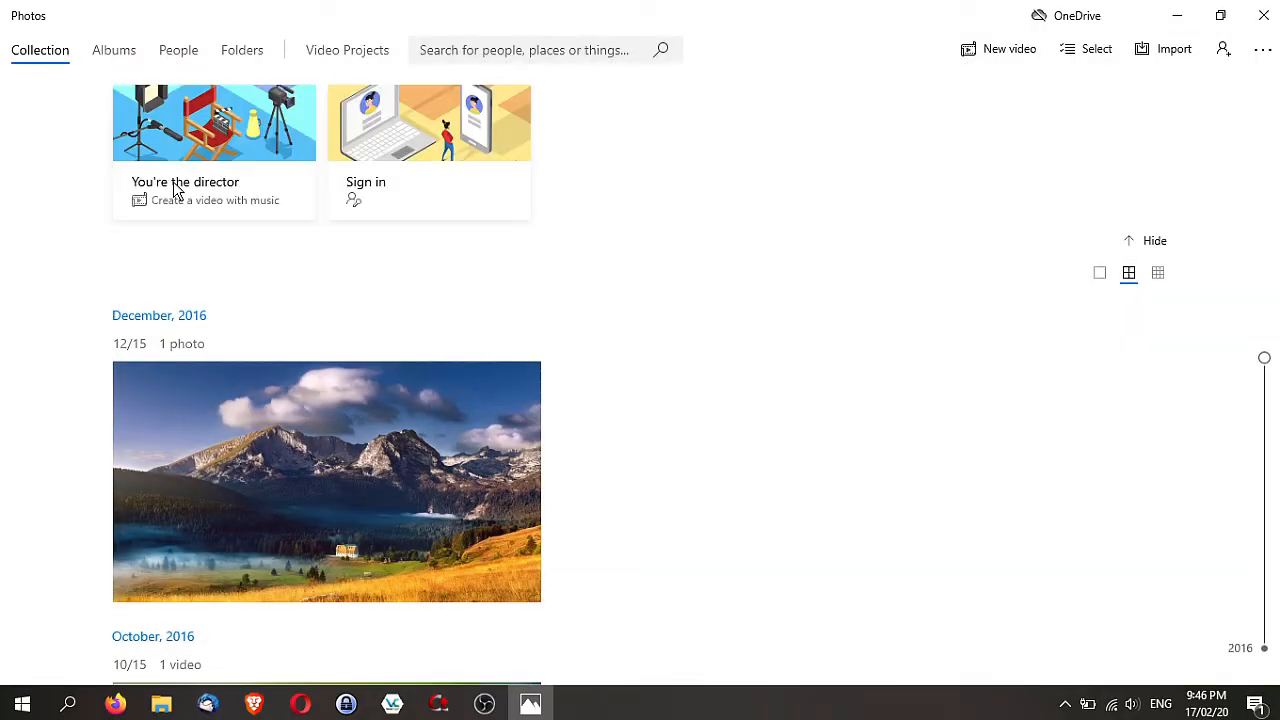
pyautogui.moveTo(214, 124)
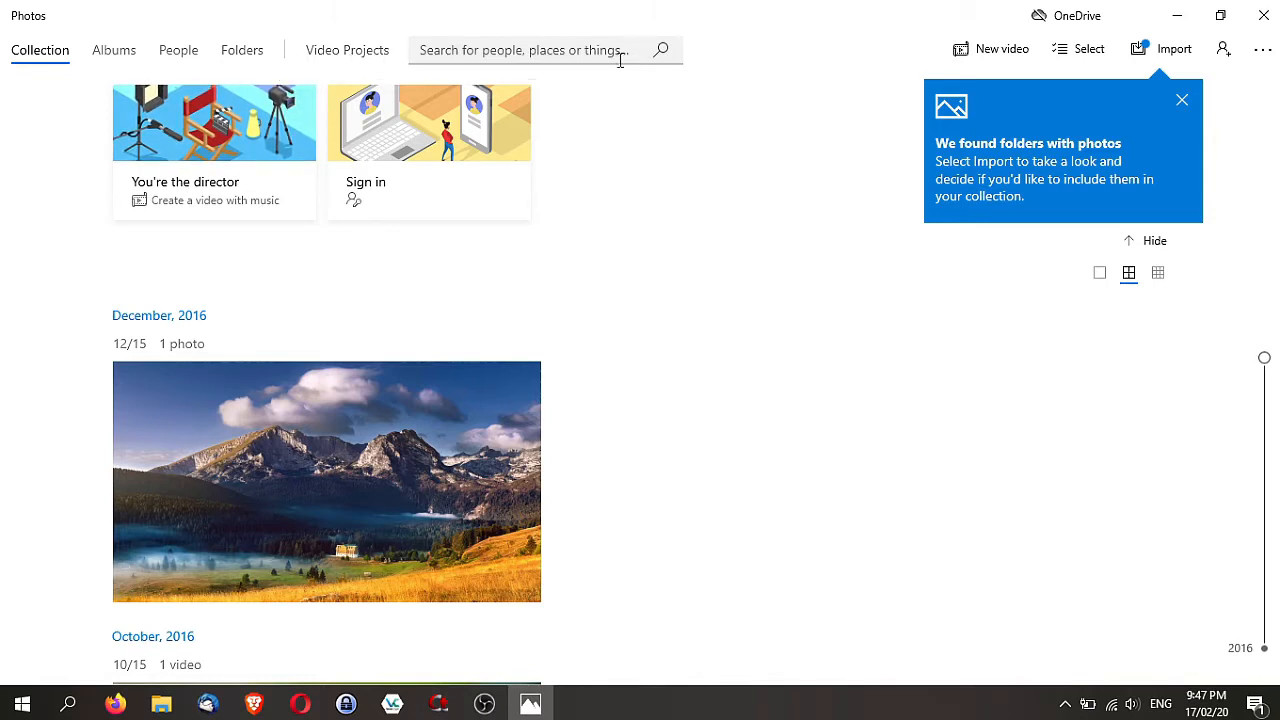
pyautogui.moveTo(992, 48)
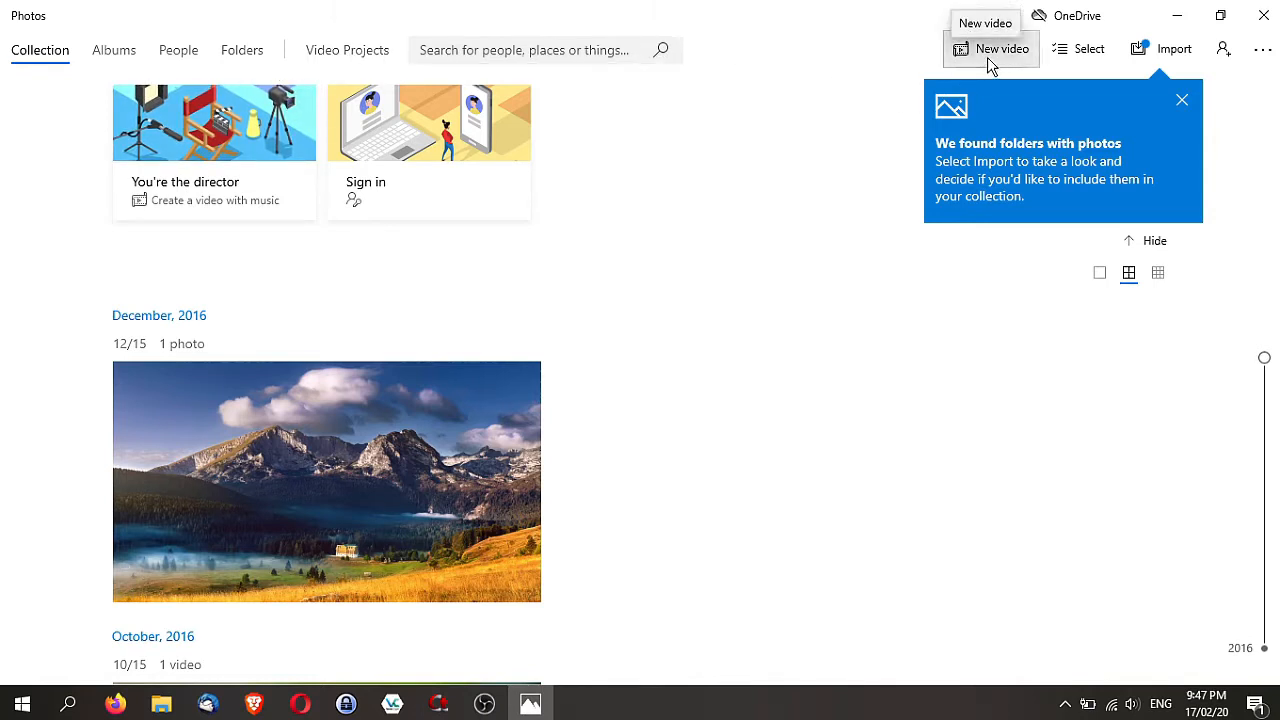
# Create a new blank video project named 'Birds and Bees'
pyautogui.click(1182, 100)
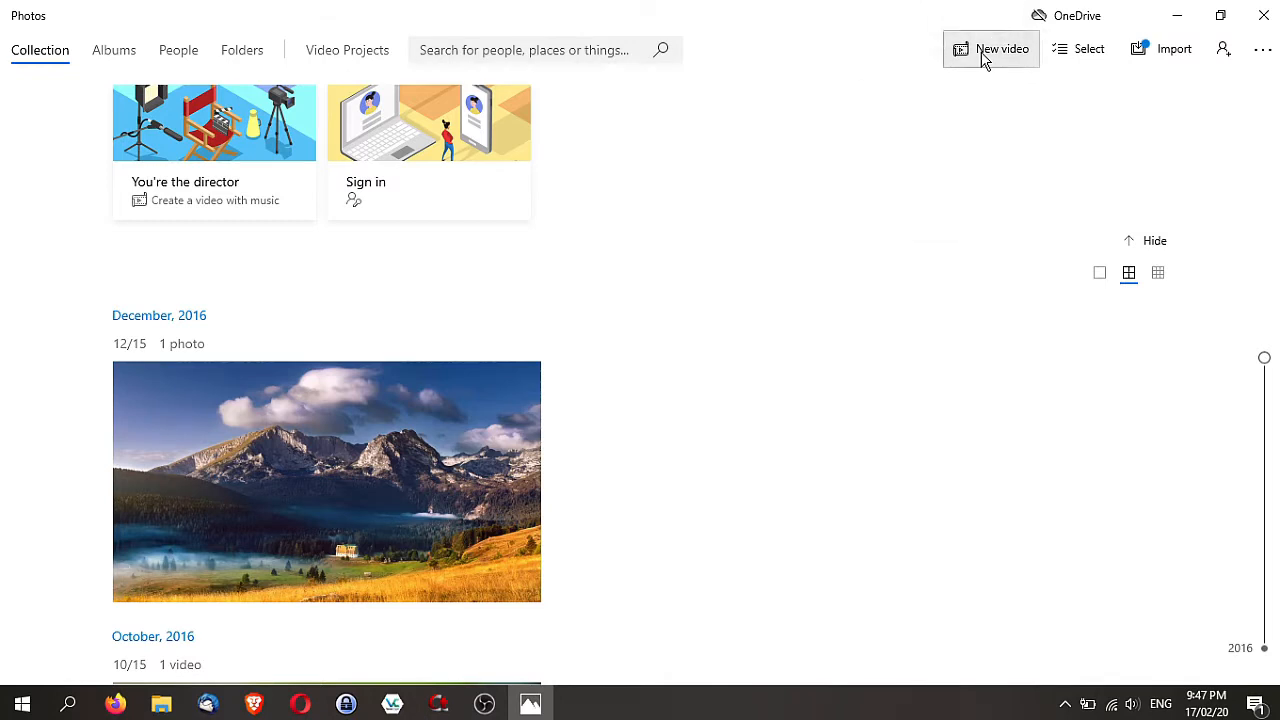
pyautogui.click(1002, 48)
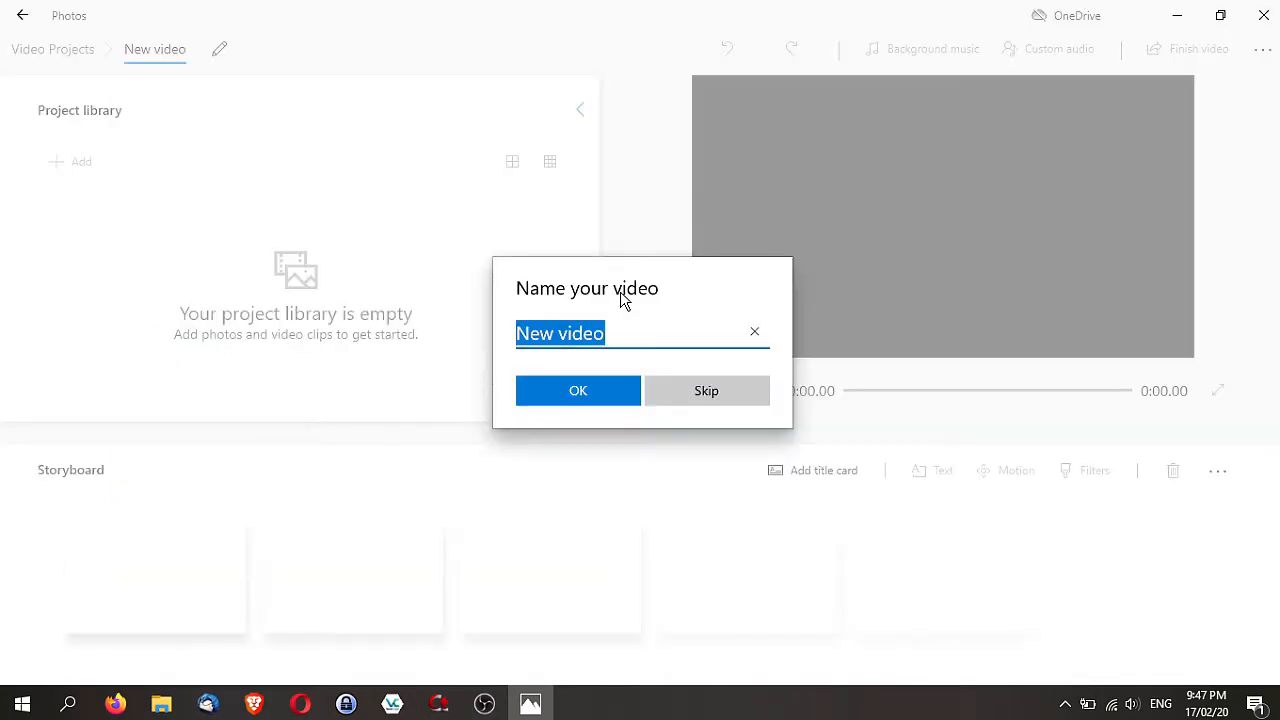
pyautogui.write('Birds and Bees')
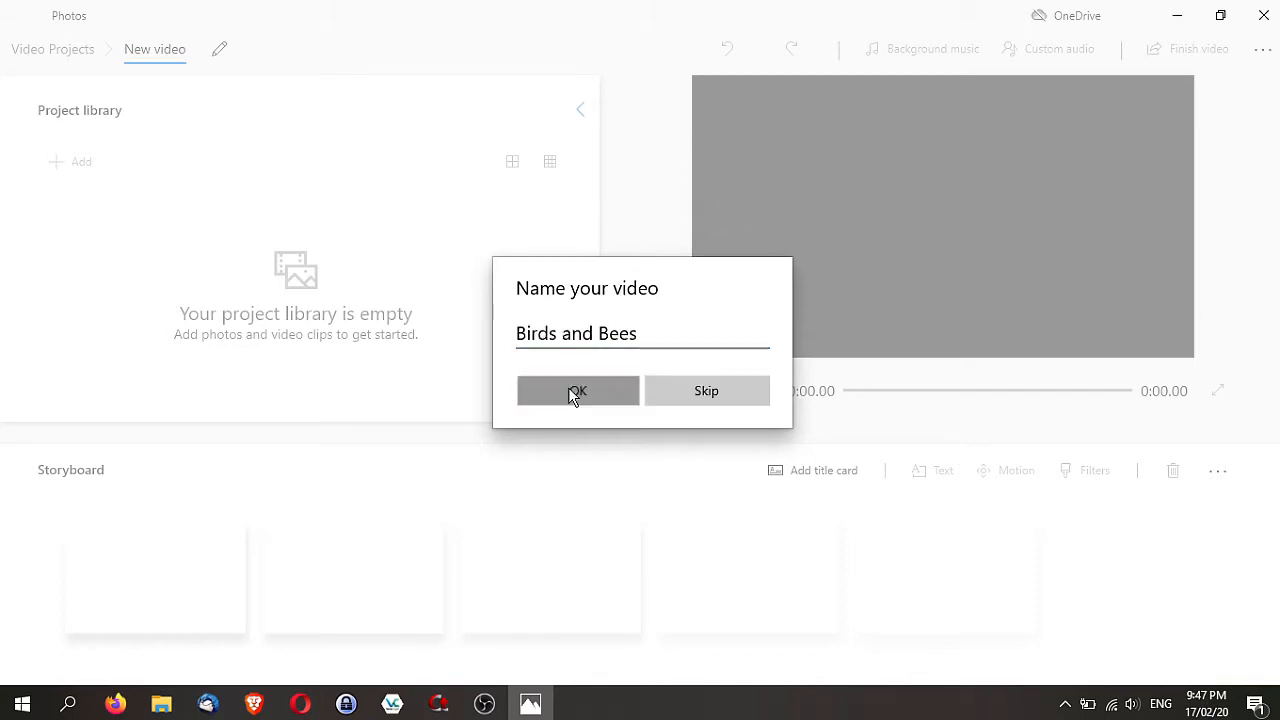
pyautogui.click(576, 390)
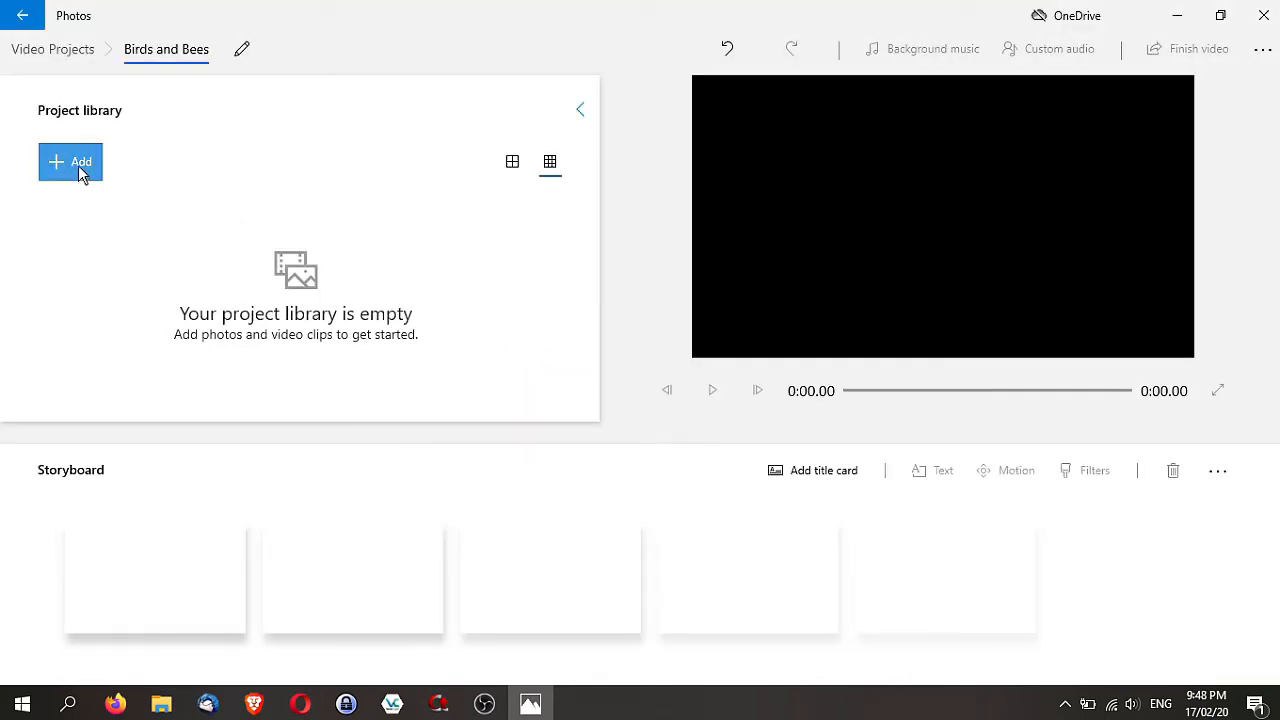
pyautogui.moveTo(68, 160)
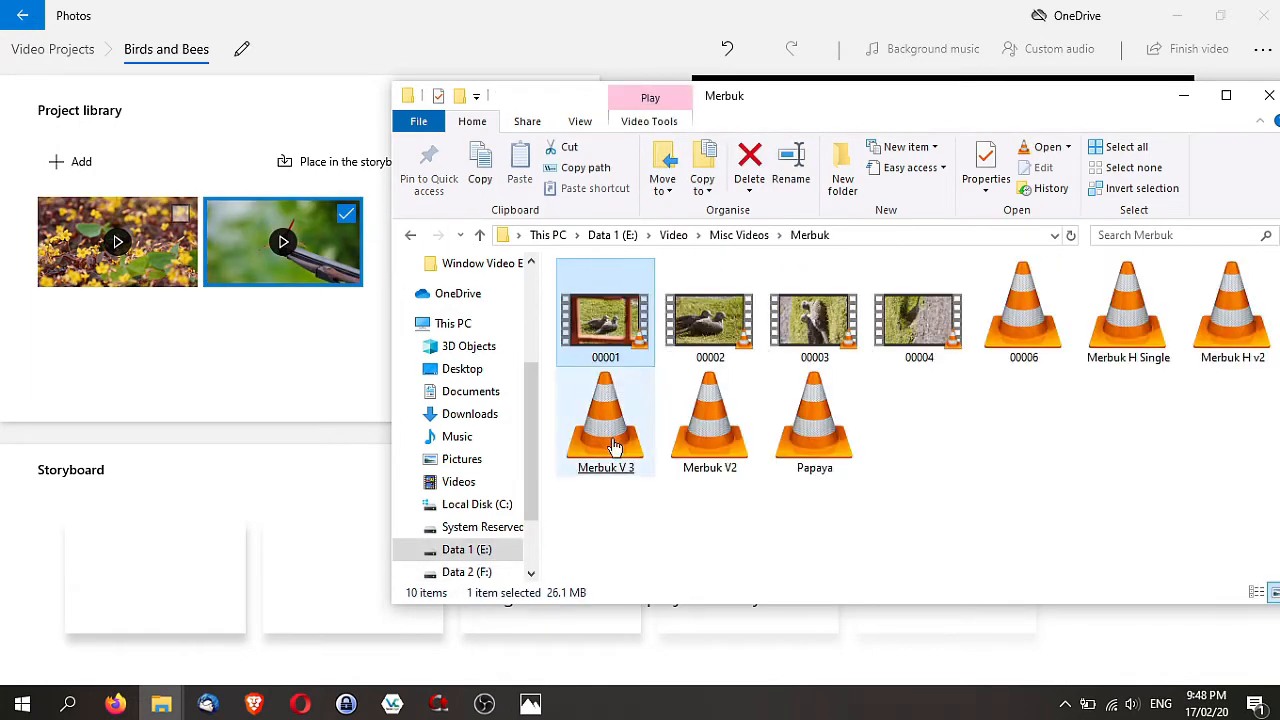
# Add the bird clips from the Merbuk folder to the project library
pyautogui.click(452, 324)
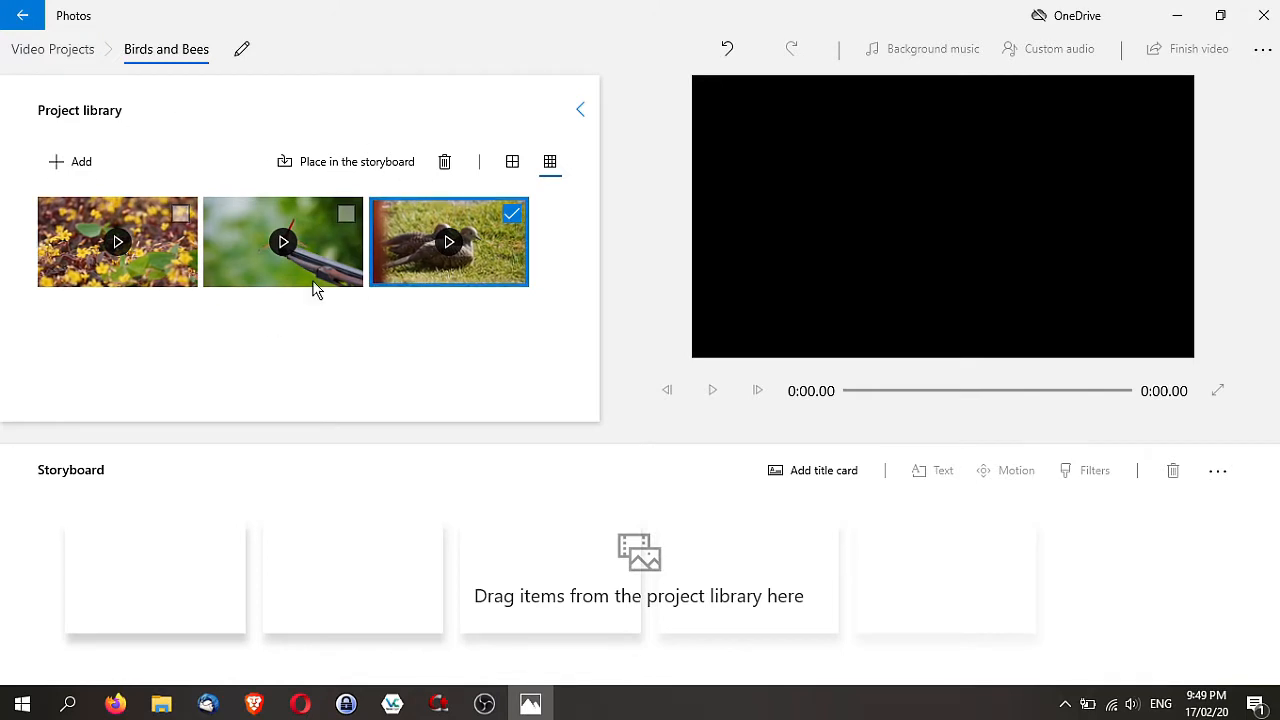
pyautogui.click(512, 160)
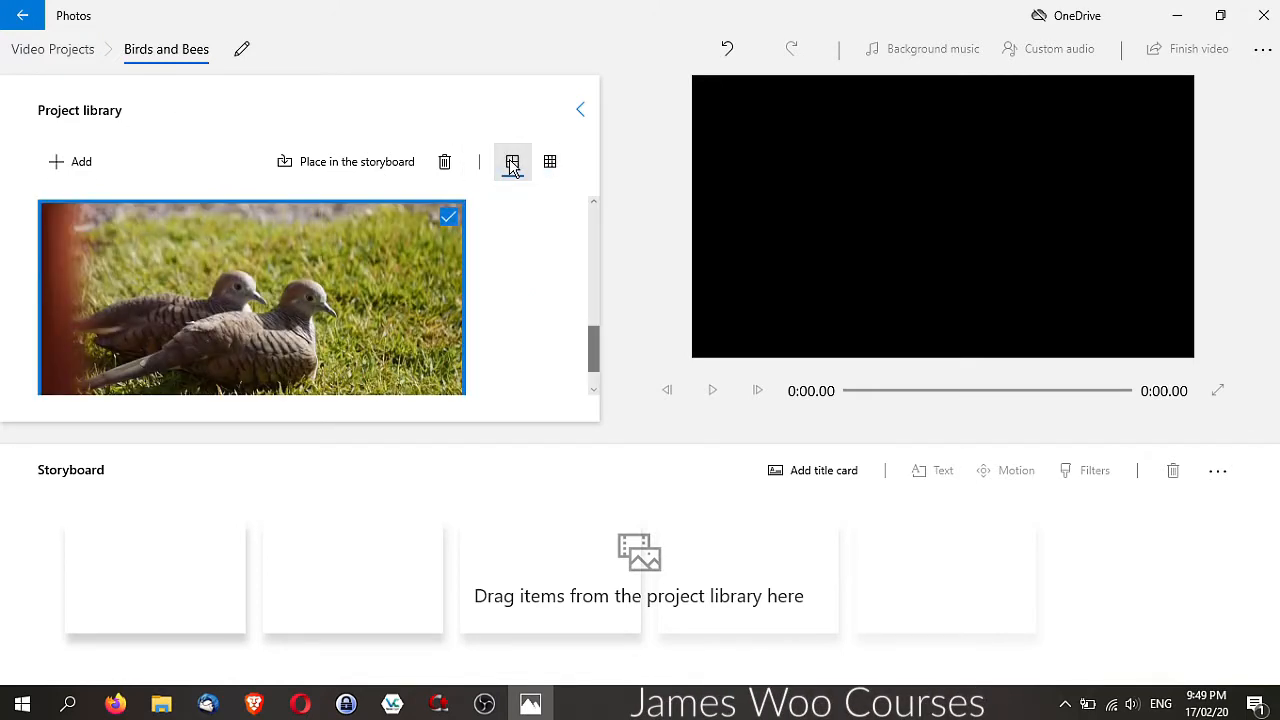
pyautogui.click(512, 160)
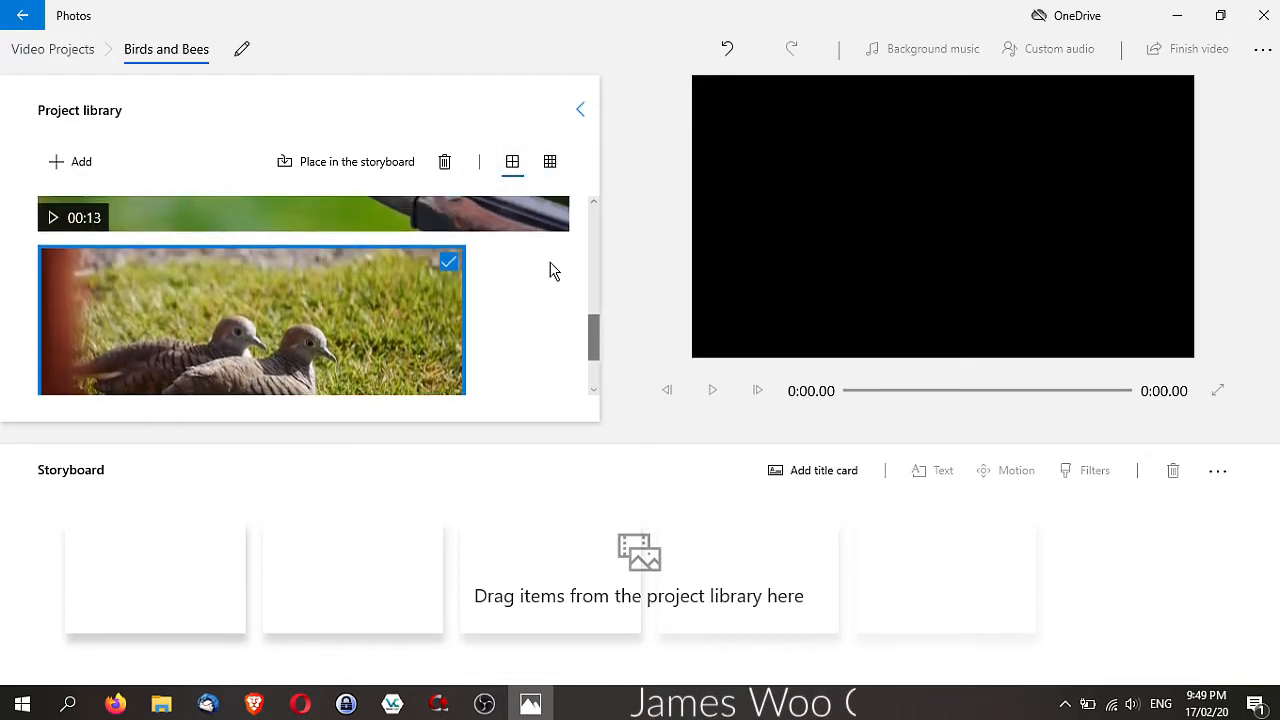
pyautogui.click(548, 160)
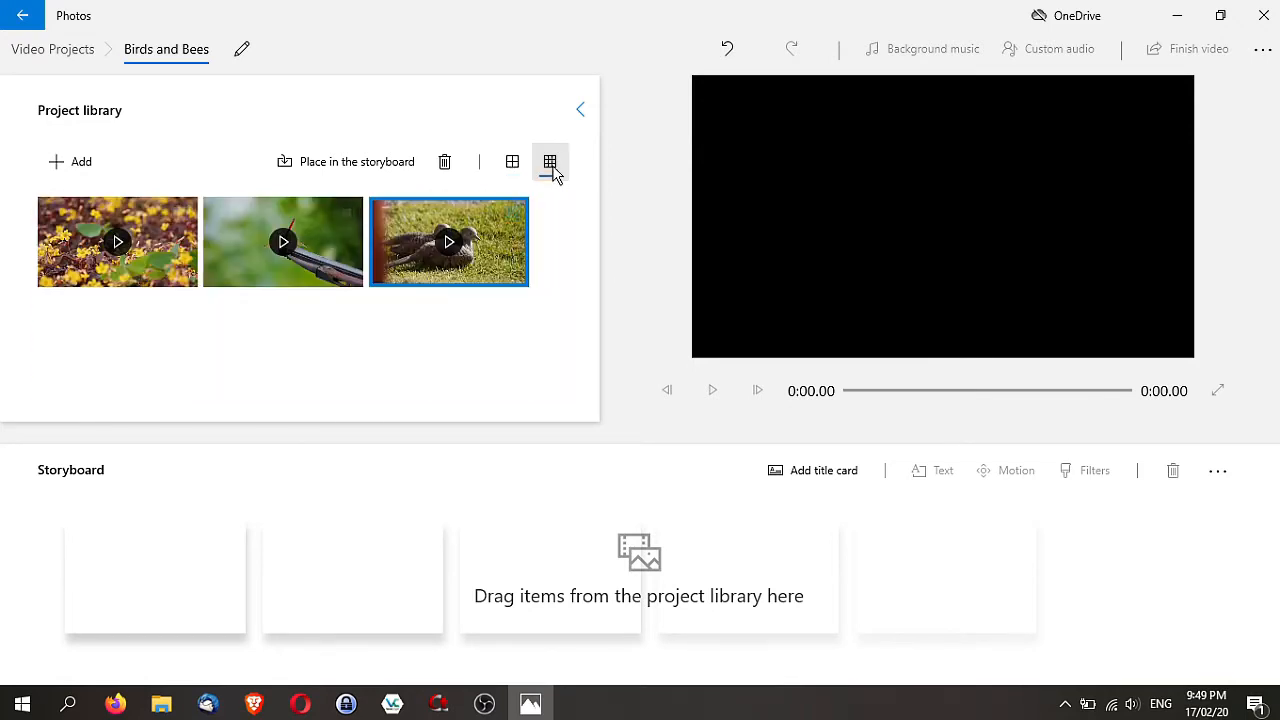
pyautogui.click(548, 160)
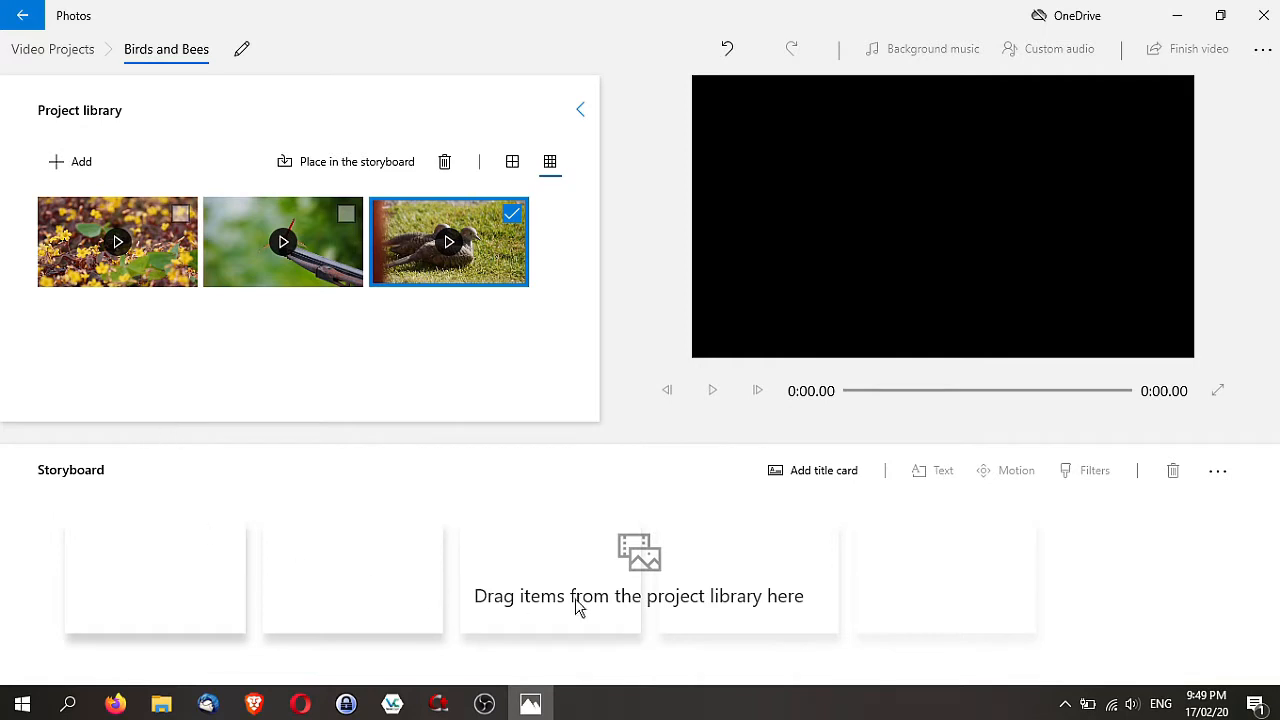
pyautogui.moveTo(864, 188)
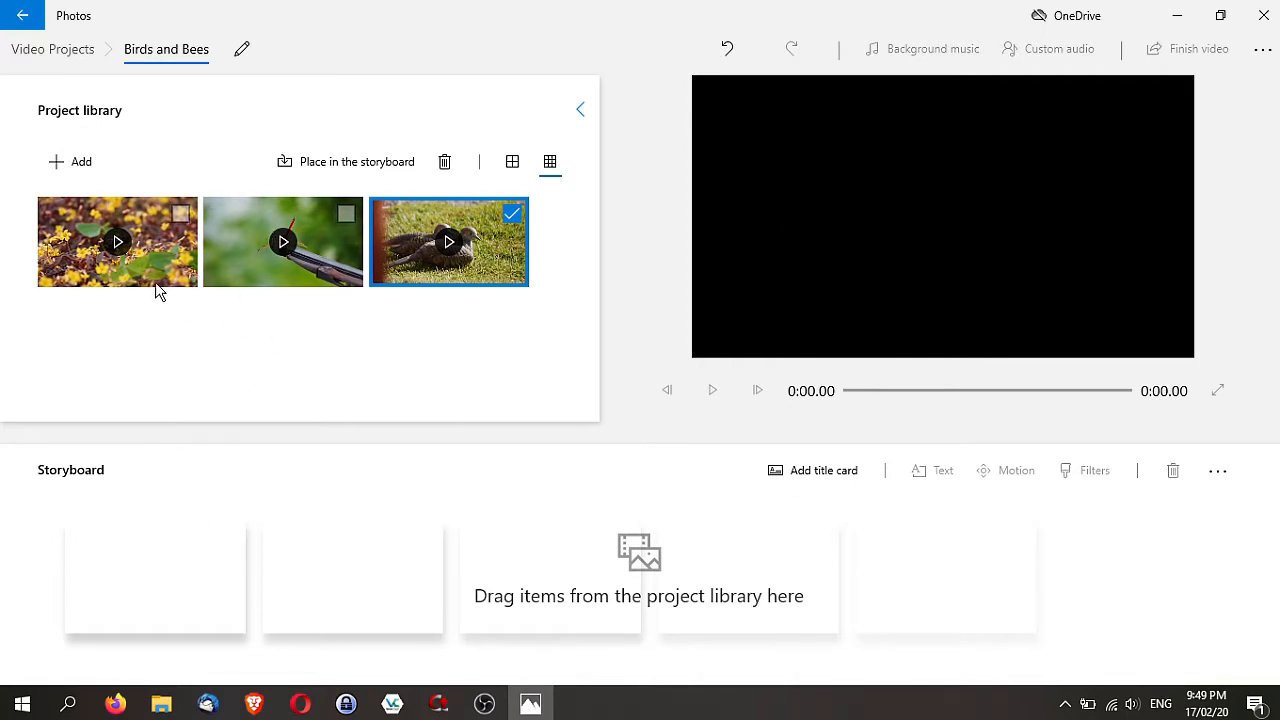
pyautogui.moveTo(156, 270)
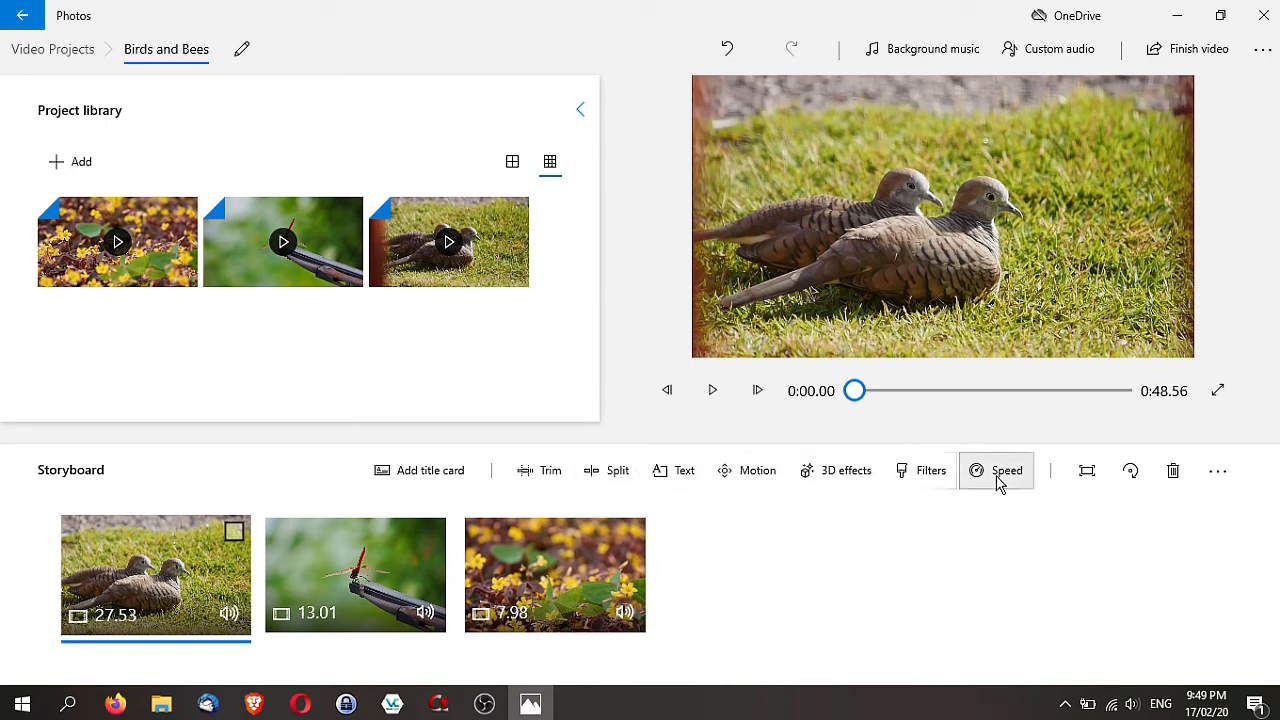
pyautogui.moveTo(540, 470)
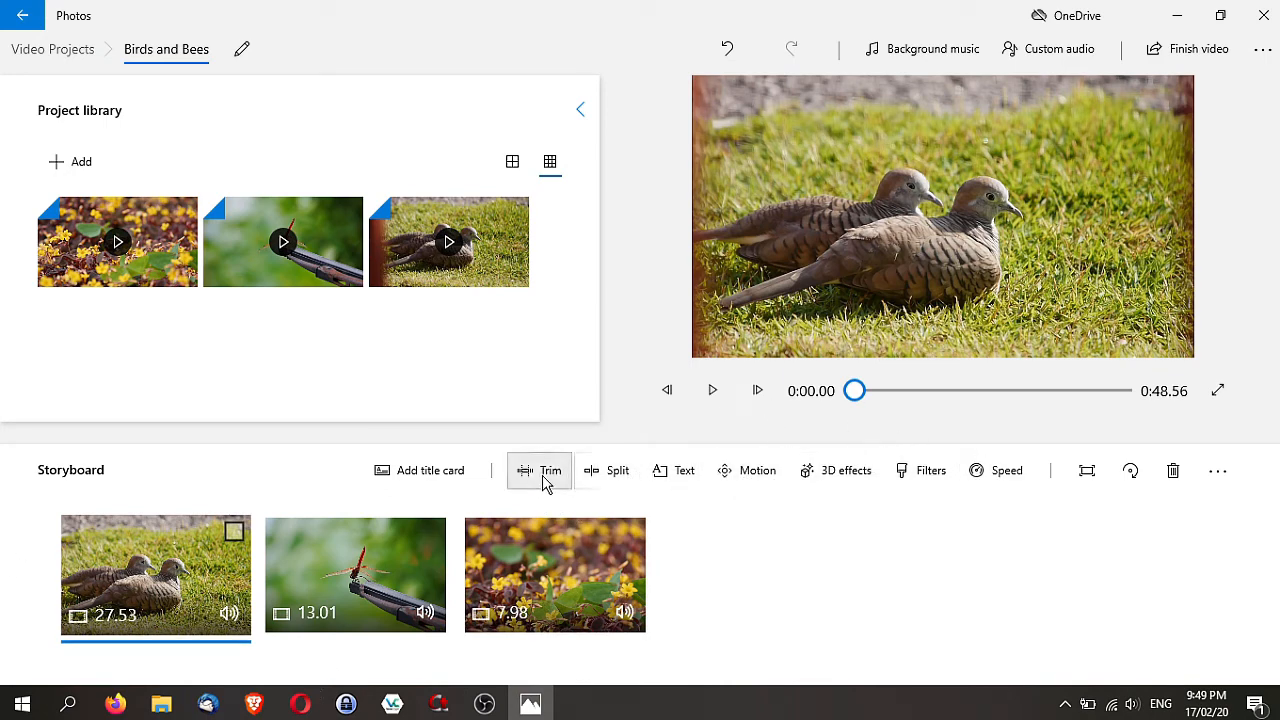
# Trim the doves clip to start at 0:10.16 and preview the 17.36-second result
pyautogui.click(552, 470)
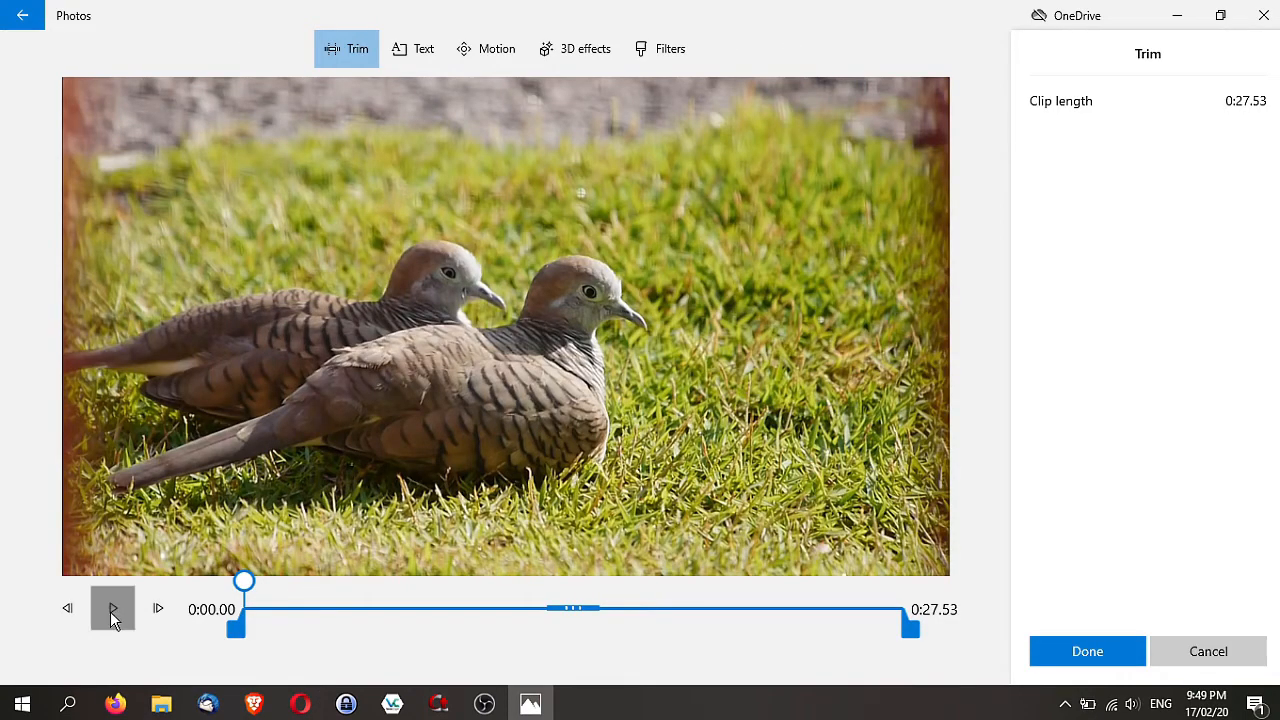
pyautogui.click(112, 608)
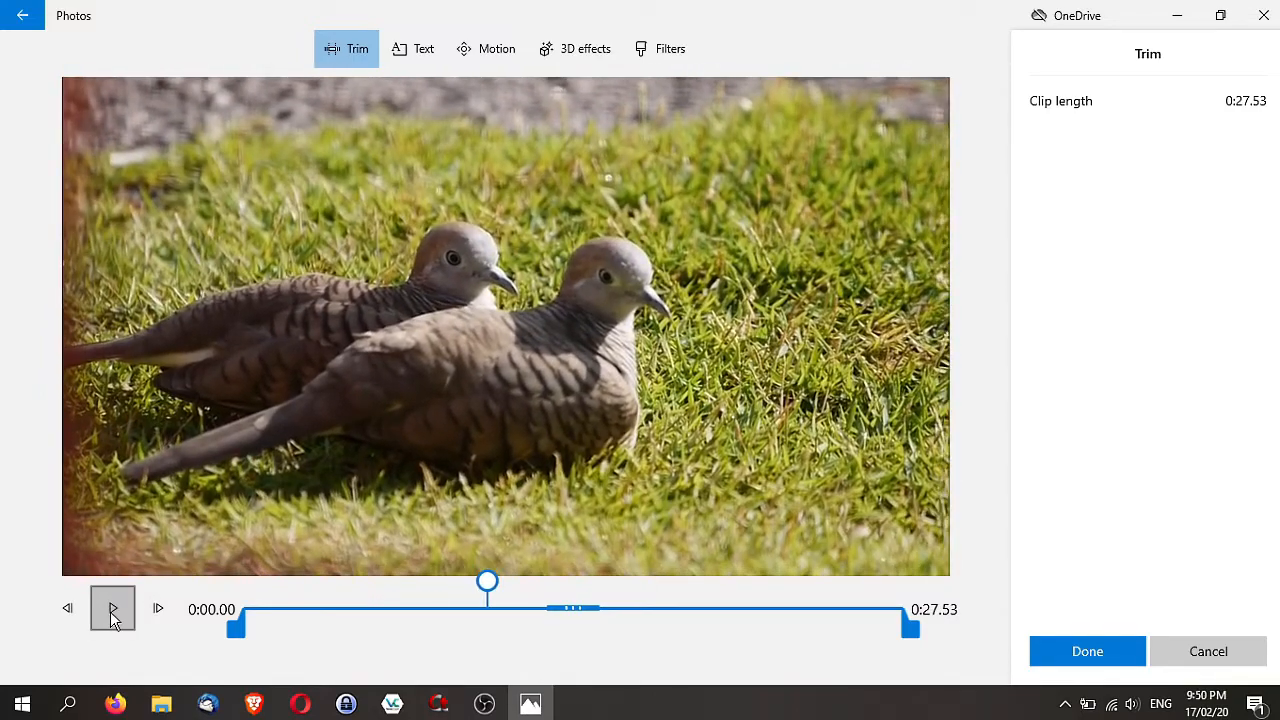
pyautogui.moveTo(236, 628); pyautogui.dragTo(480, 628)
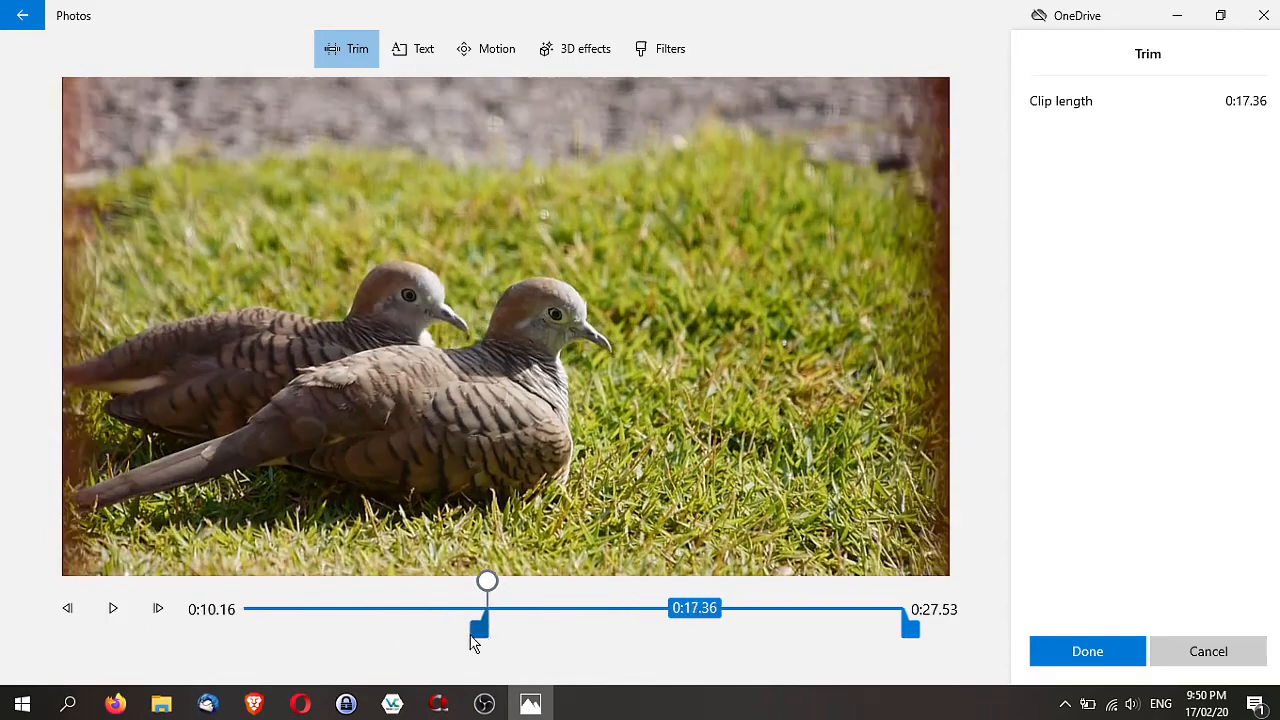
pyautogui.click(112, 608)
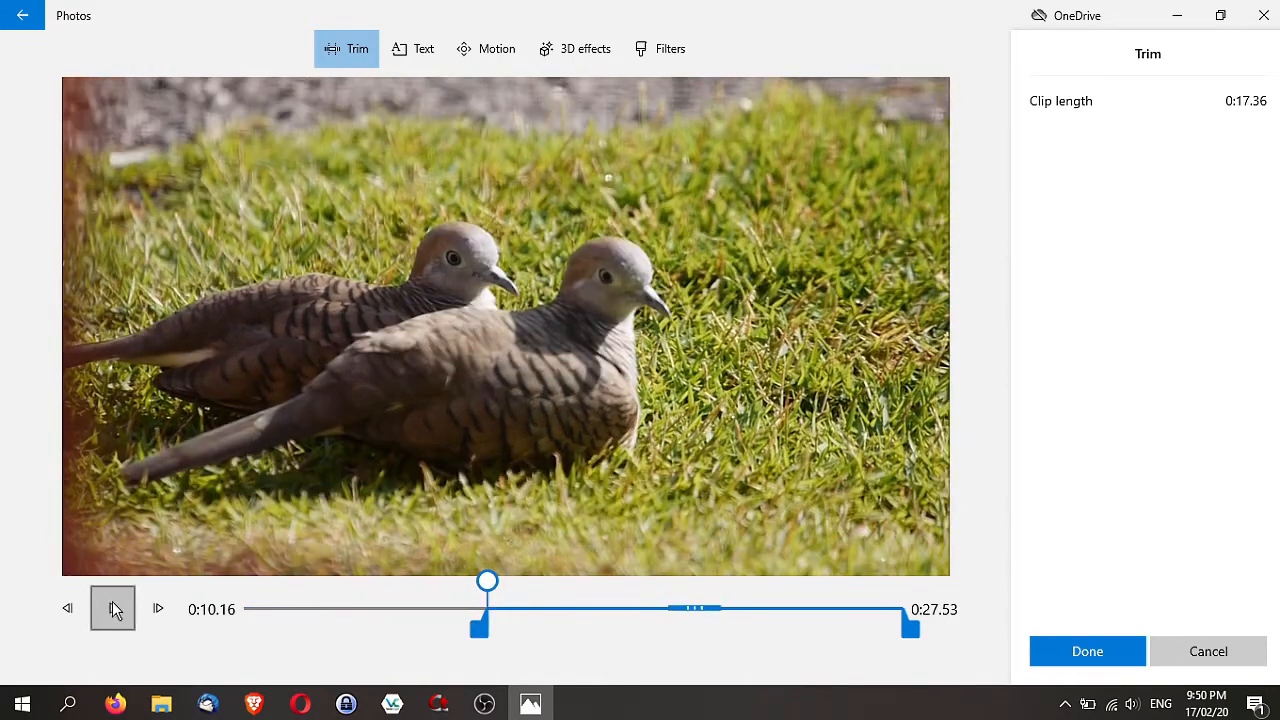
pyautogui.moveTo(488, 580); pyautogui.dragTo(762, 580)
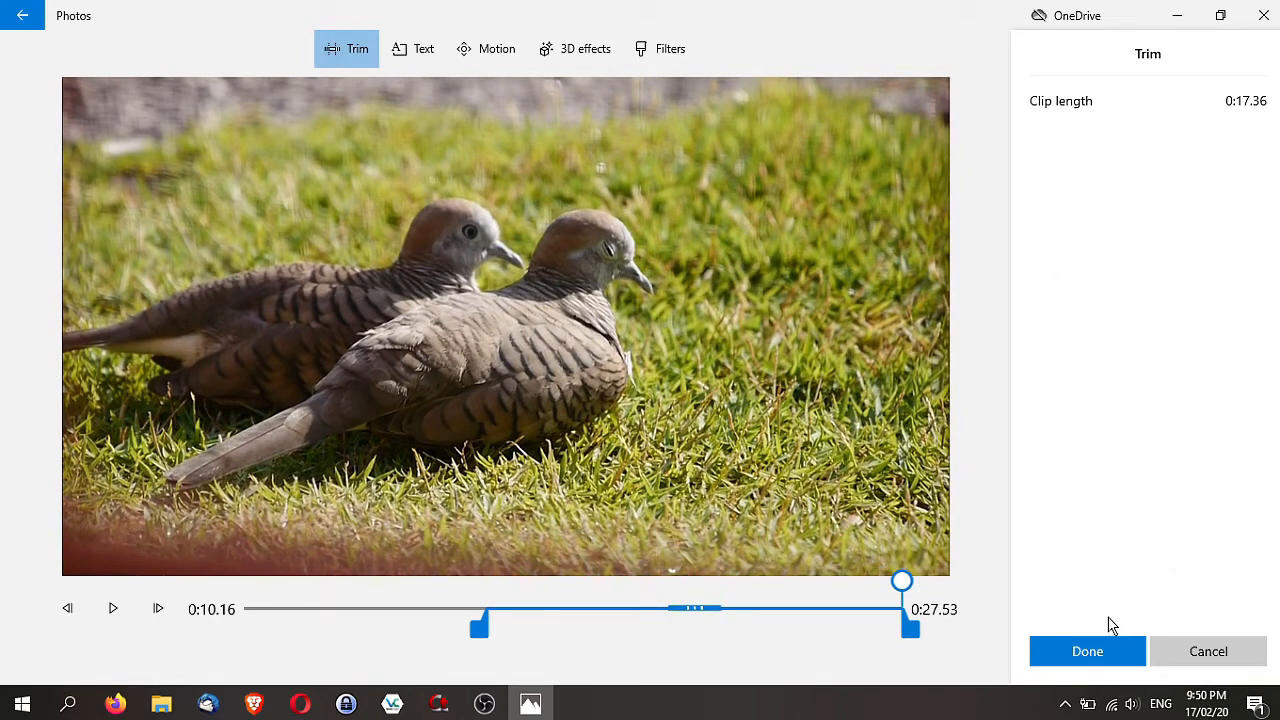
pyautogui.moveTo(412, 48)
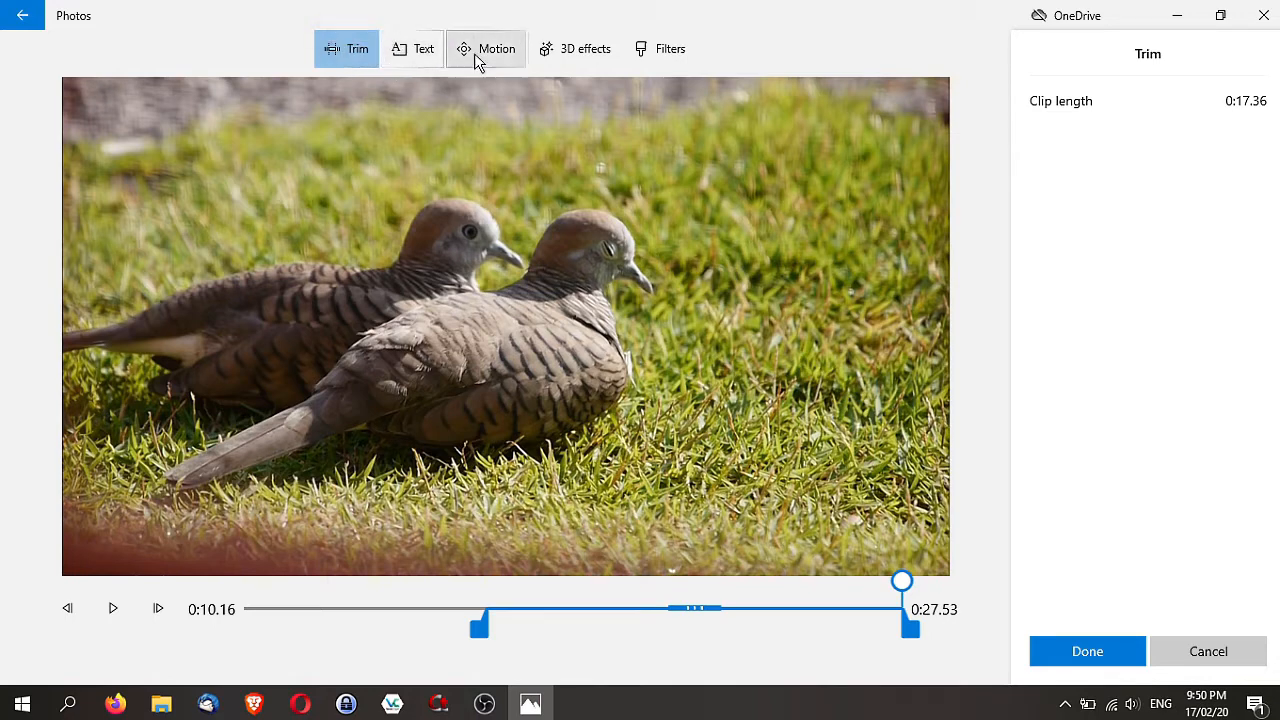
# Apply the Tilt up motion effect to the doves clip and confirm it
pyautogui.click(484, 48)
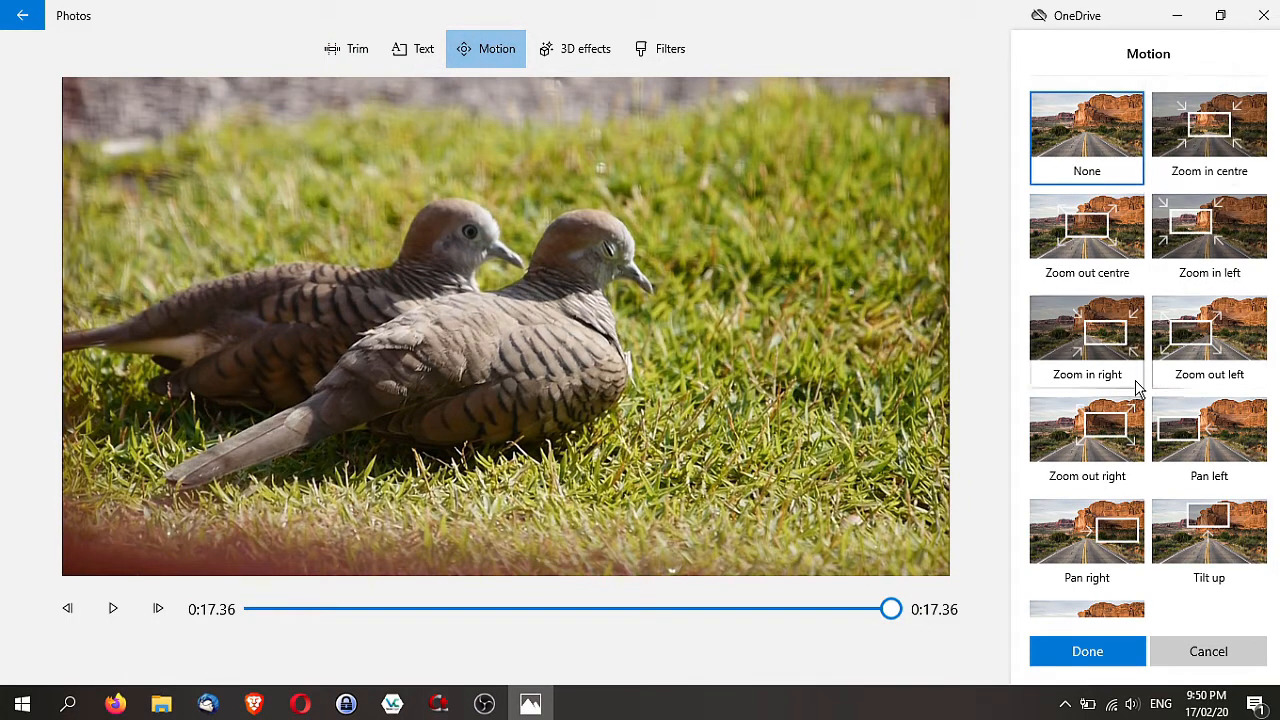
pyautogui.moveTo(1208, 530)
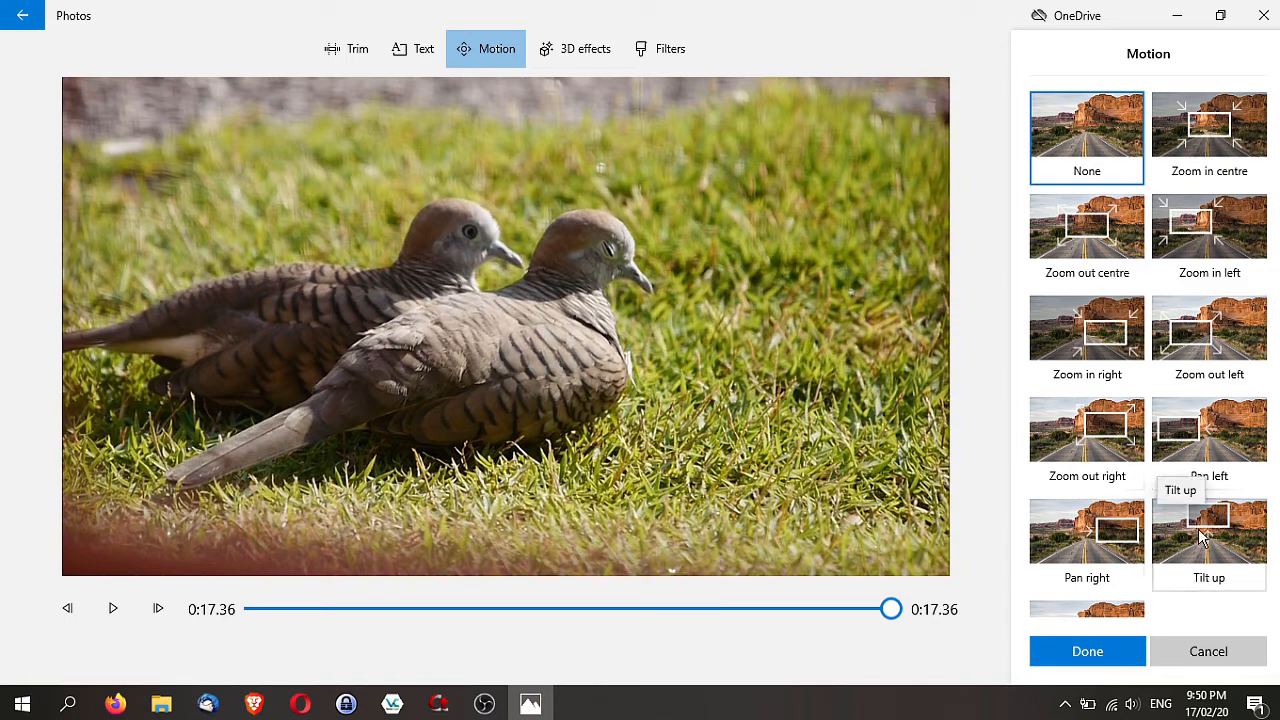
pyautogui.scroll(-3)
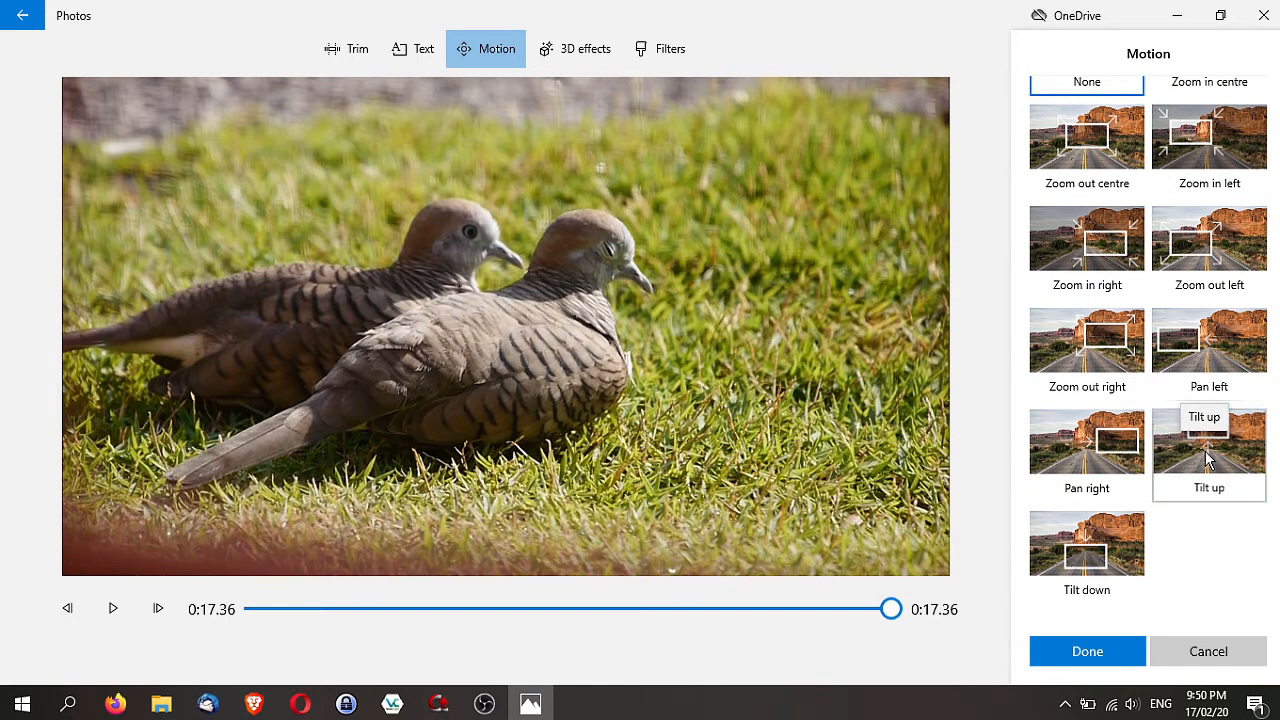
pyautogui.click(112, 608)
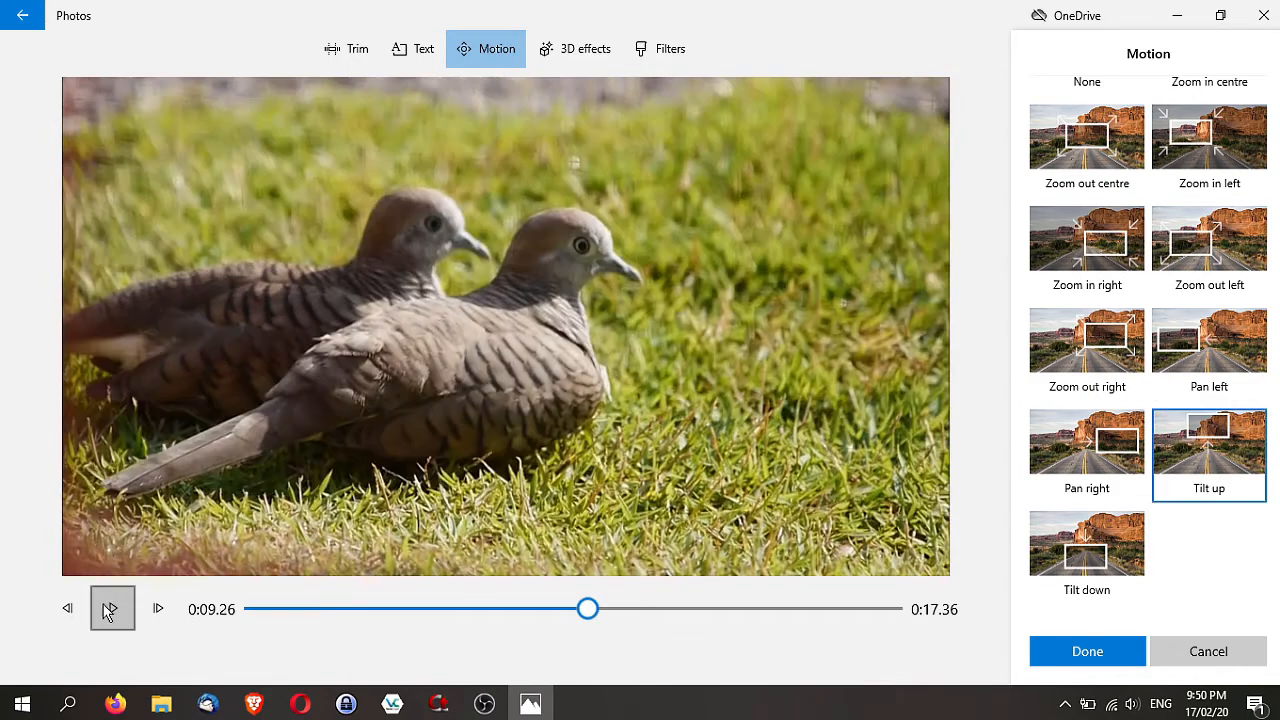
pyautogui.click(112, 608)
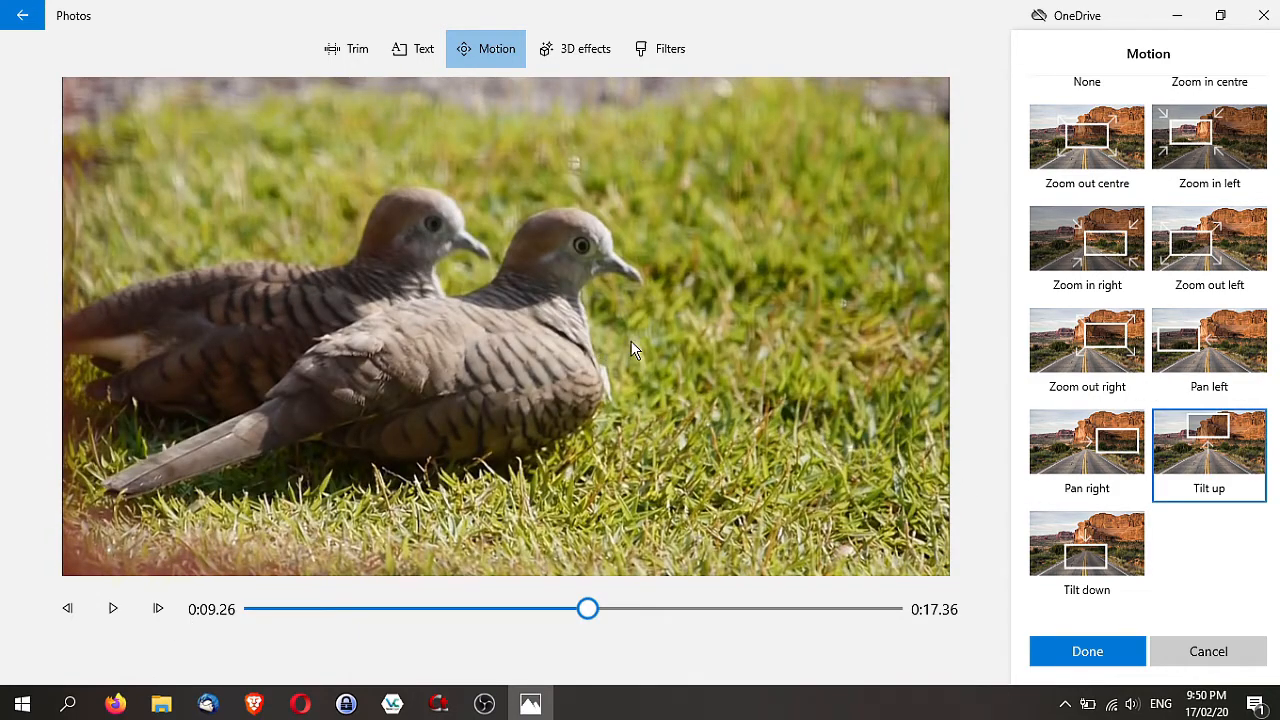
pyautogui.moveTo(976, 520)
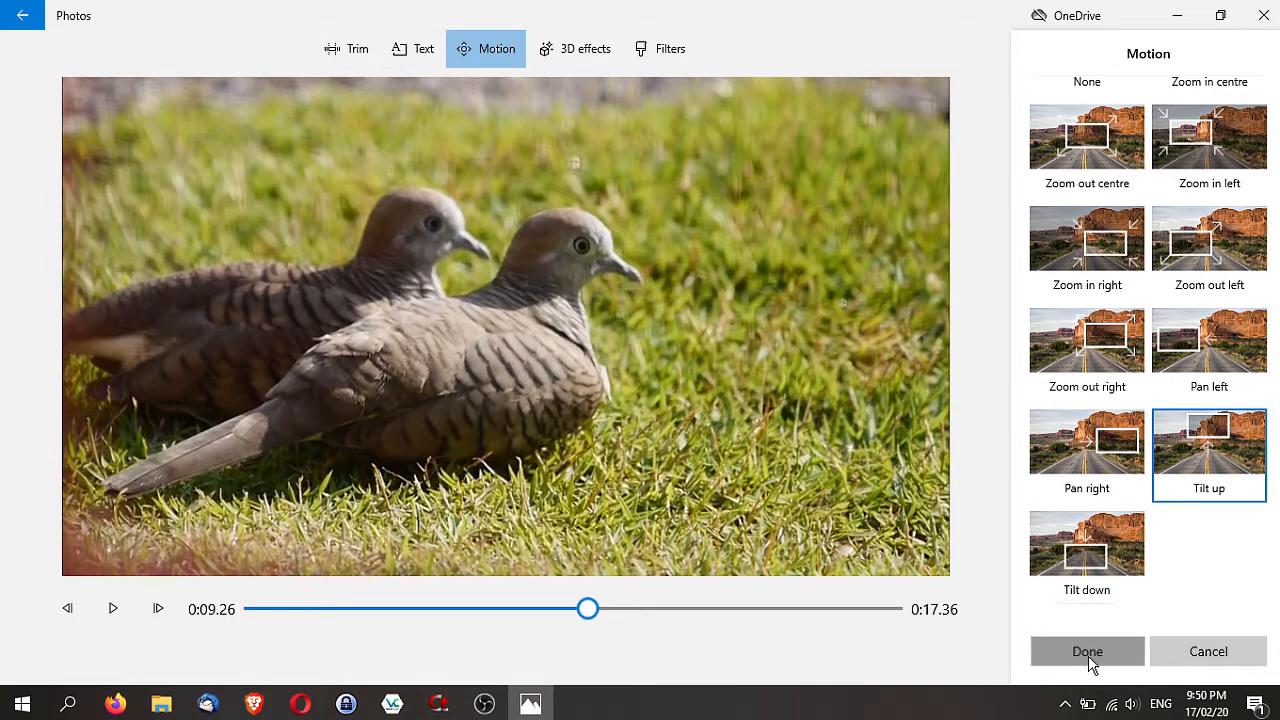
pyautogui.click(1088, 652)
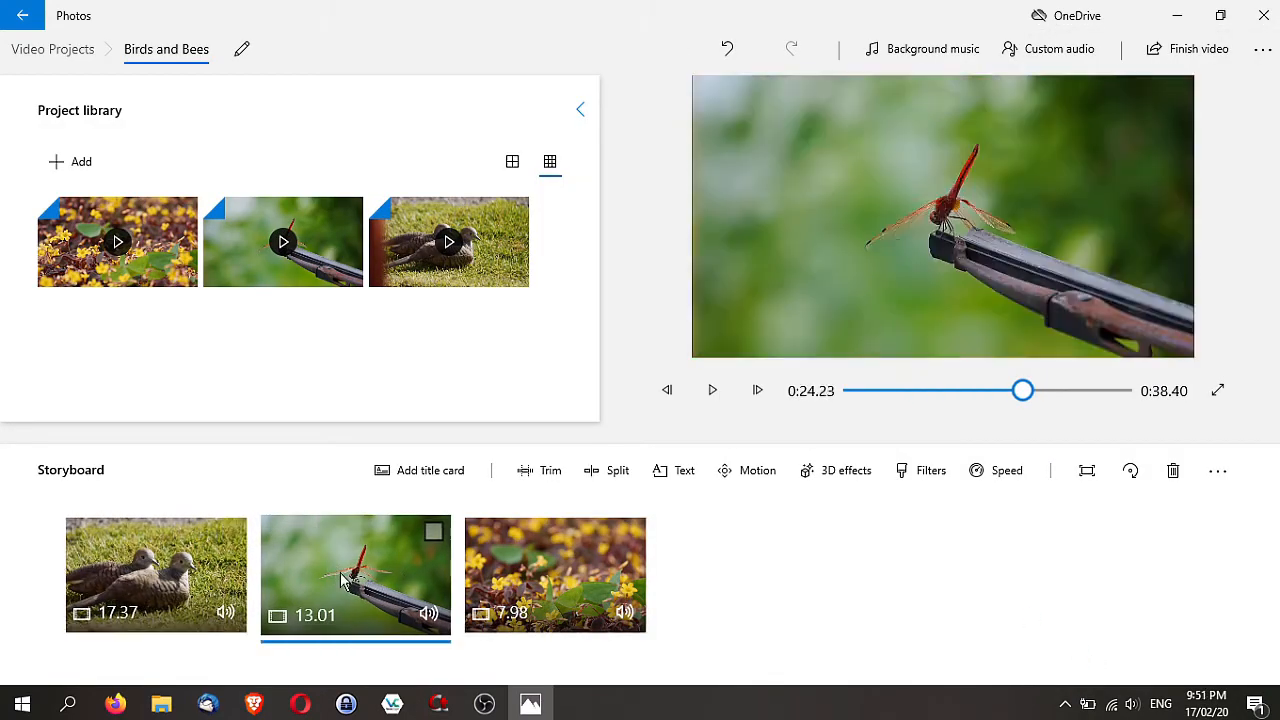
pyautogui.moveTo(356, 576)
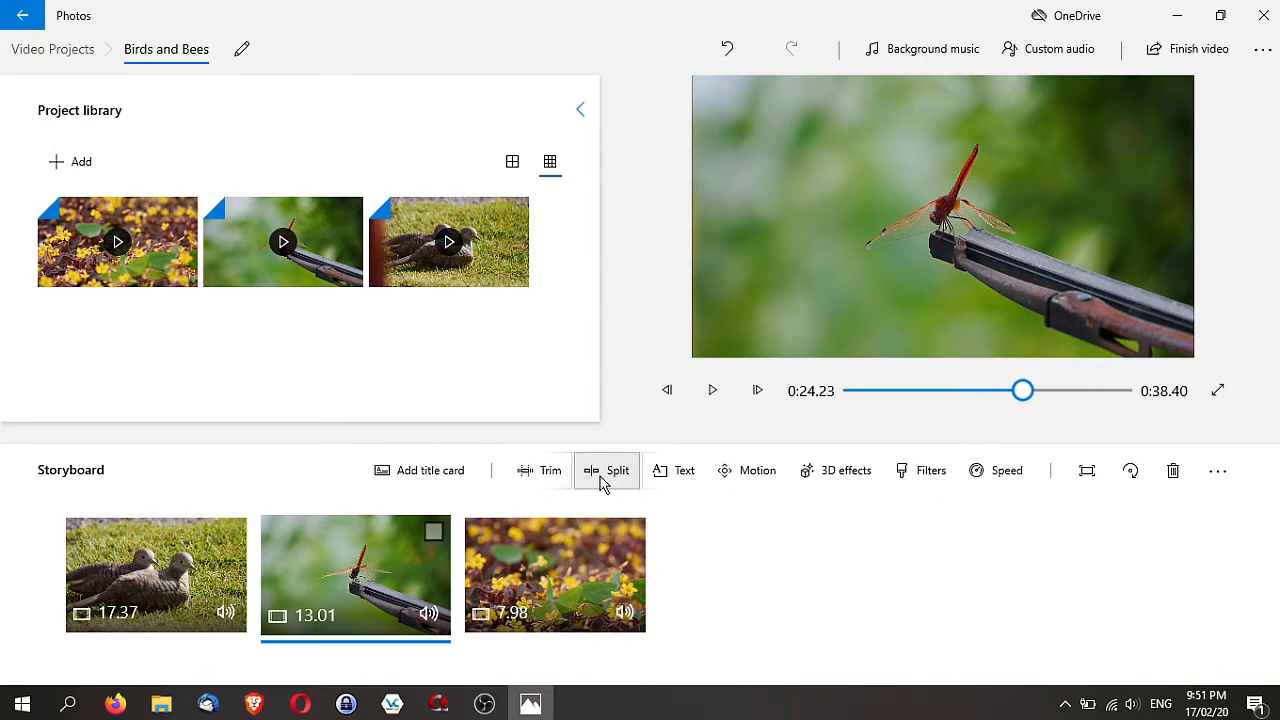
# Split the dragonfly clip at about 0:06.50 and select its first half
pyautogui.click(606, 470)
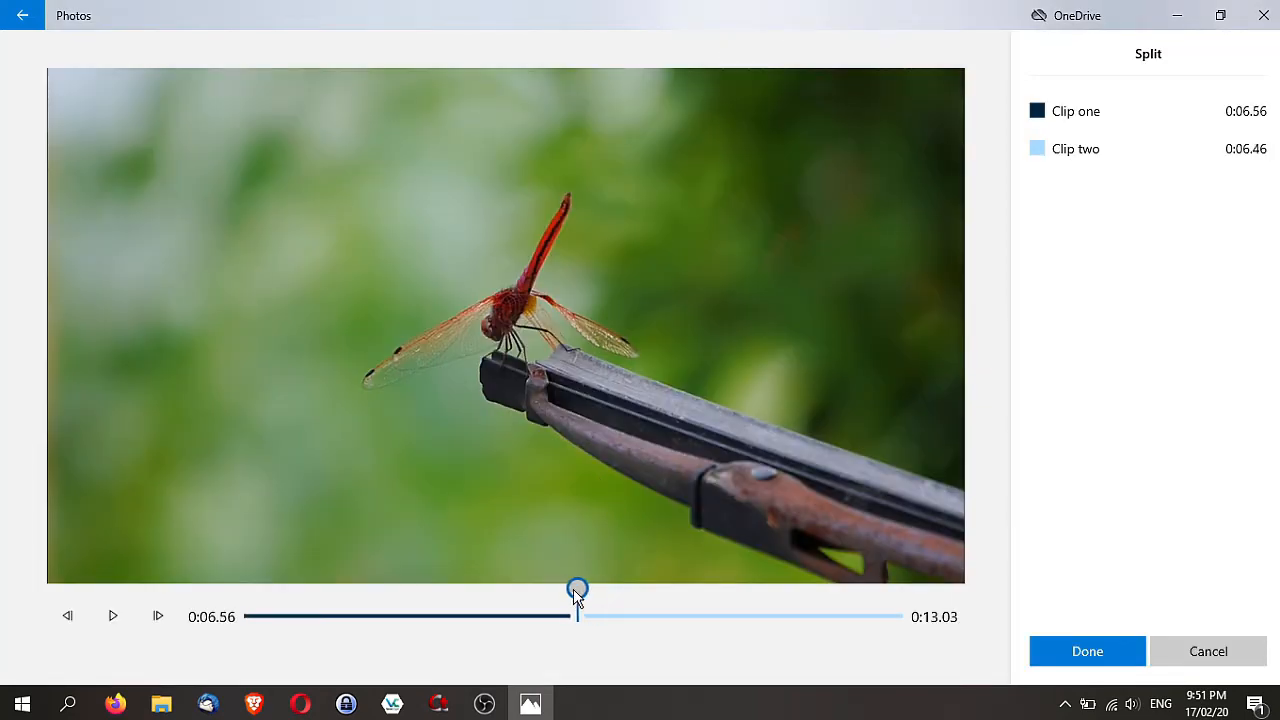
pyautogui.moveTo(576, 590); pyautogui.dragTo(576, 590)
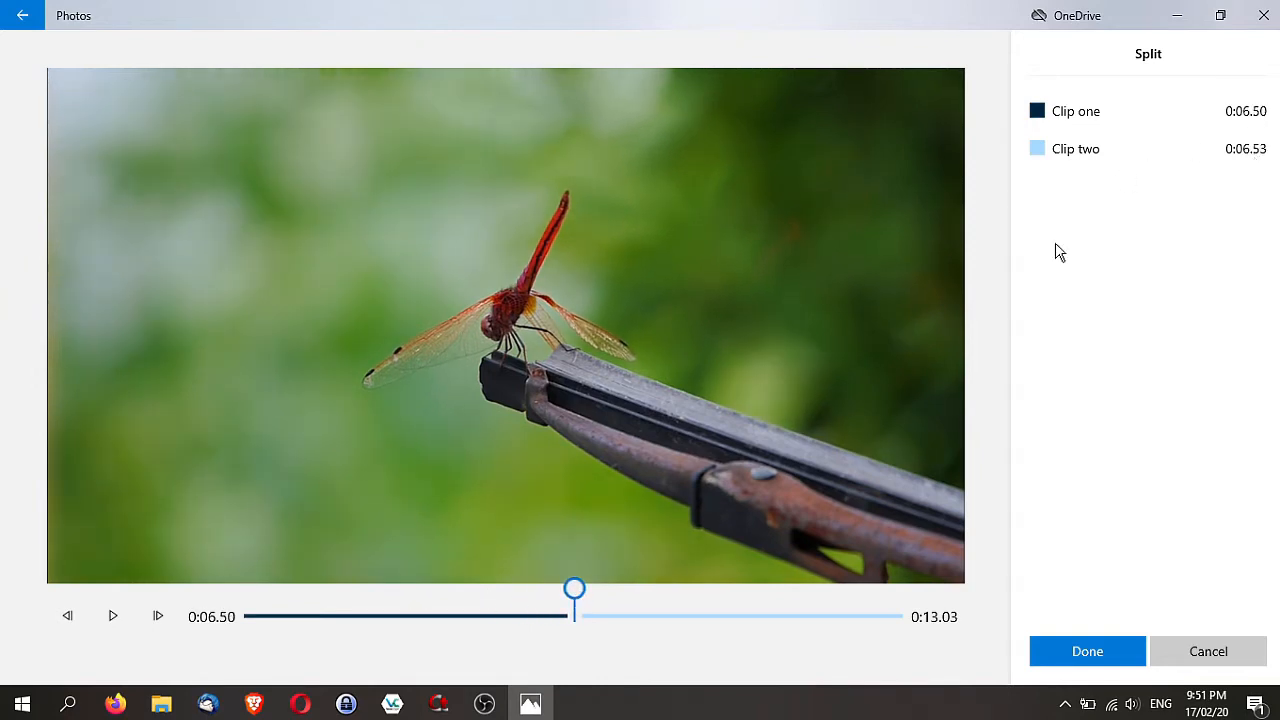
pyautogui.moveTo(684, 500)
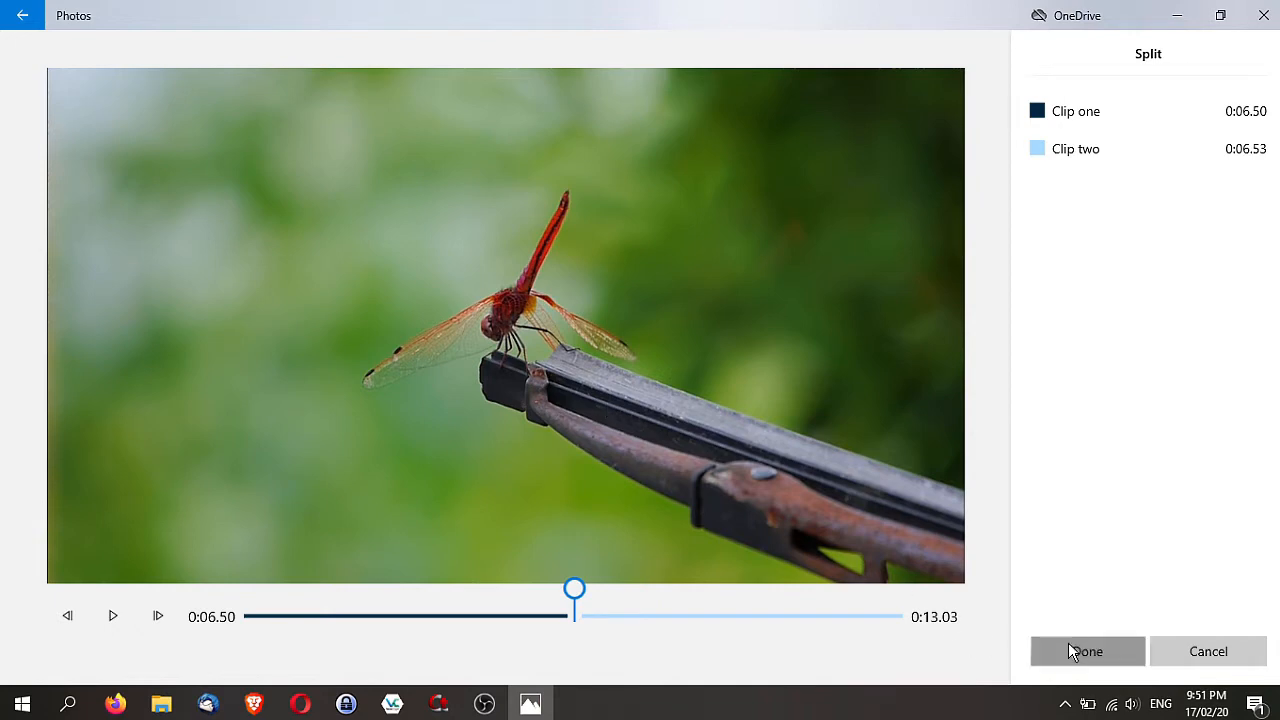
pyautogui.click(1088, 652)
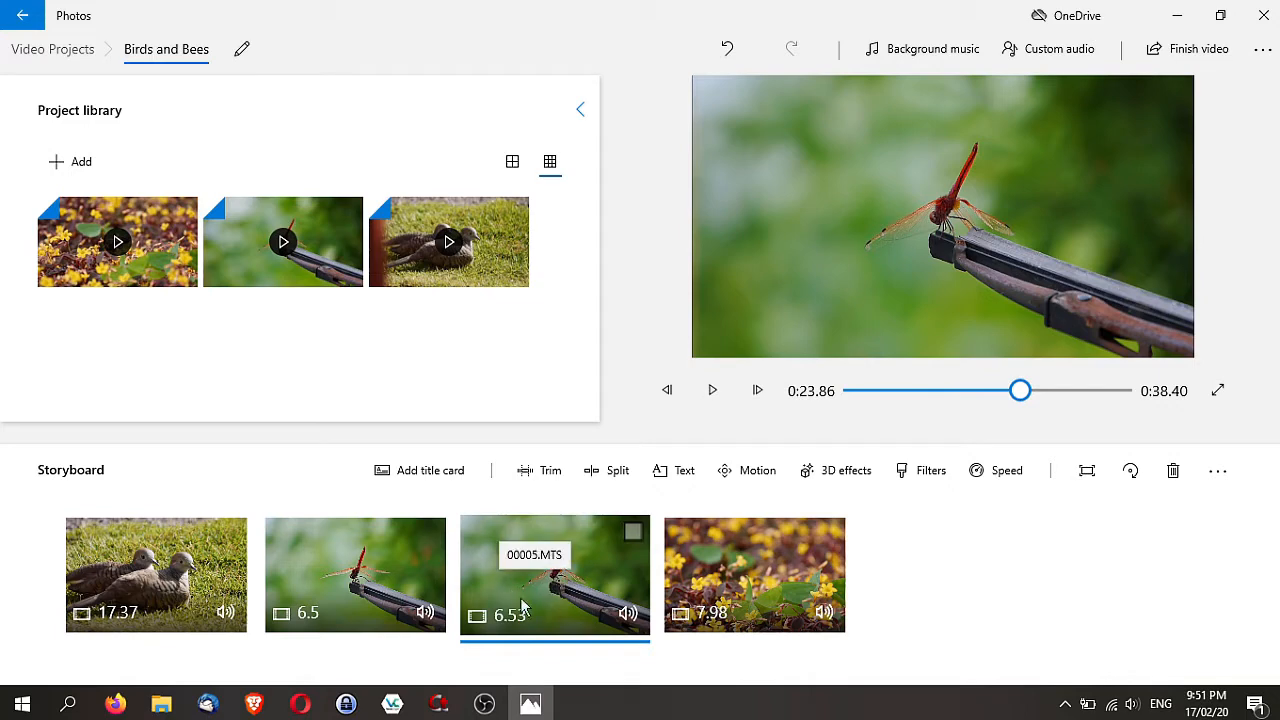
pyautogui.moveTo(504, 568)
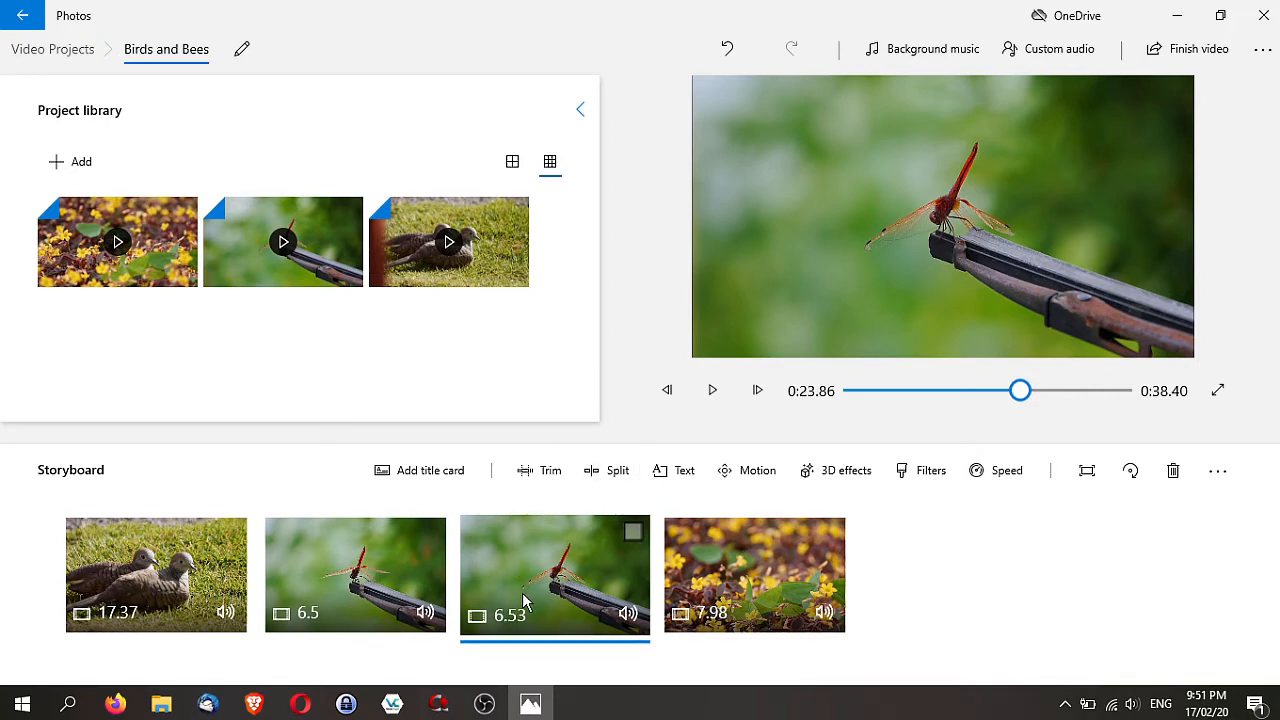
pyautogui.click(356, 574)
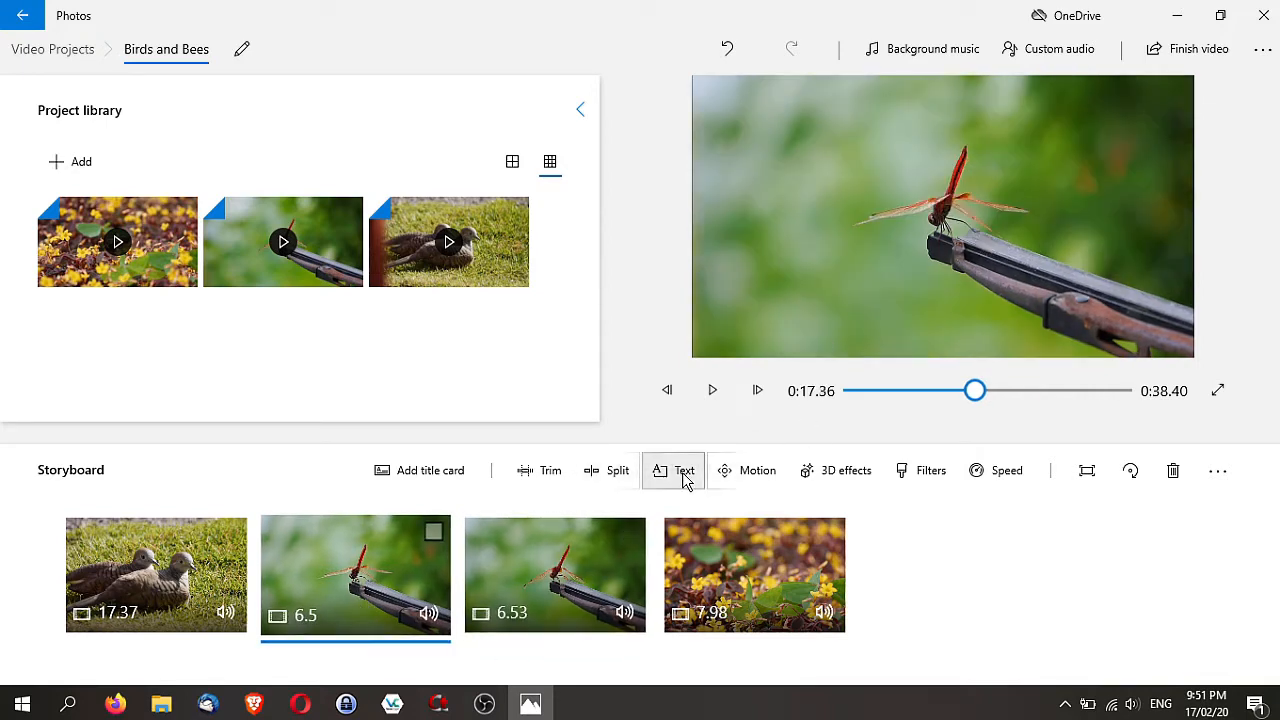
# Start a text caption on the first dragonfly half
pyautogui.click(684, 470)
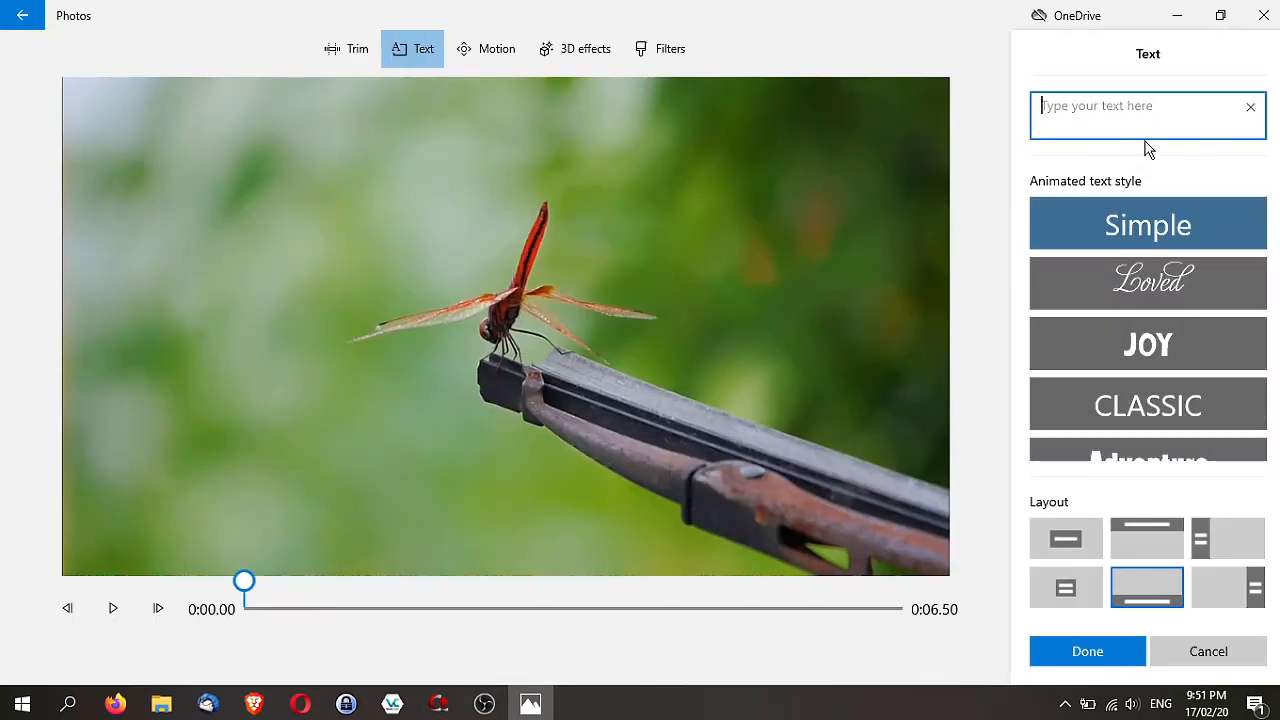
pyautogui.write('Dar')
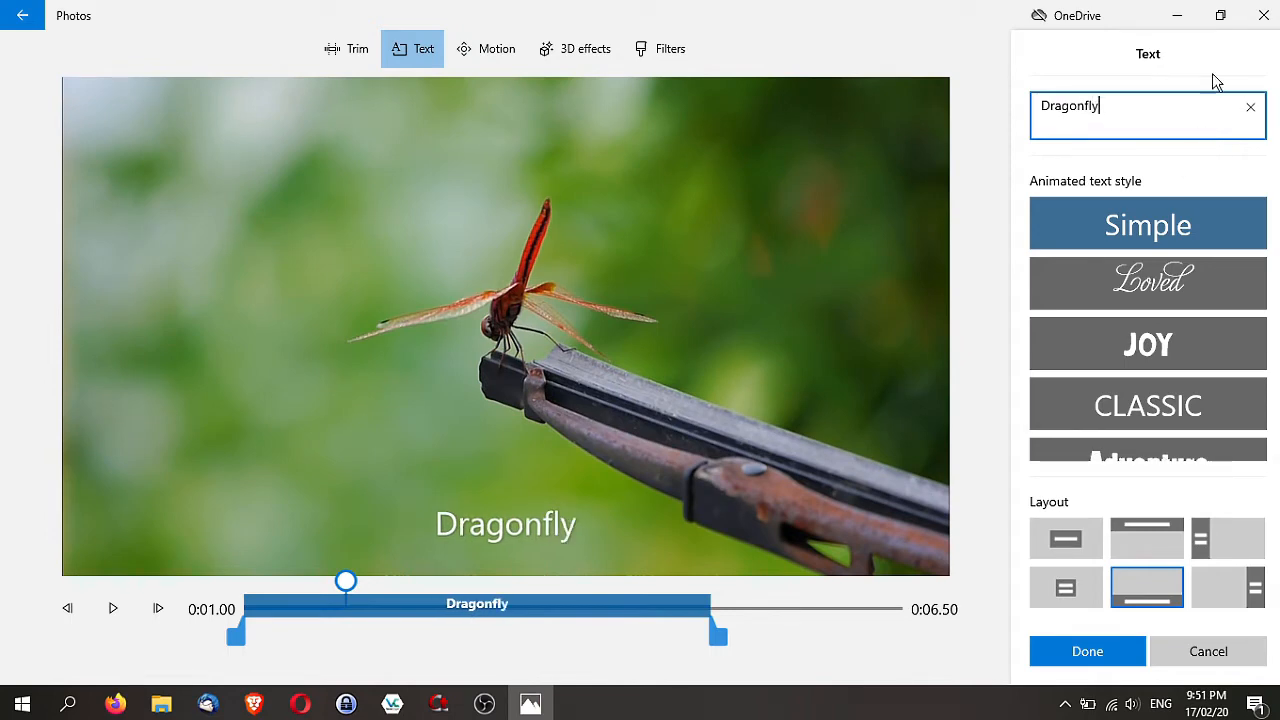
pyautogui.moveTo(912, 412)
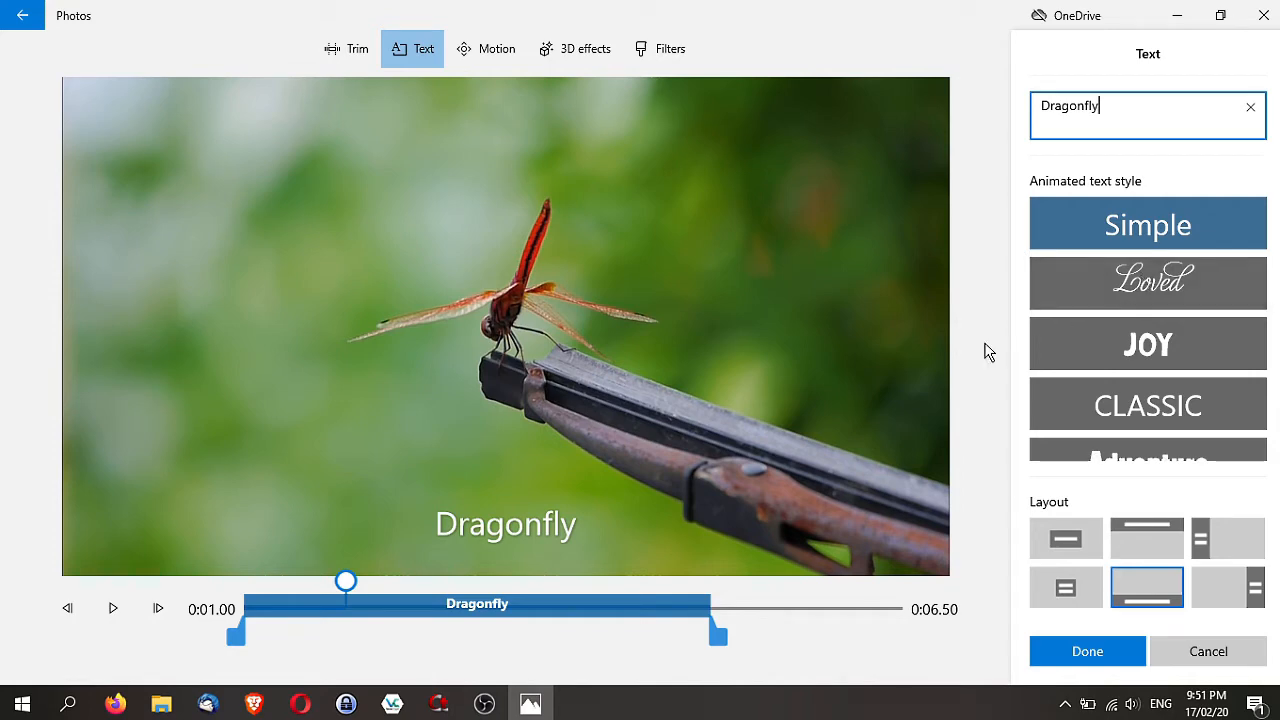
pyautogui.moveTo(1130, 262)
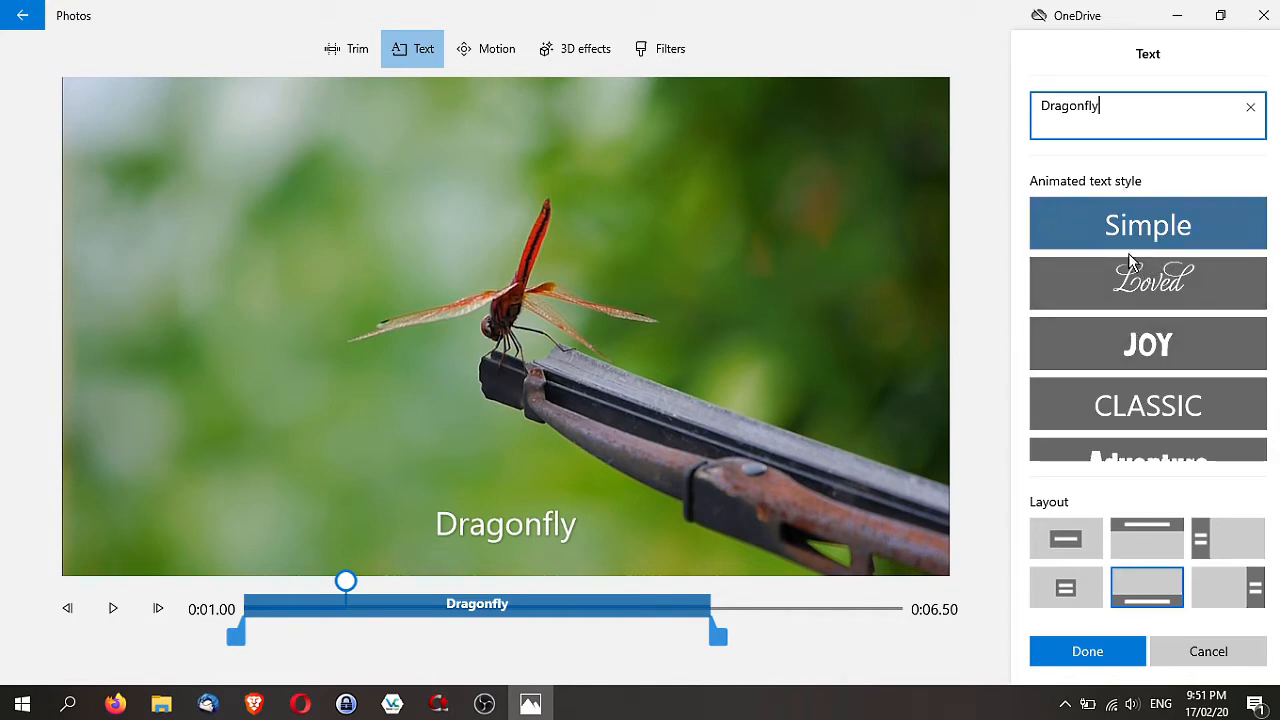
# Give the Dragonfly caption the Loved style, trying top and large-centre layouts
pyautogui.click(1148, 284)
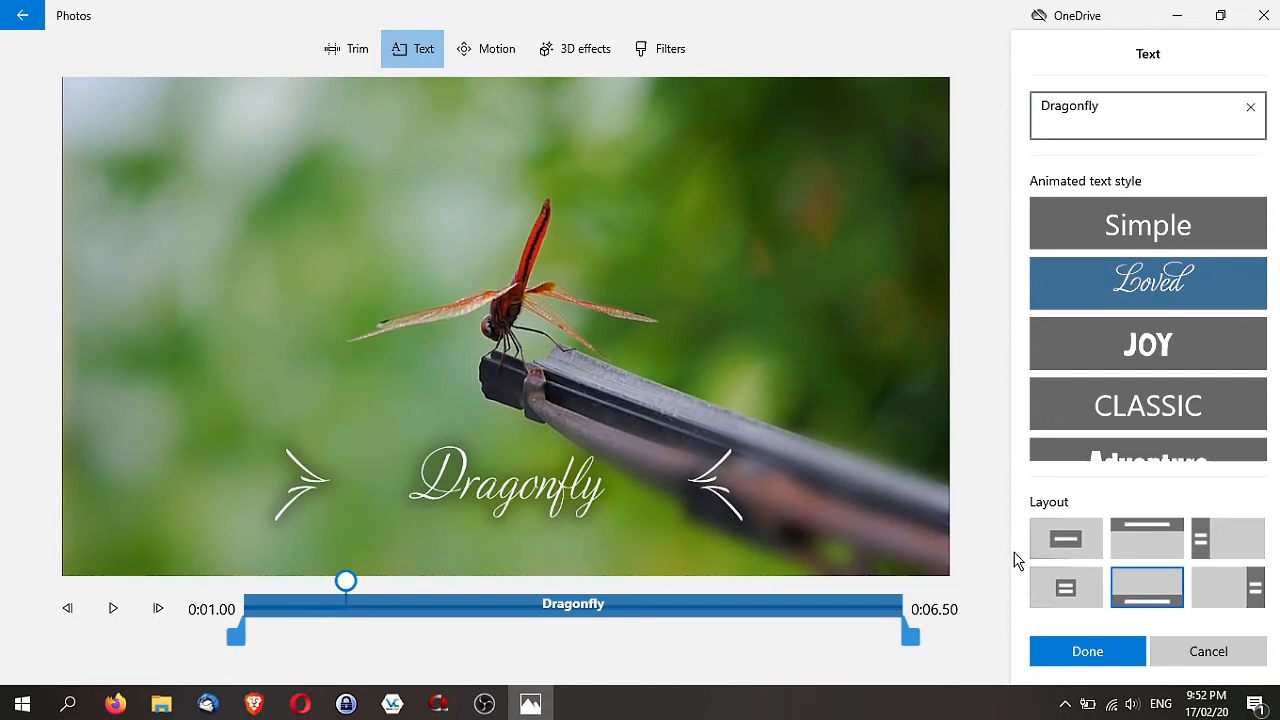
pyautogui.click(1064, 588)
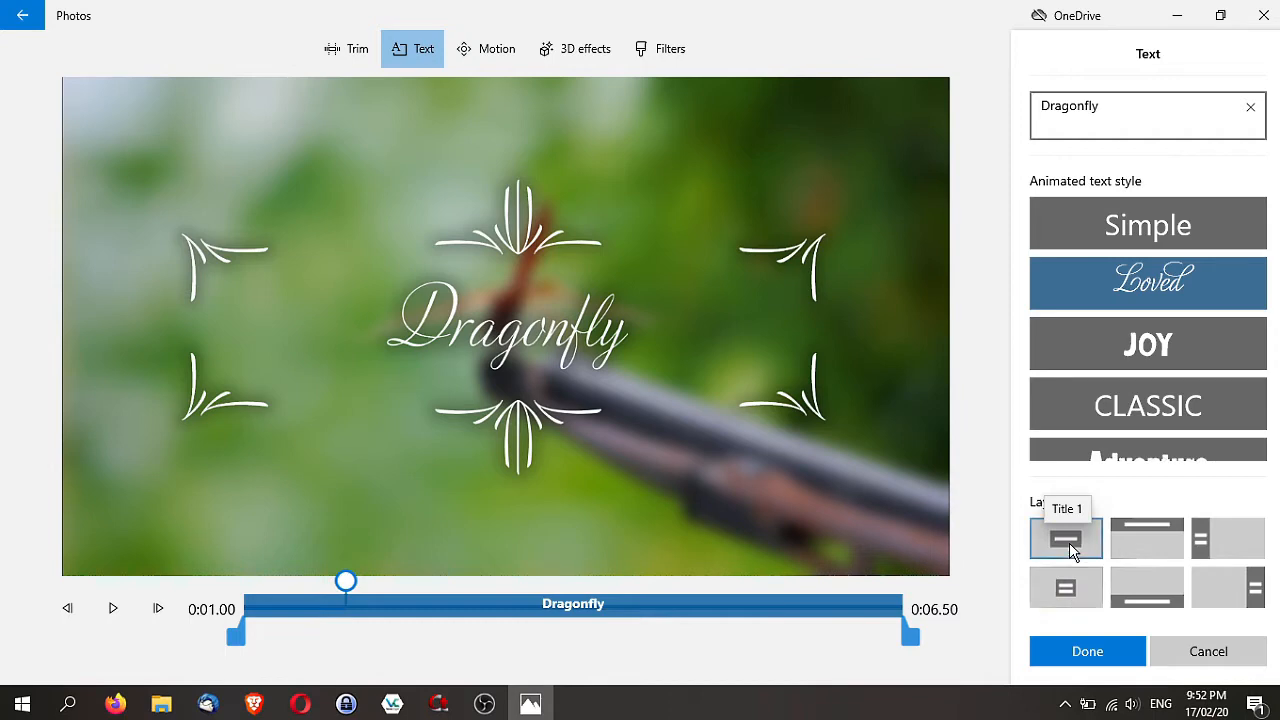
pyautogui.click(1148, 538)
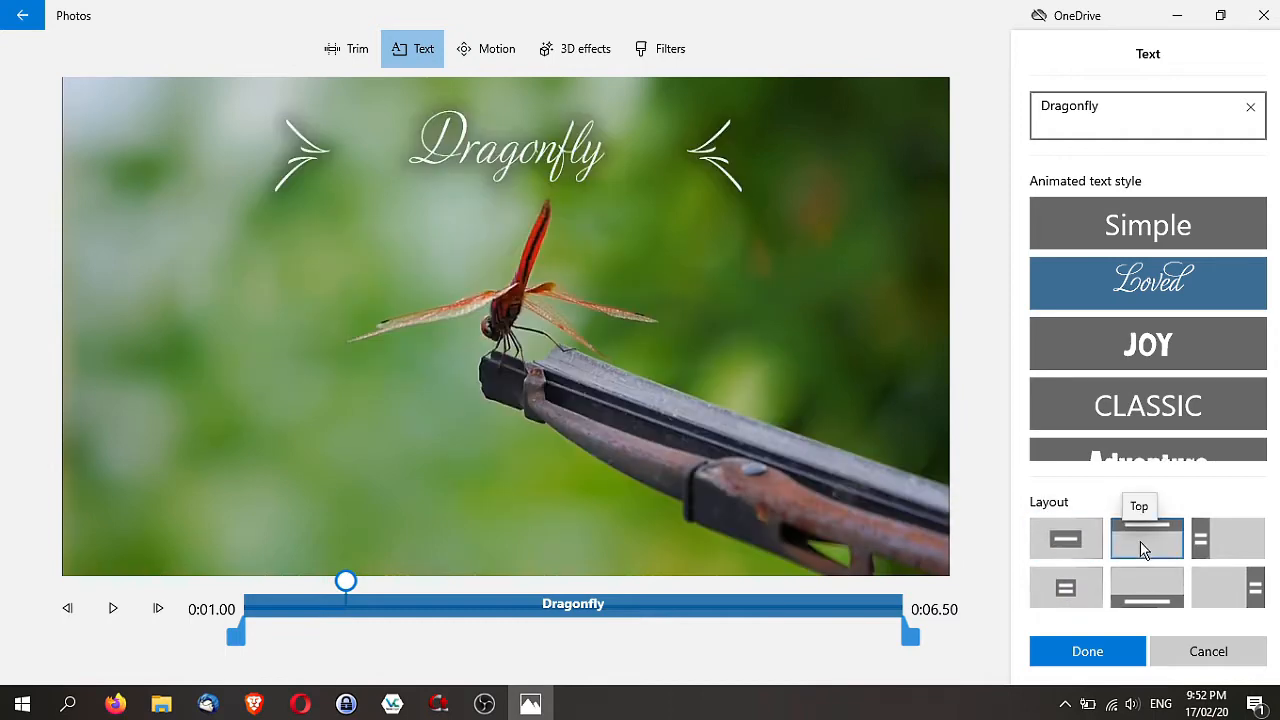
pyautogui.click(1064, 538)
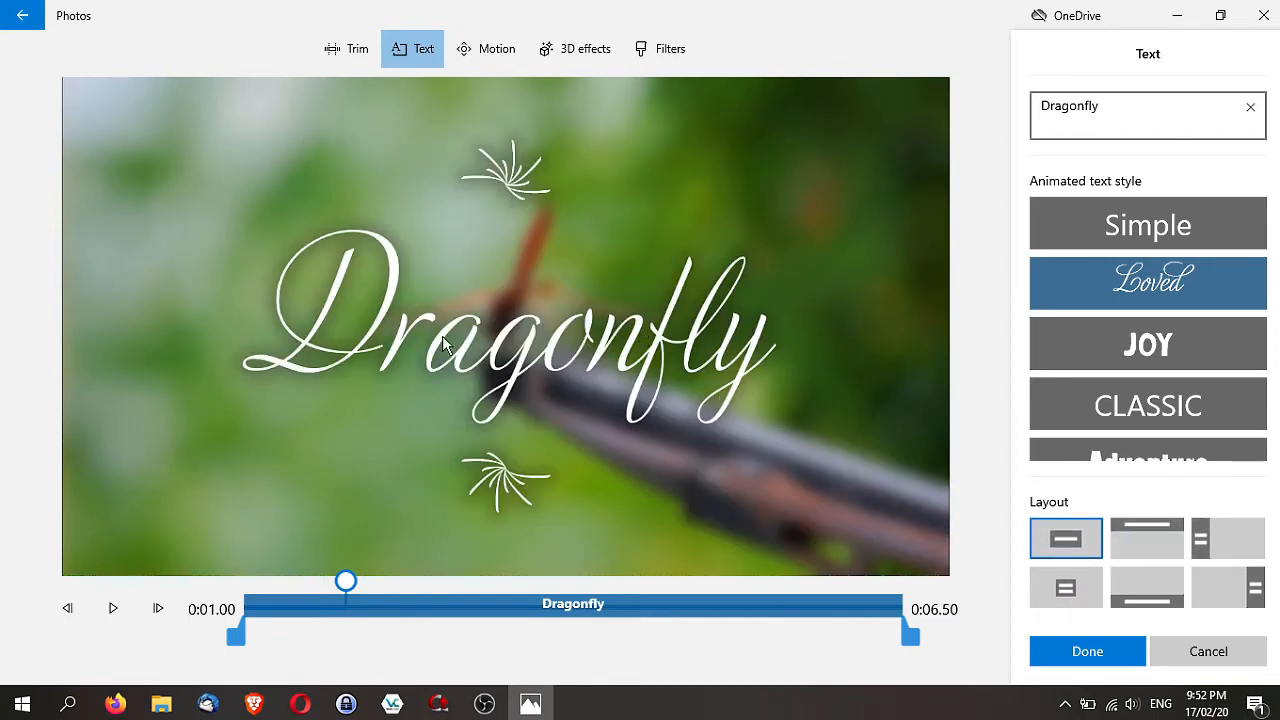
pyautogui.click(112, 608)
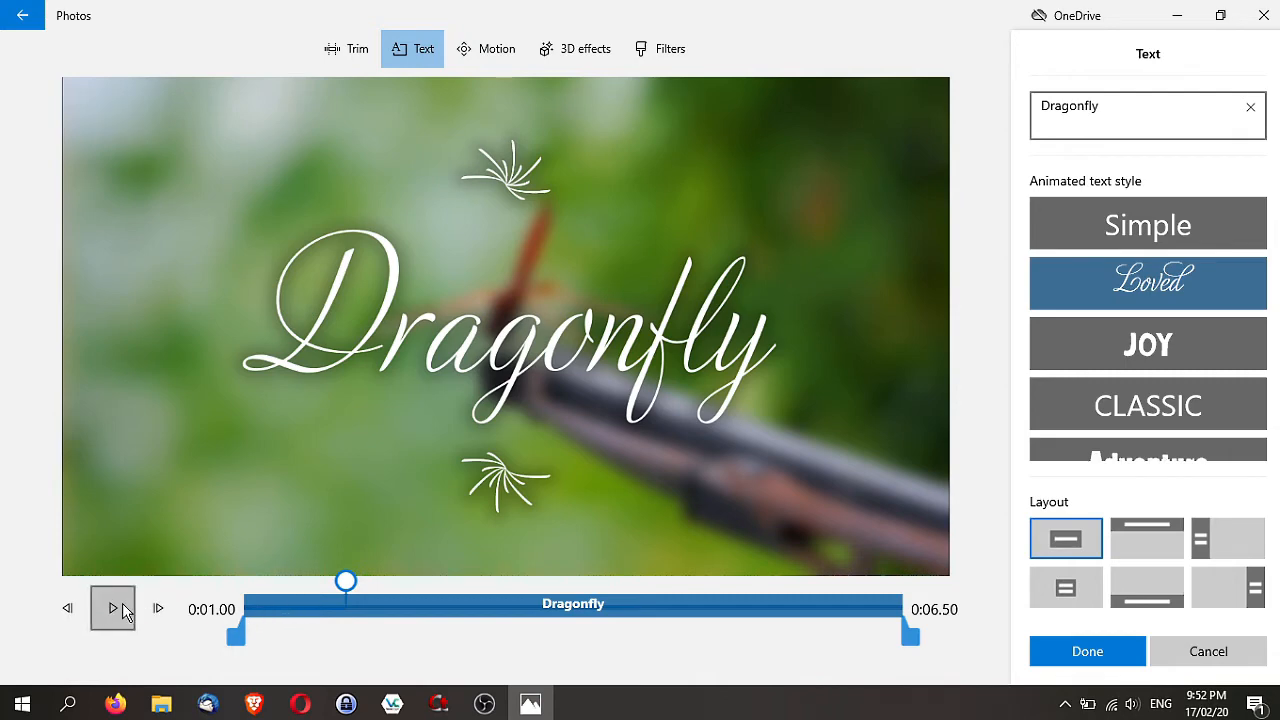
pyautogui.click(112, 608)
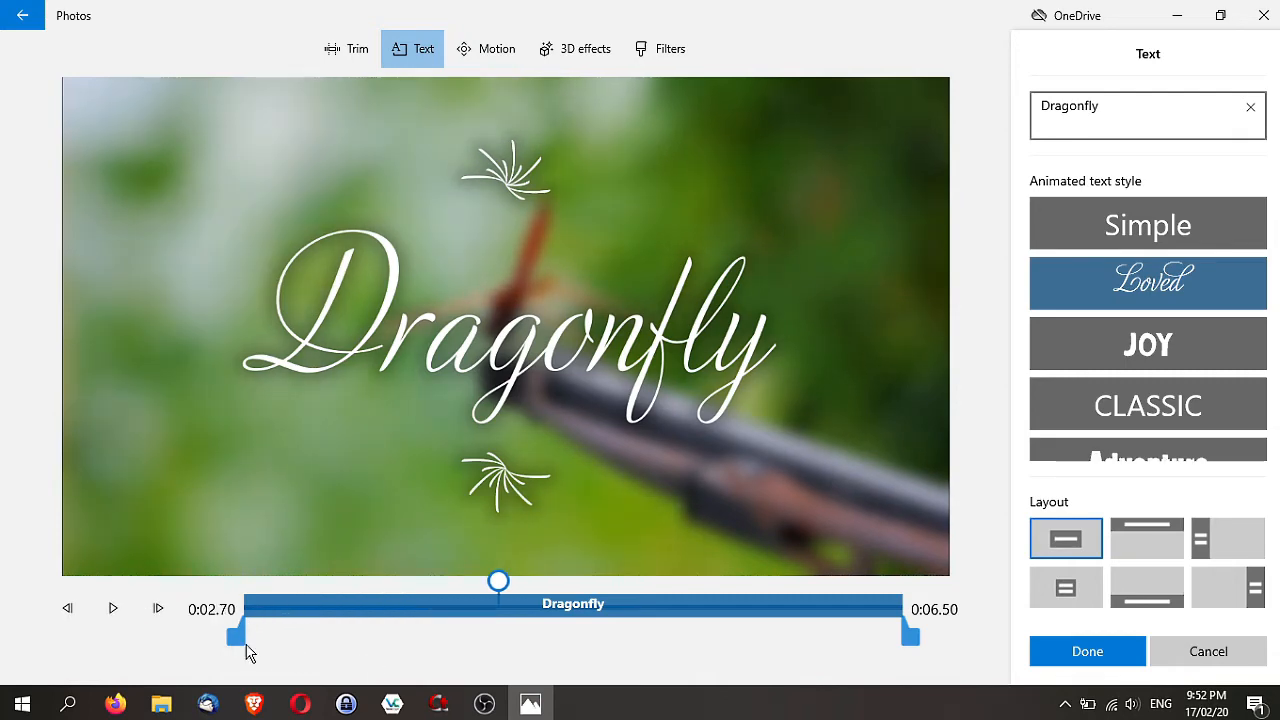
# Delay the caption to the clip's second half and place it at the bottom of the frame
pyautogui.moveTo(236, 636); pyautogui.dragTo(488, 636)
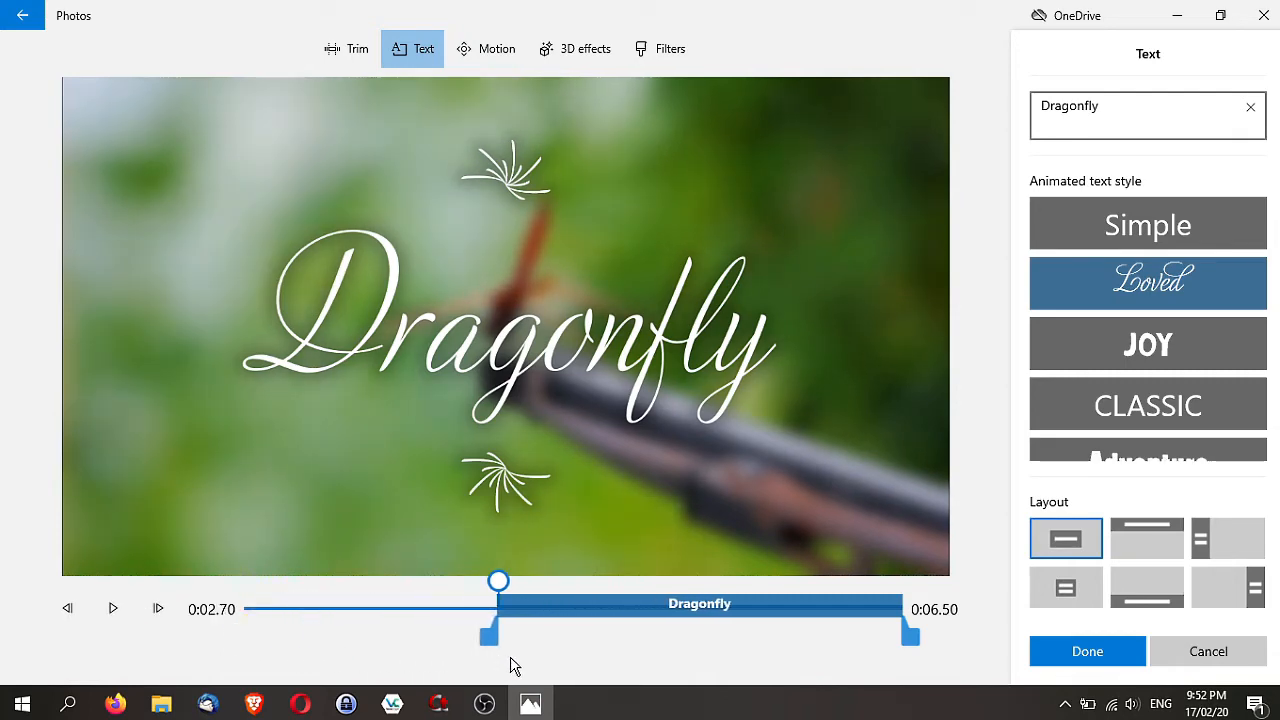
pyautogui.moveTo(498, 580); pyautogui.dragTo(360, 584)
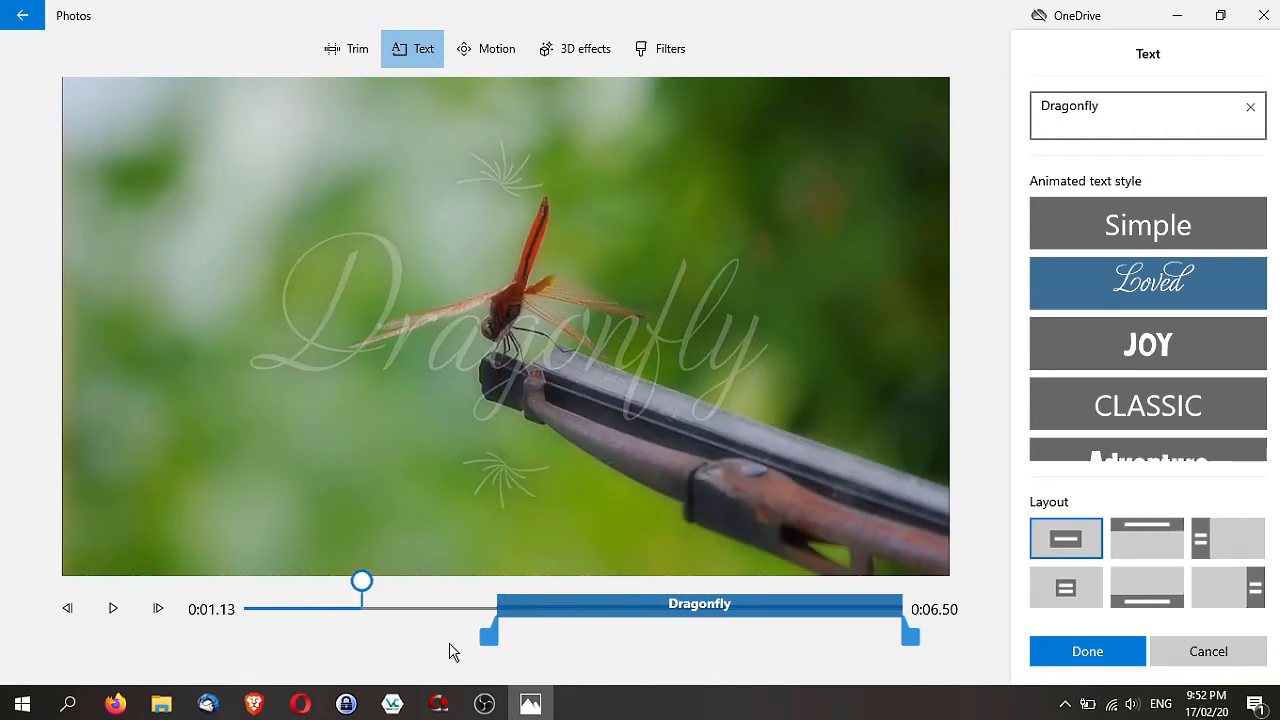
pyautogui.click(112, 608)
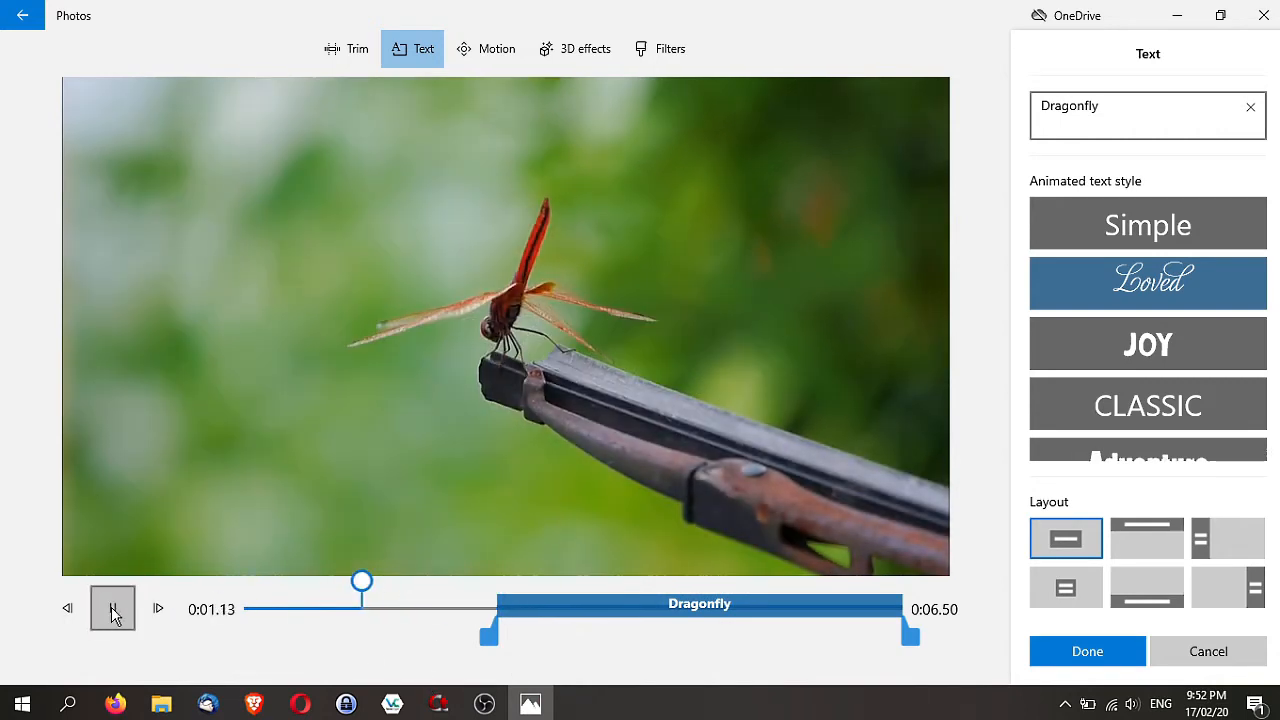
pyautogui.click(112, 608)
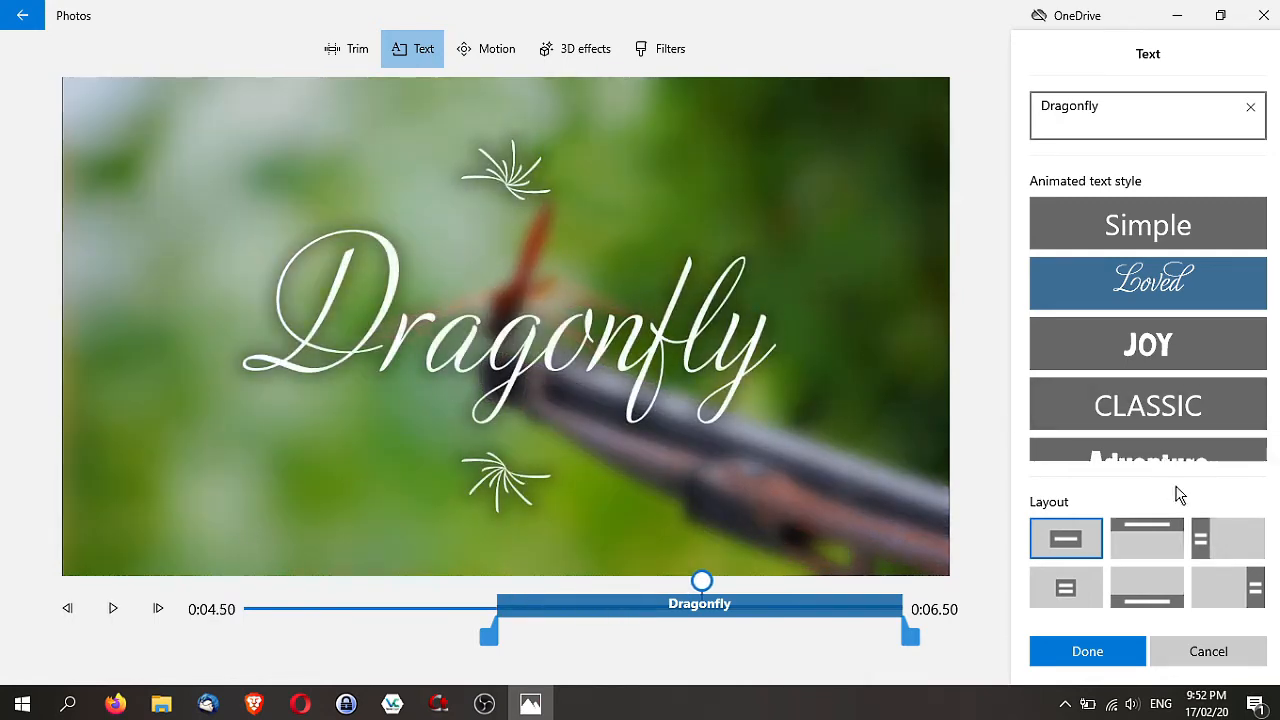
pyautogui.click(1148, 588)
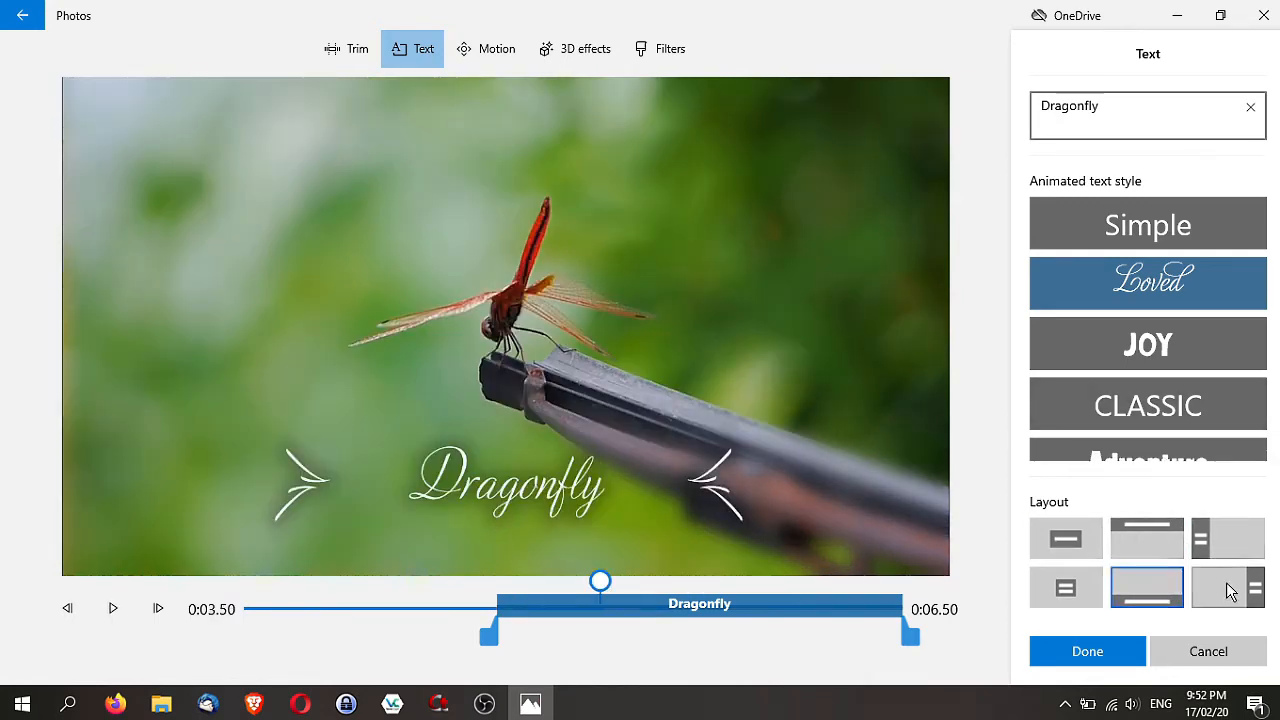
pyautogui.click(1228, 588)
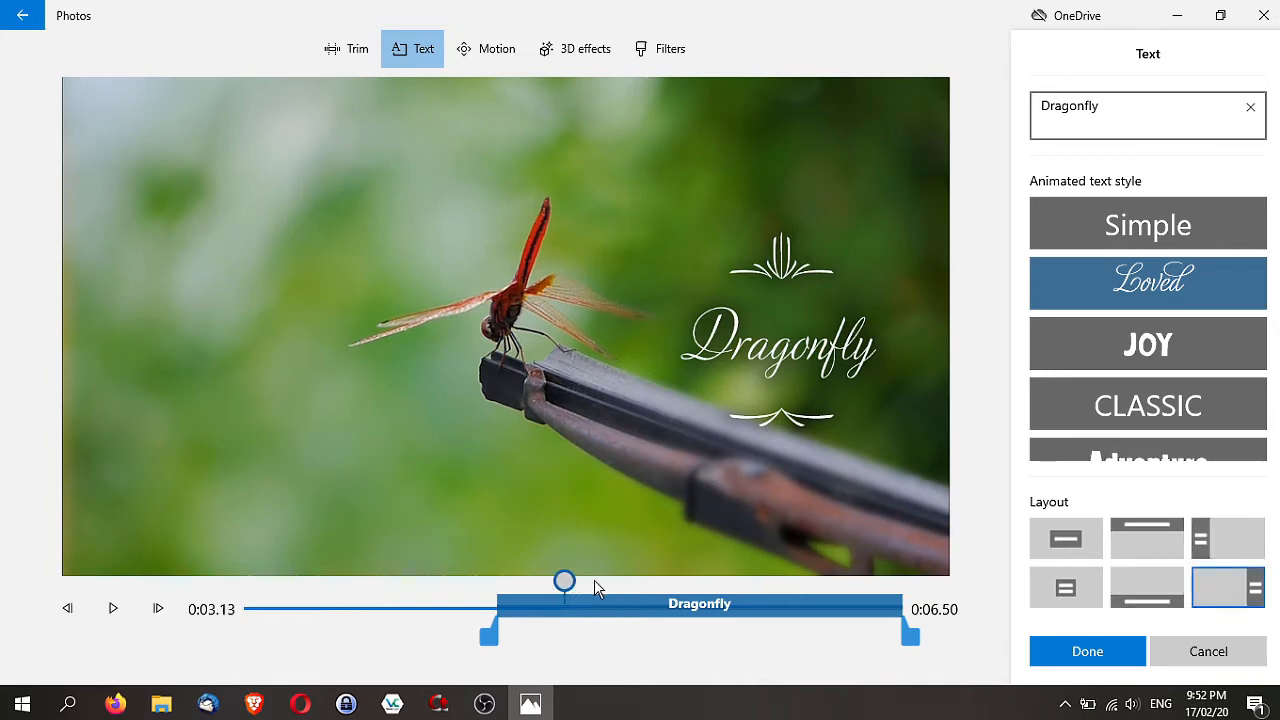
pyautogui.moveTo(564, 580); pyautogui.dragTo(760, 580)
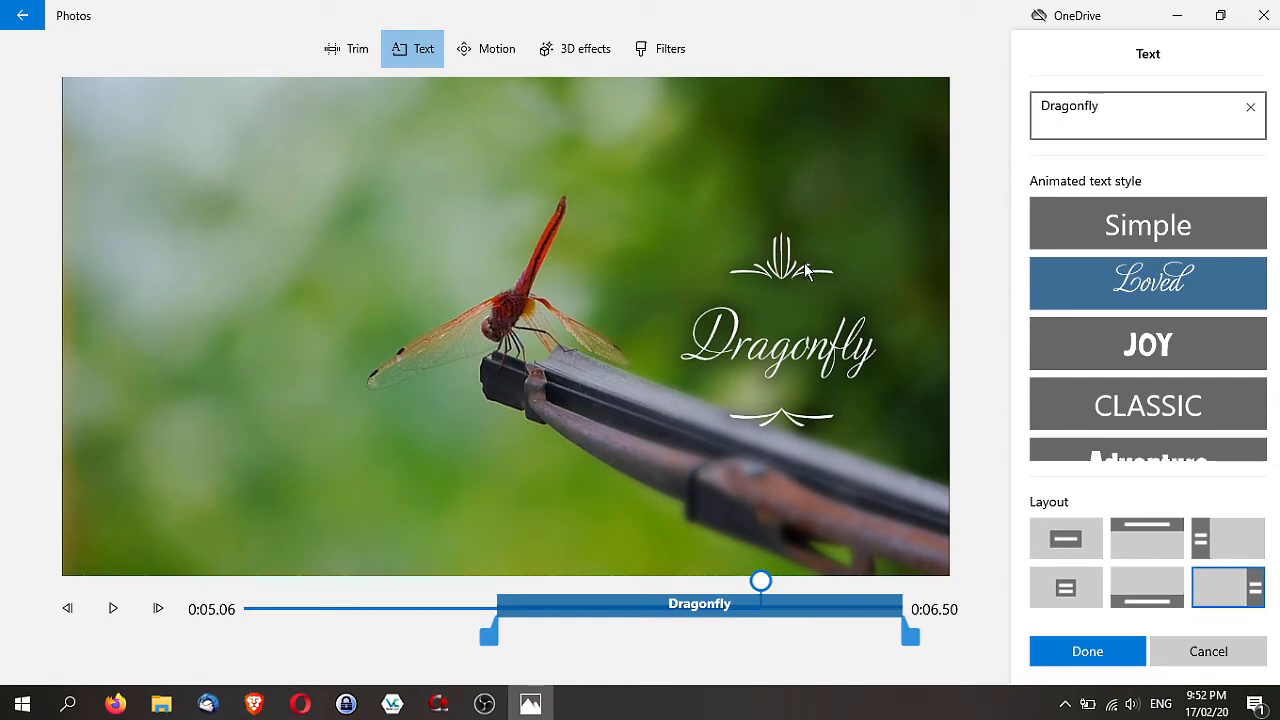
# Try the Classic and Adventure styles with top and centre layouts, previewing the animation
pyautogui.scroll(-3)
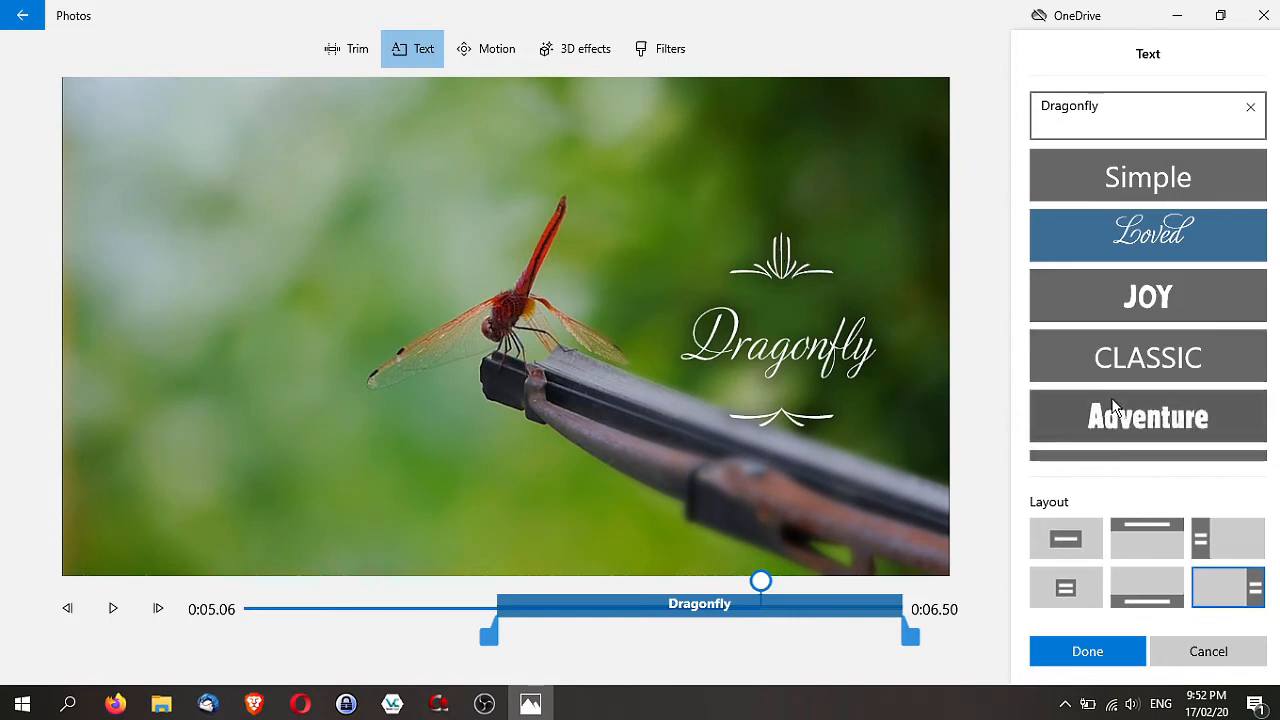
pyautogui.click(1148, 356)
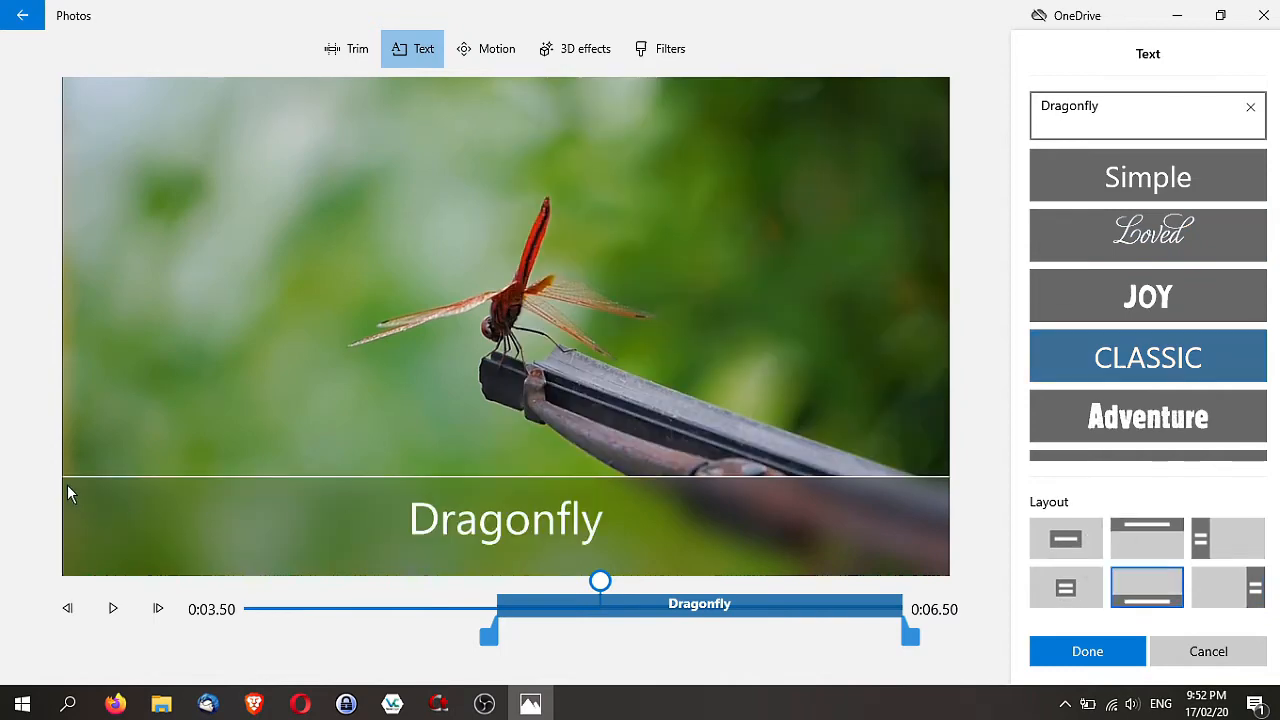
pyautogui.moveTo(128, 490)
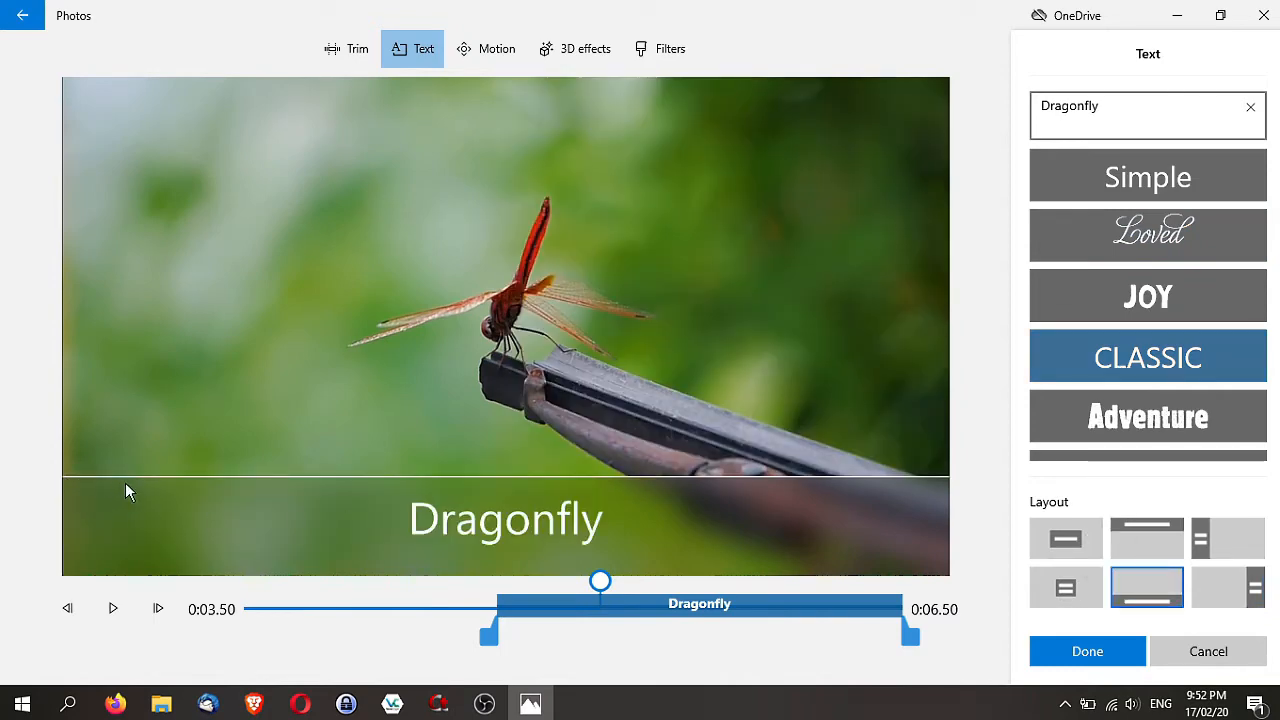
pyautogui.moveTo(928, 492)
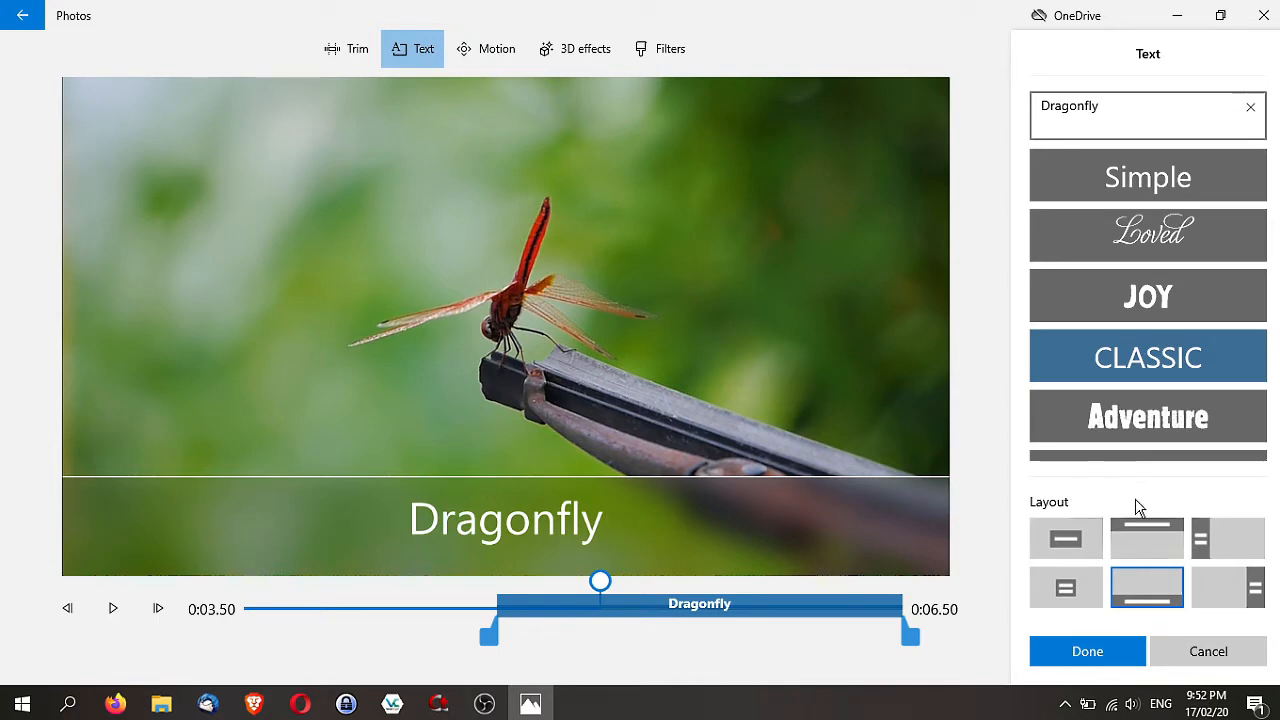
pyautogui.click(1148, 538)
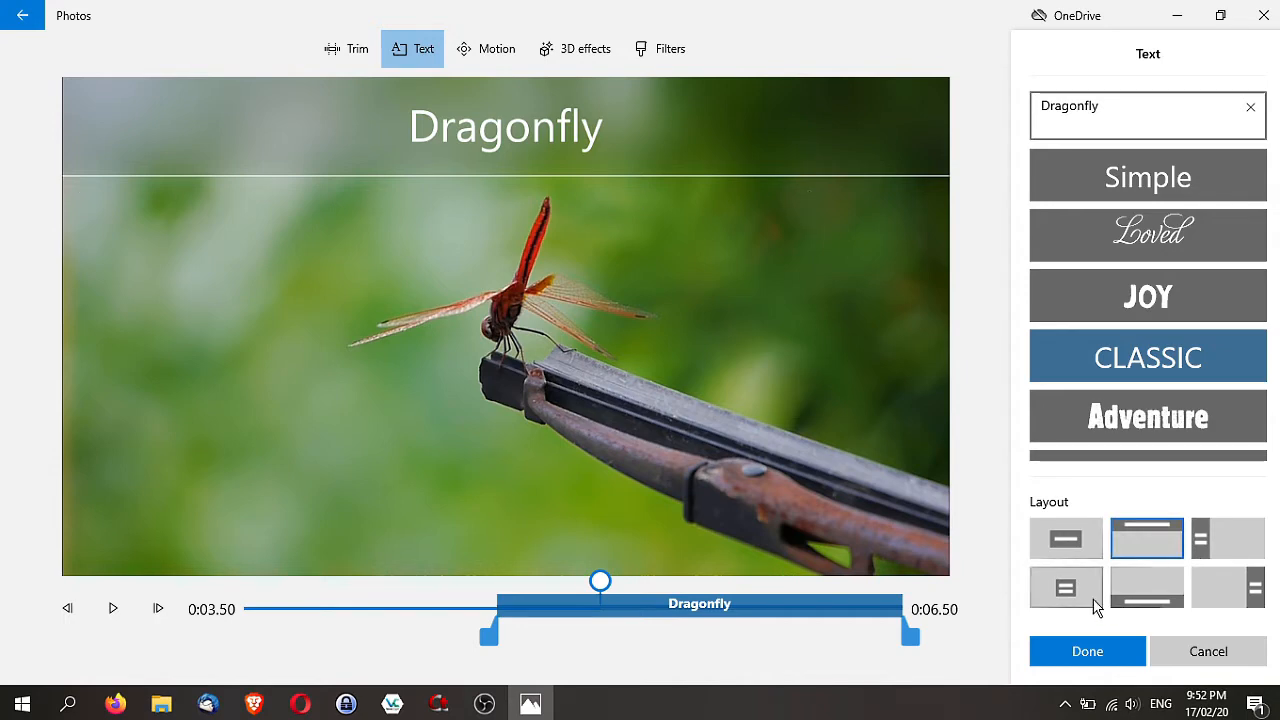
pyautogui.click(1148, 416)
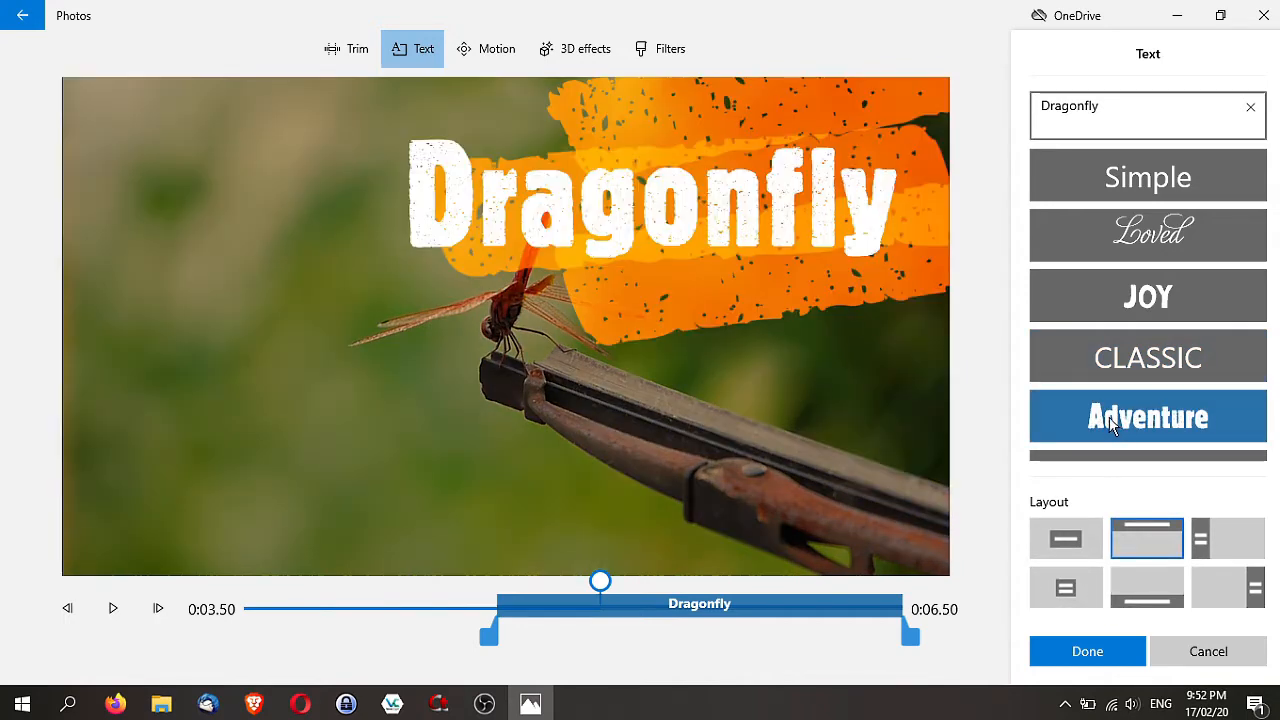
pyautogui.click(1064, 588)
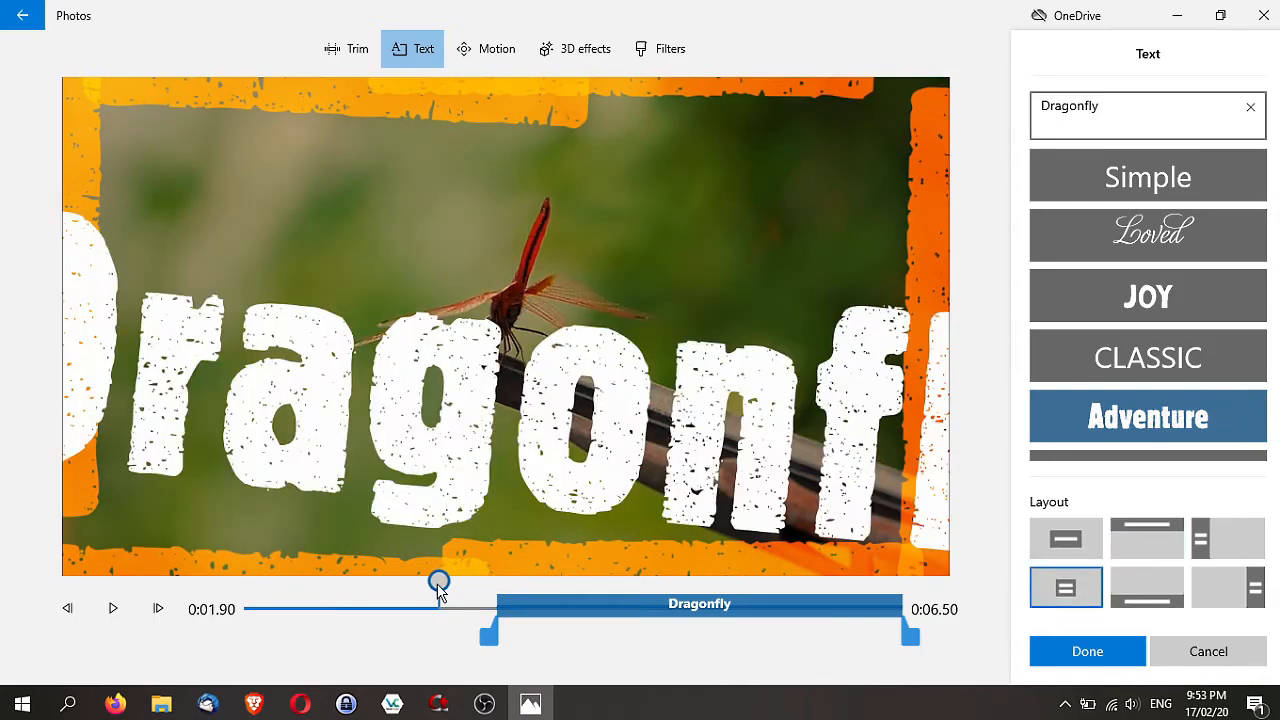
pyautogui.click(112, 608)
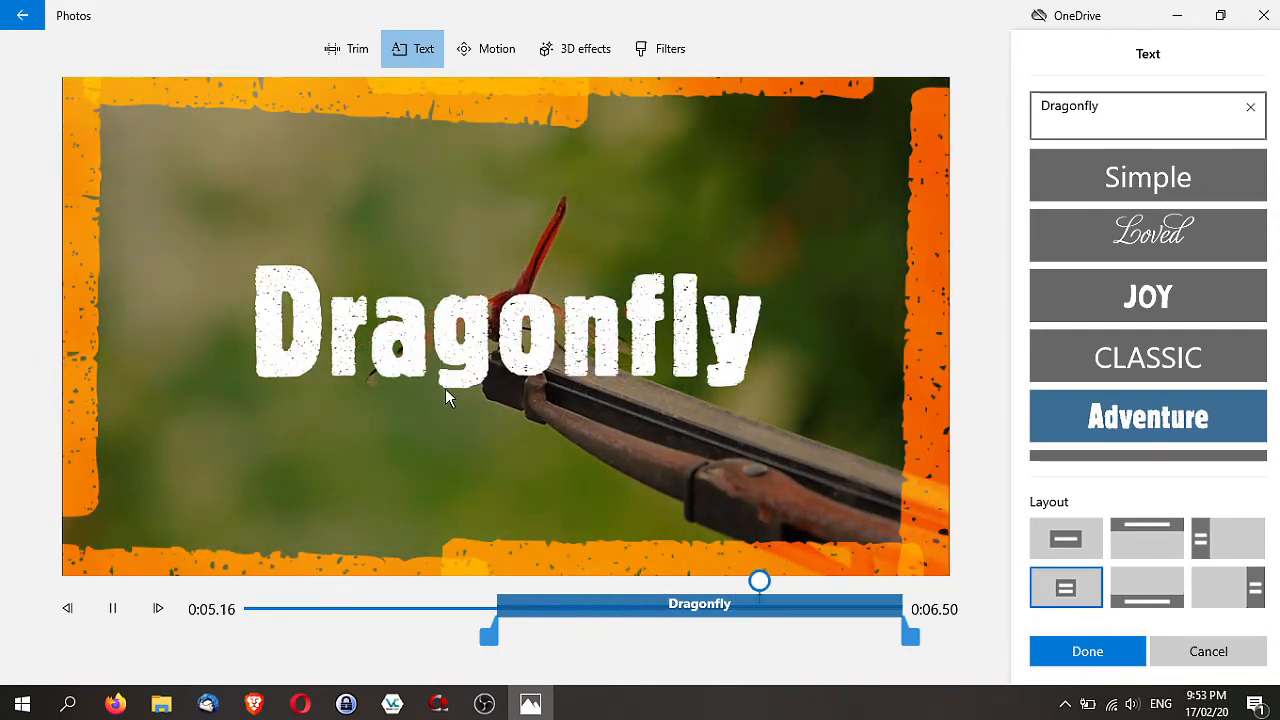
pyautogui.click(112, 608)
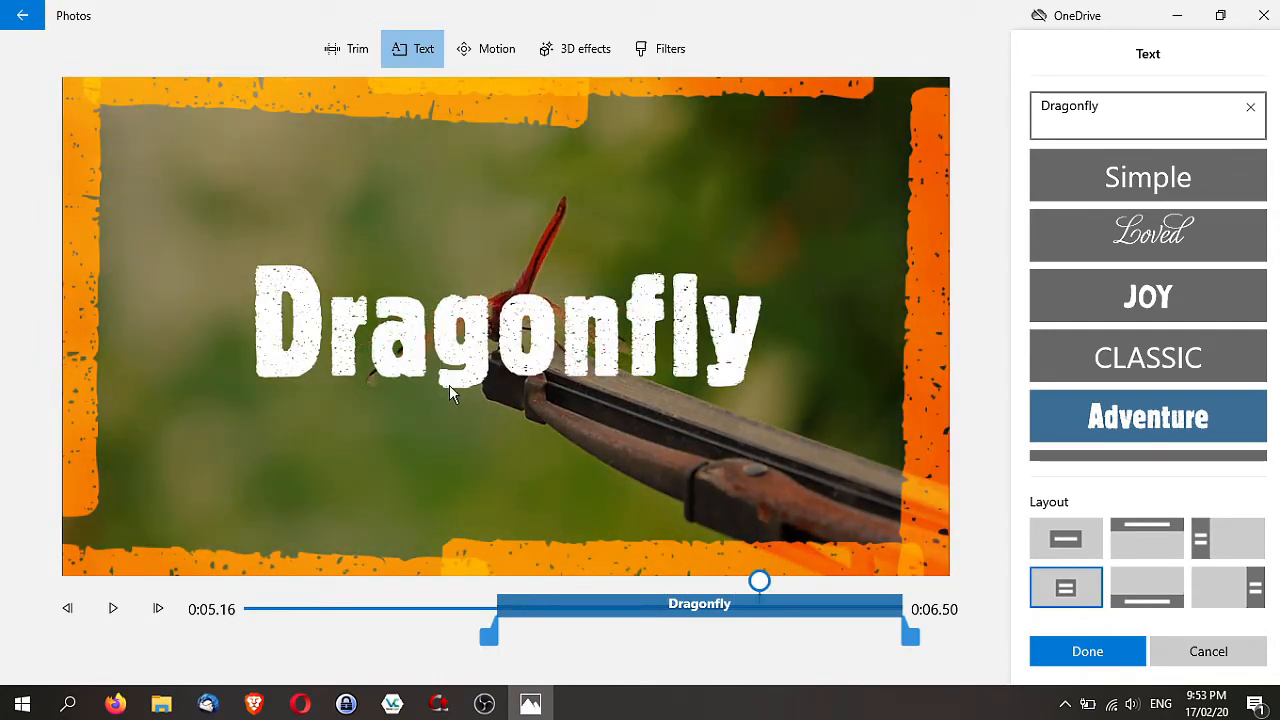
# Switch the Dragonfly caption to the Cinema style
pyautogui.scroll(-3)
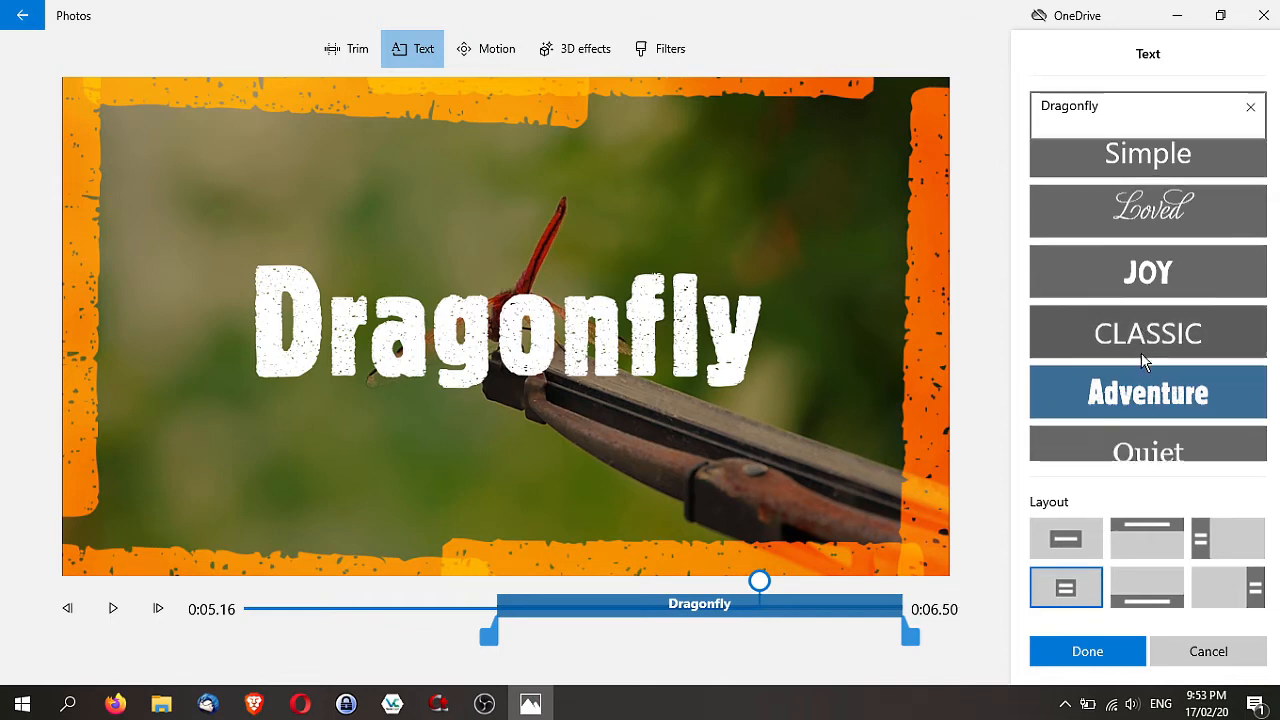
pyautogui.scroll(-3)
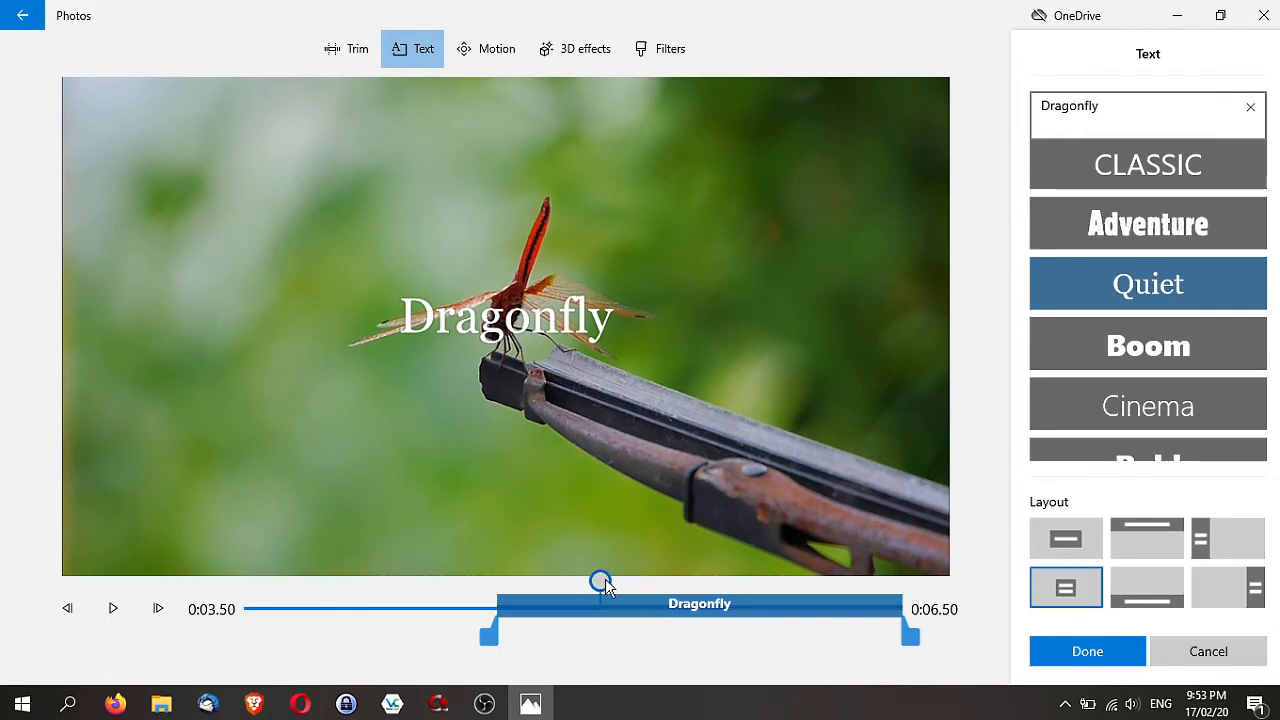
pyautogui.click(1148, 404)
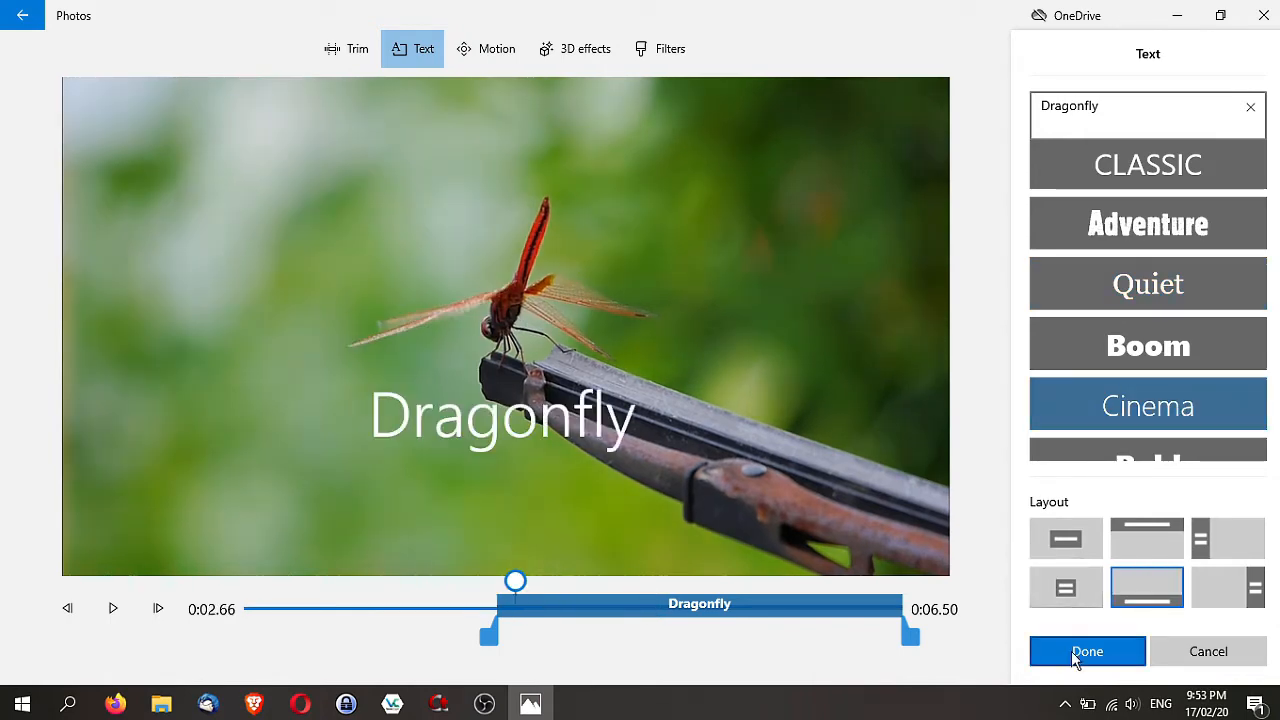
# Confirm the caption and select the second dragonfly clip on the storyboard
pyautogui.click(1088, 652)
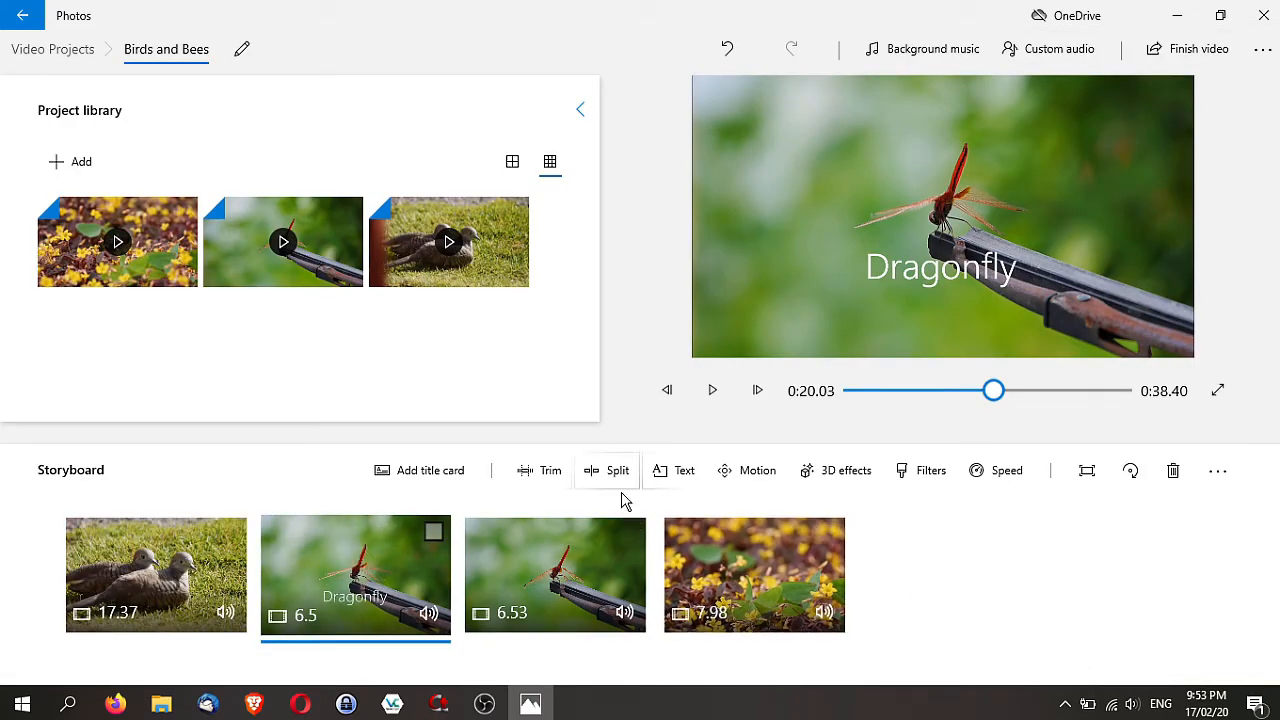
pyautogui.moveTo(616, 470)
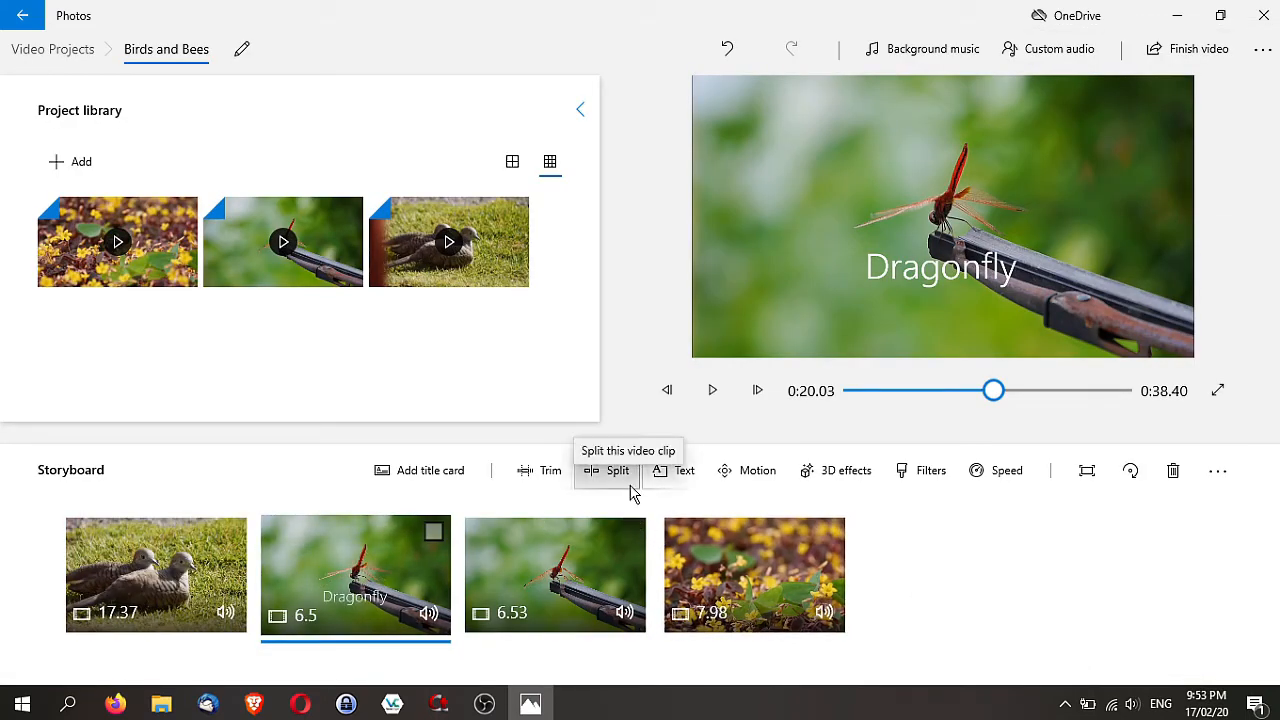
pyautogui.click(754, 574)
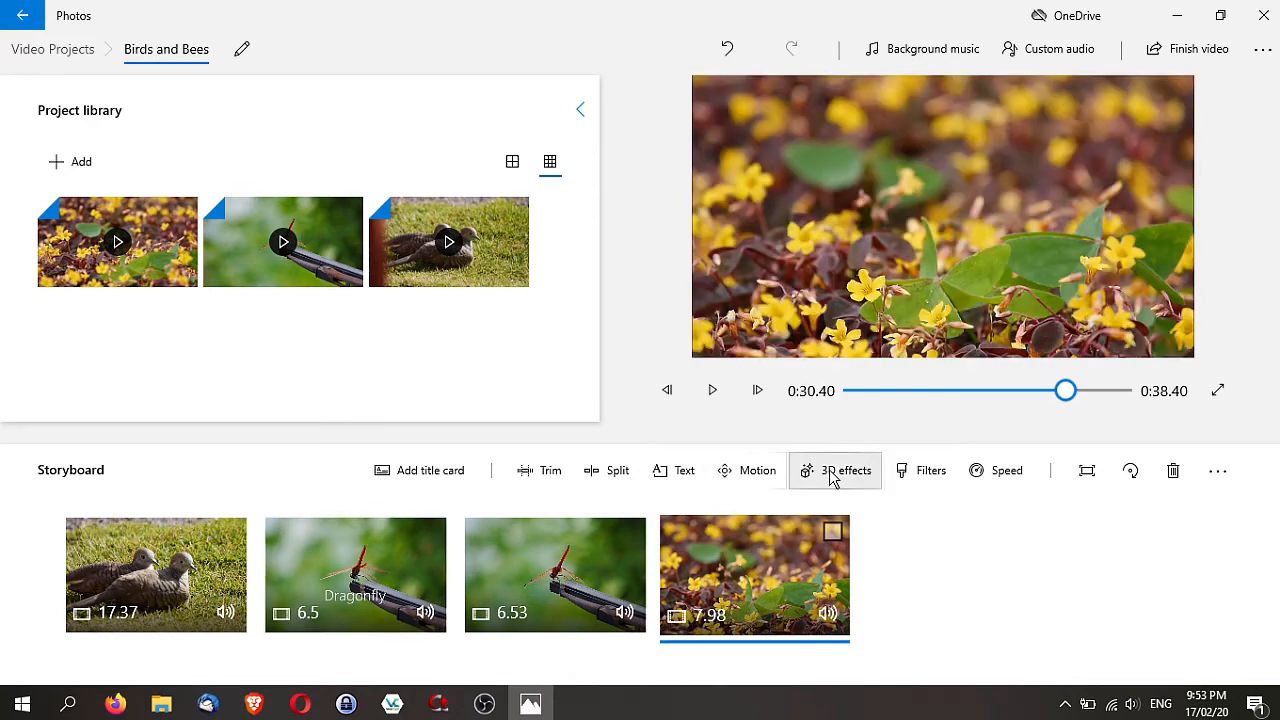
pyautogui.click(556, 576)
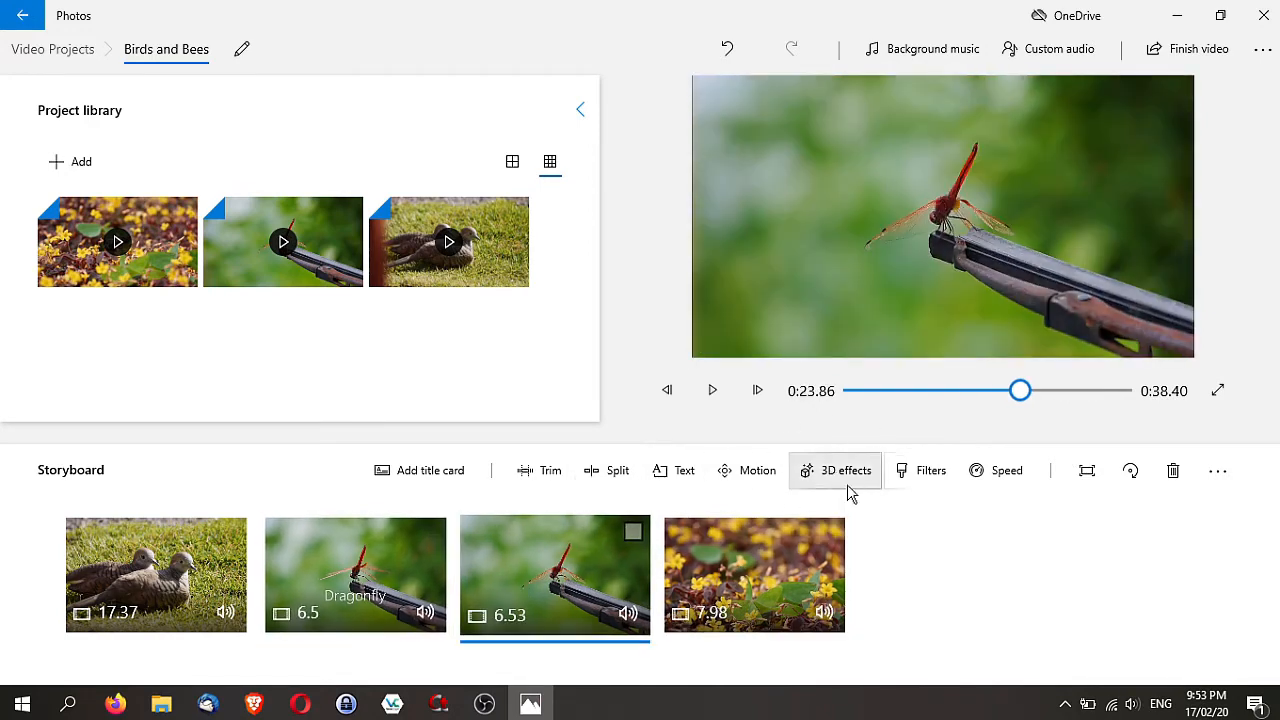
# Place a Pterodactyl from the 3D library's Animals & Insects onto the second dragonfly clip
pyautogui.click(844, 470)
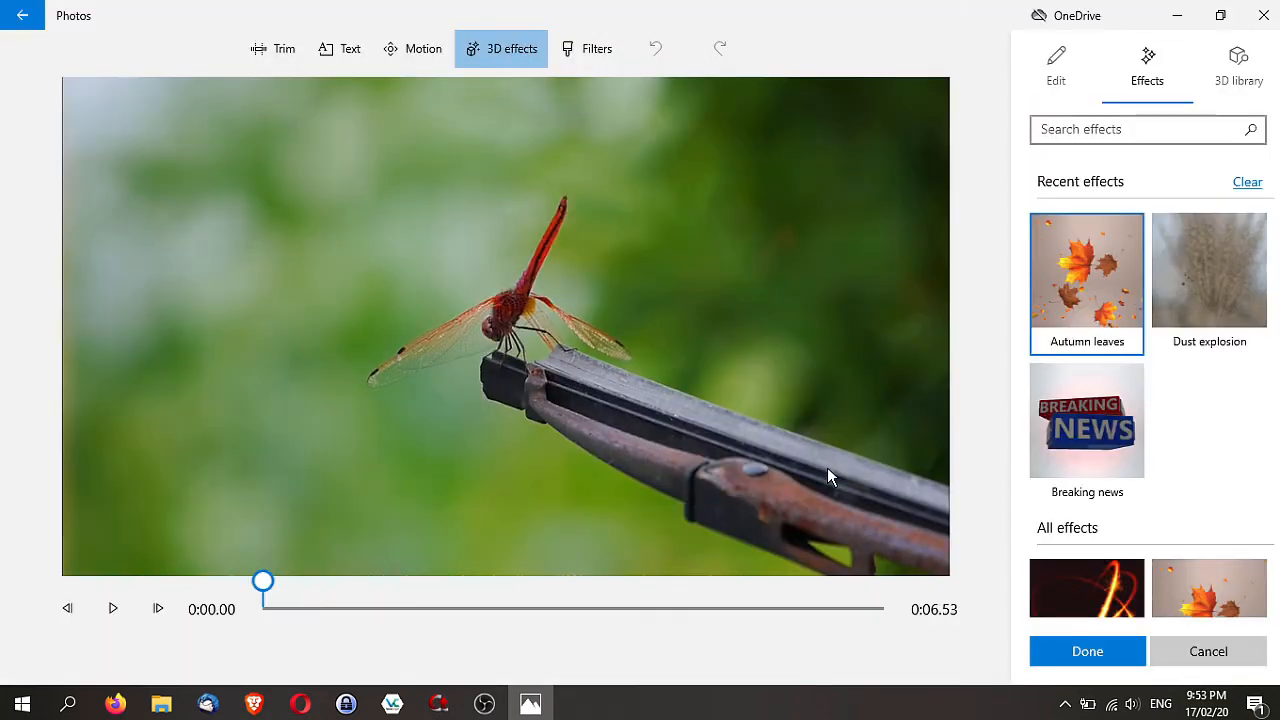
pyautogui.moveTo(1228, 80)
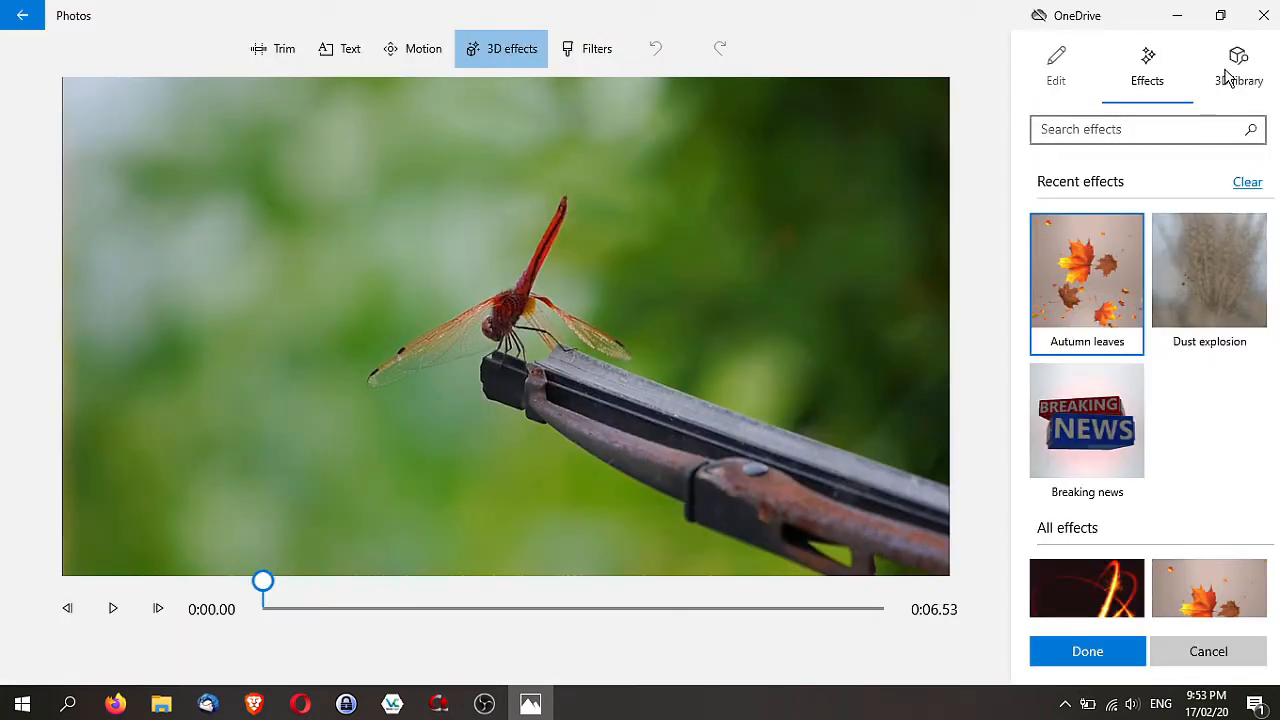
pyautogui.click(1238, 64)
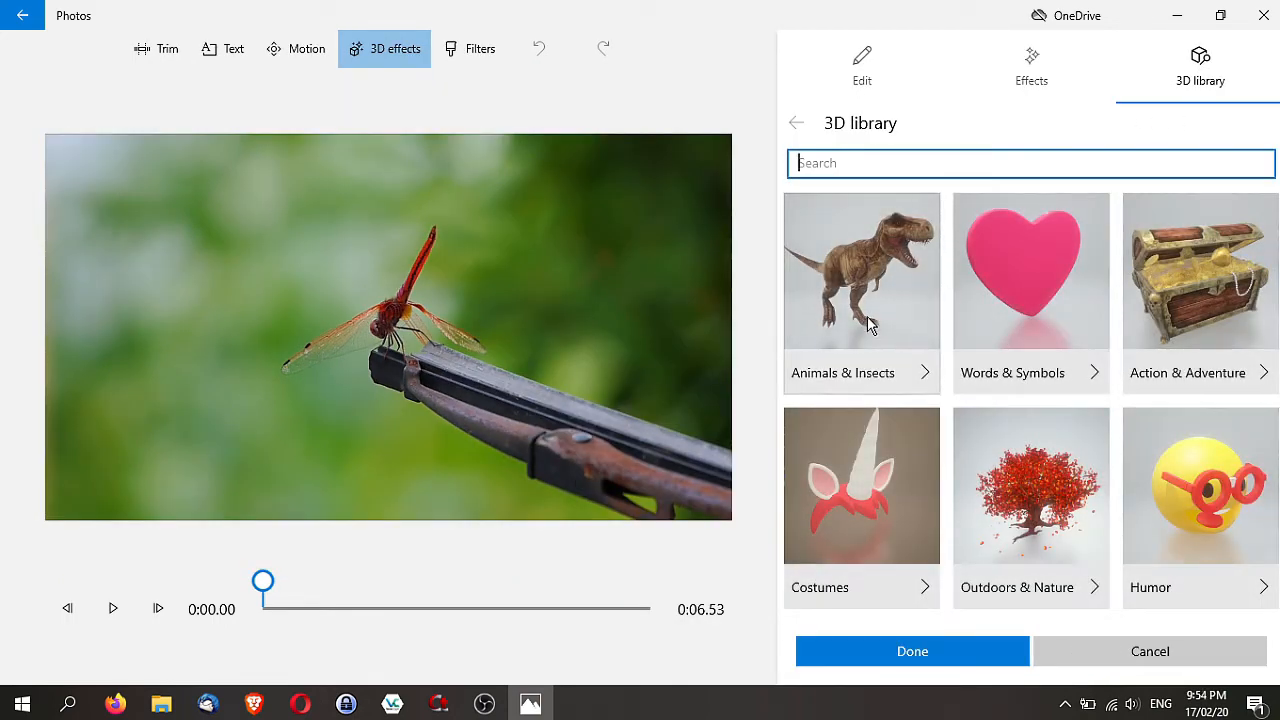
pyautogui.moveTo(930, 368)
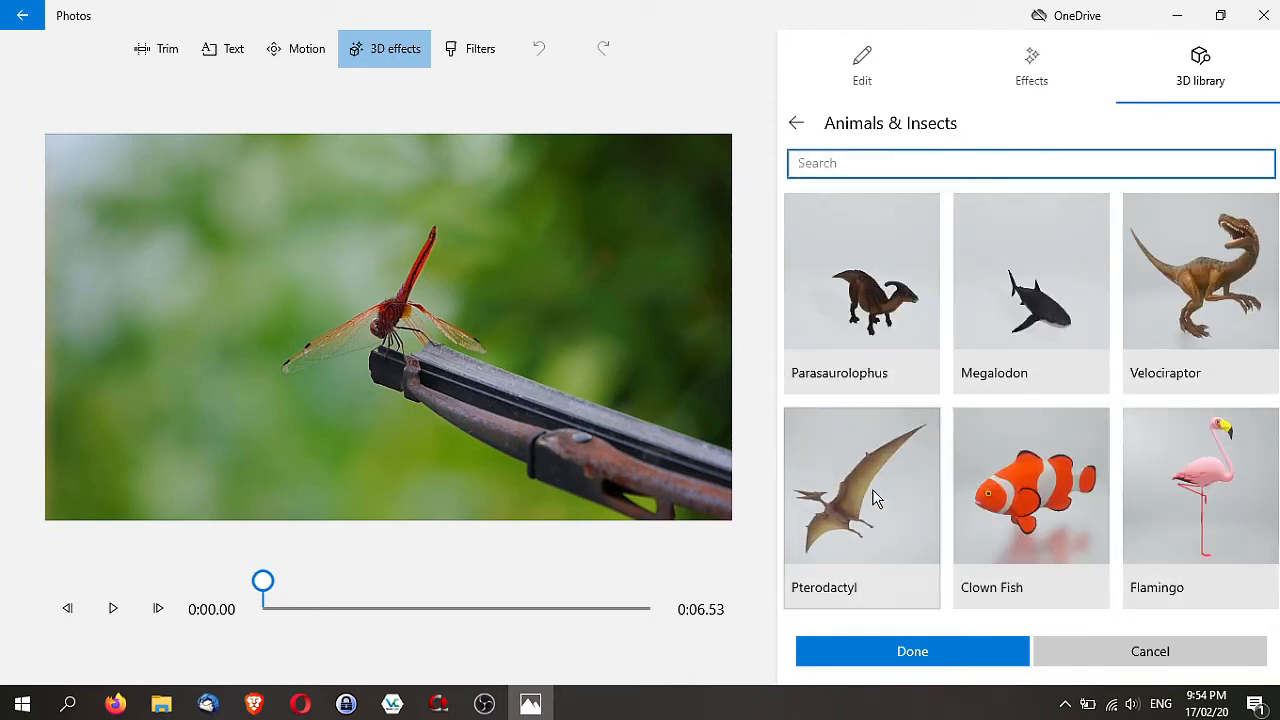
pyautogui.scroll(-3)
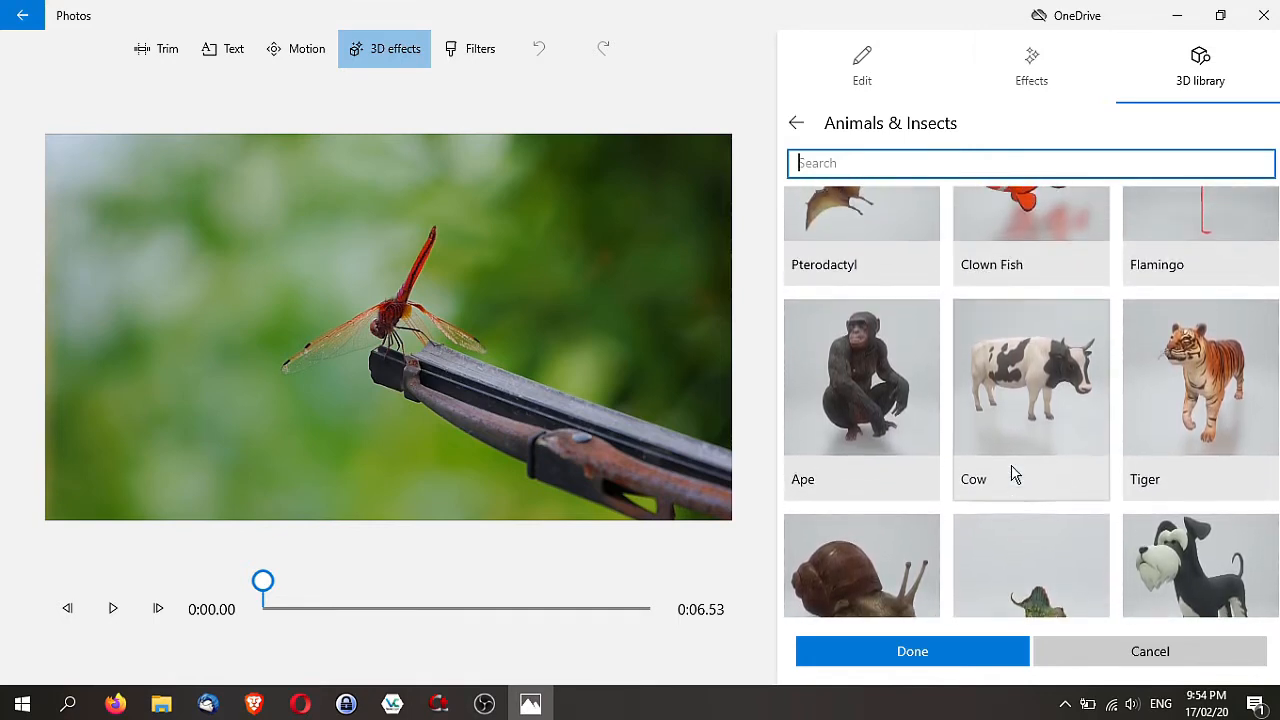
pyautogui.click(860, 220)
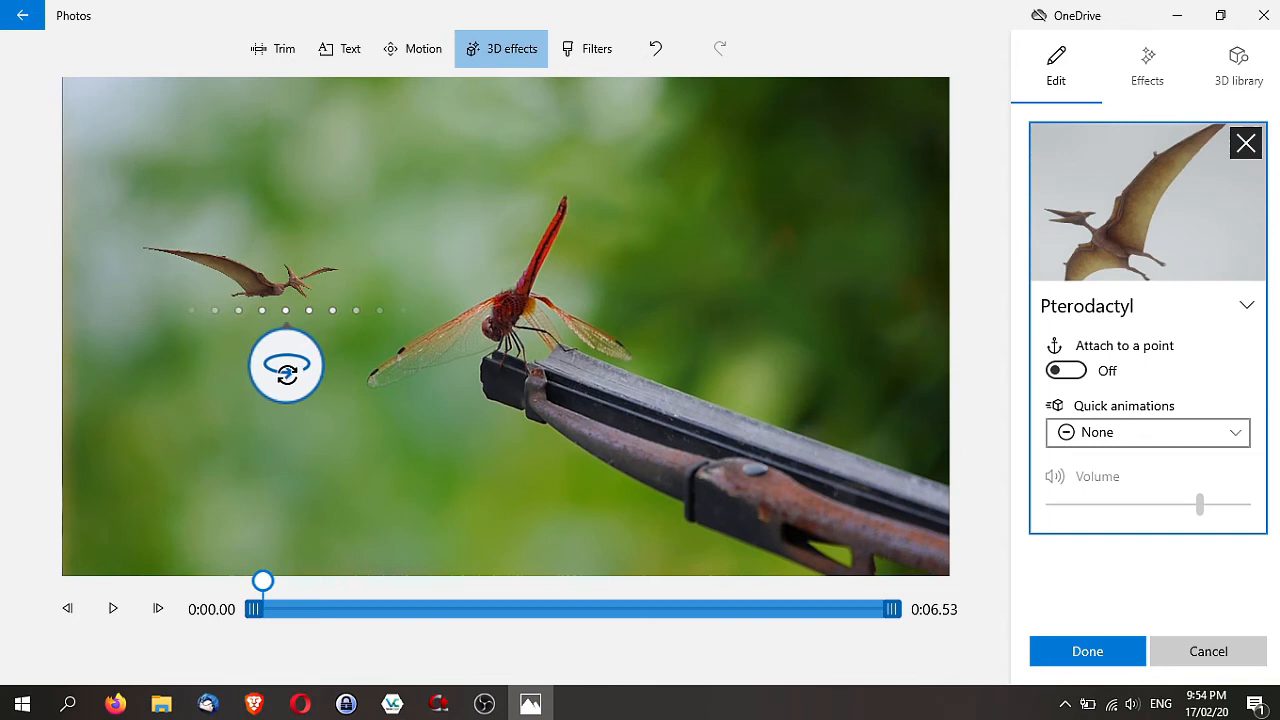
# Give the pterodactyl the Swing quick animation and confirm the effect back to the storyboard
pyautogui.click(284, 364)
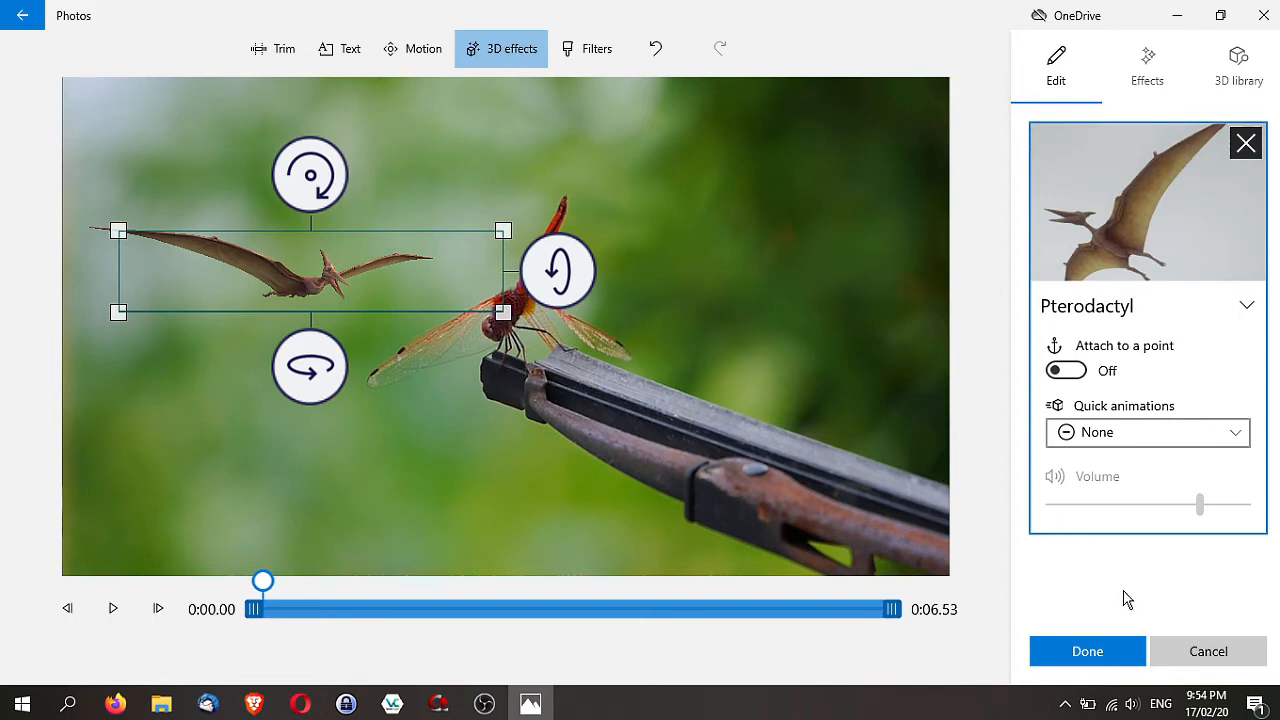
pyautogui.click(1148, 432)
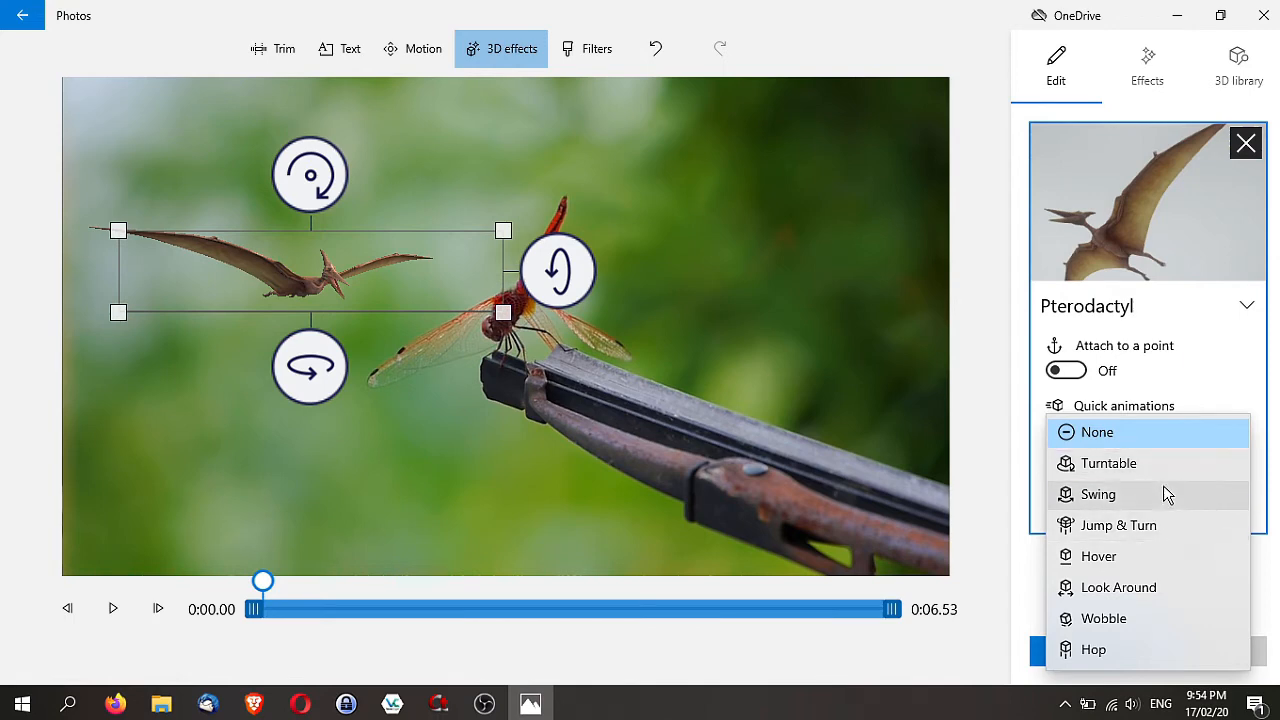
pyautogui.click(1098, 494)
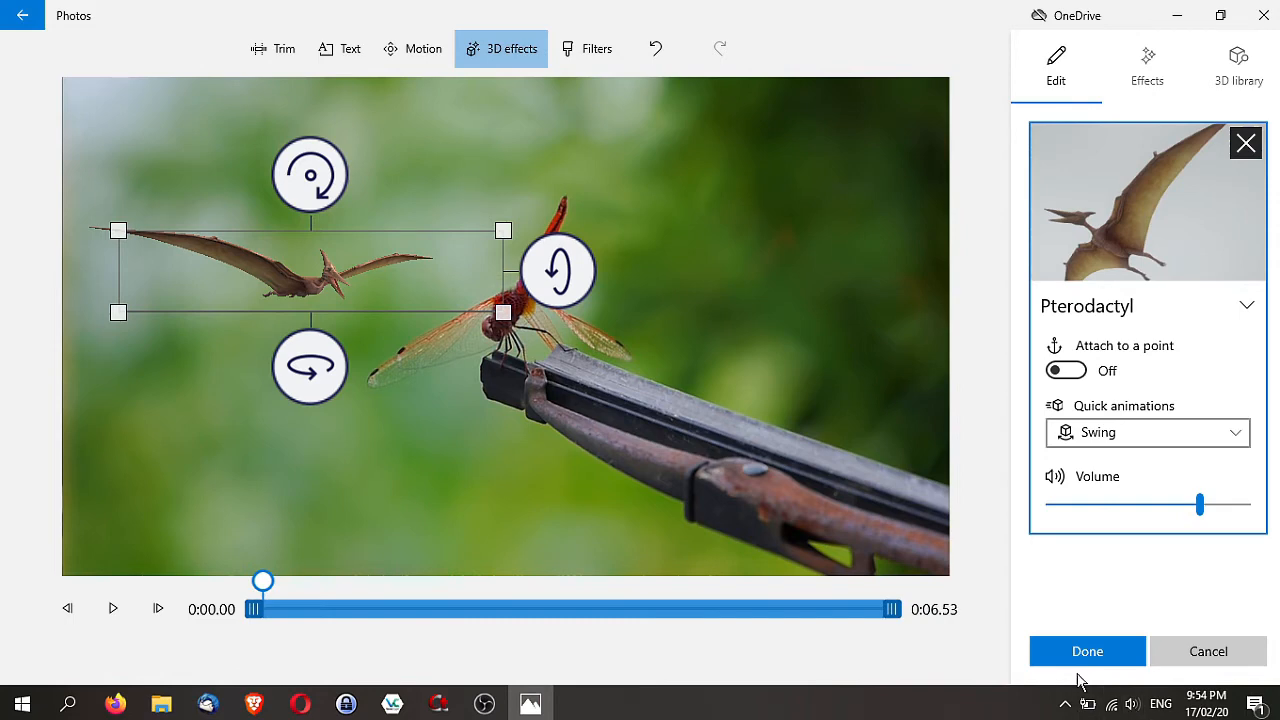
pyautogui.click(112, 608)
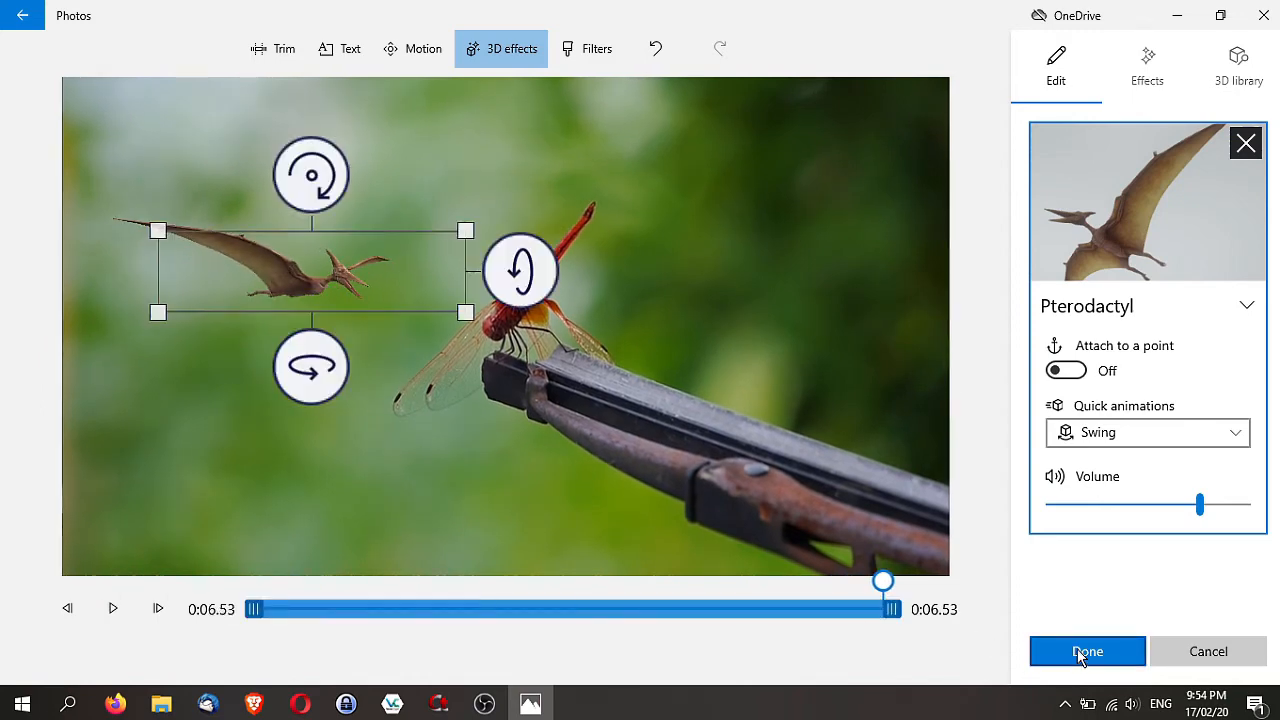
pyautogui.click(1088, 652)
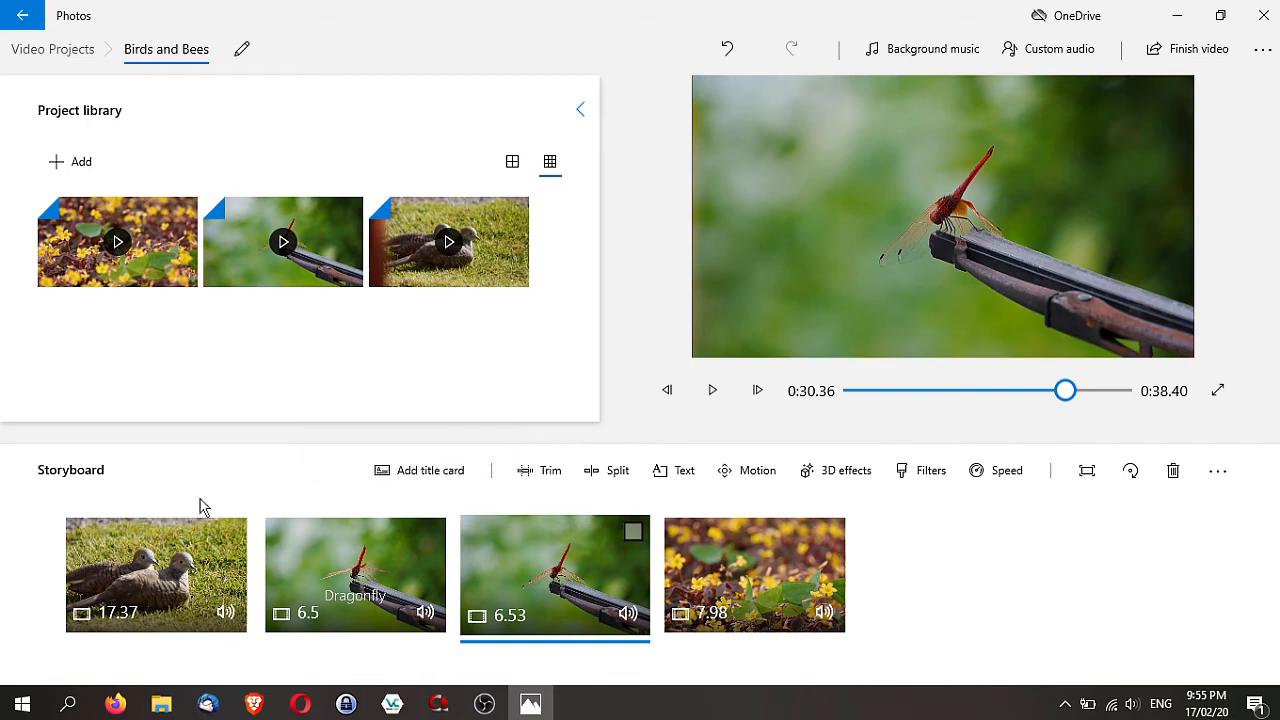
# Add an opening title card reading 'Birds and Bees' in the Adventure animated style and confirm it
pyautogui.click(428, 470)
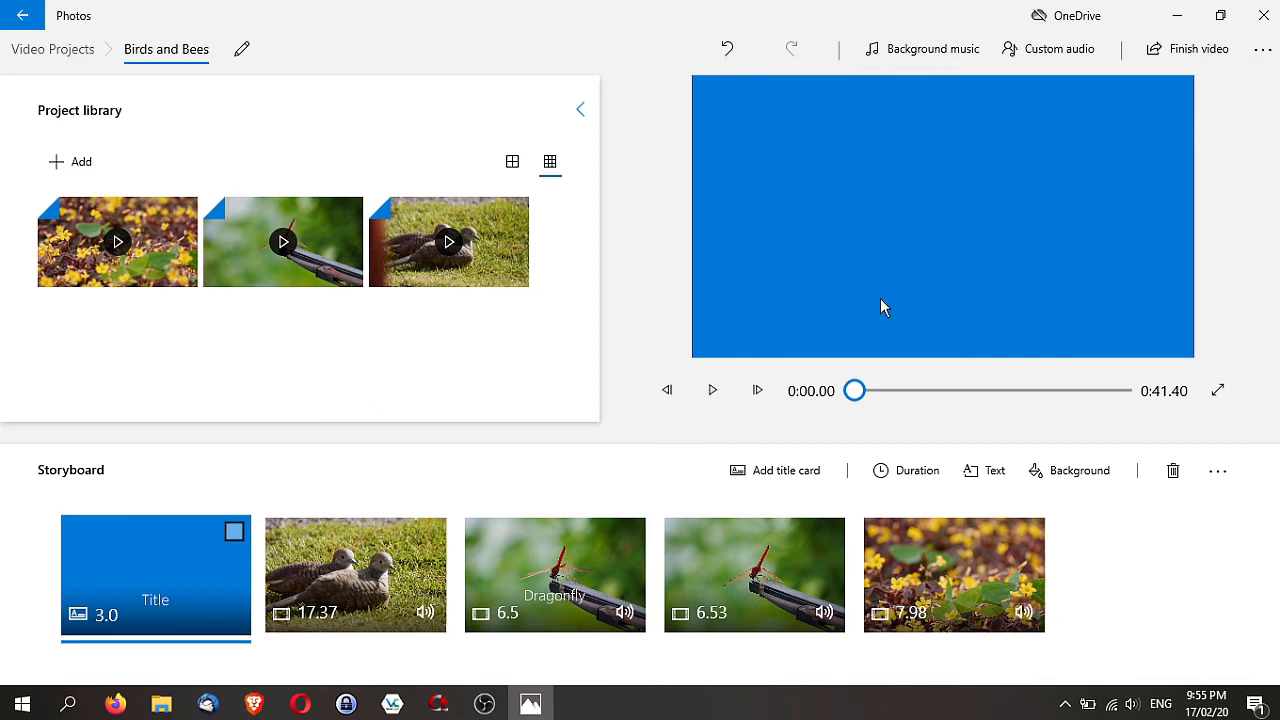
pyautogui.click(984, 470)
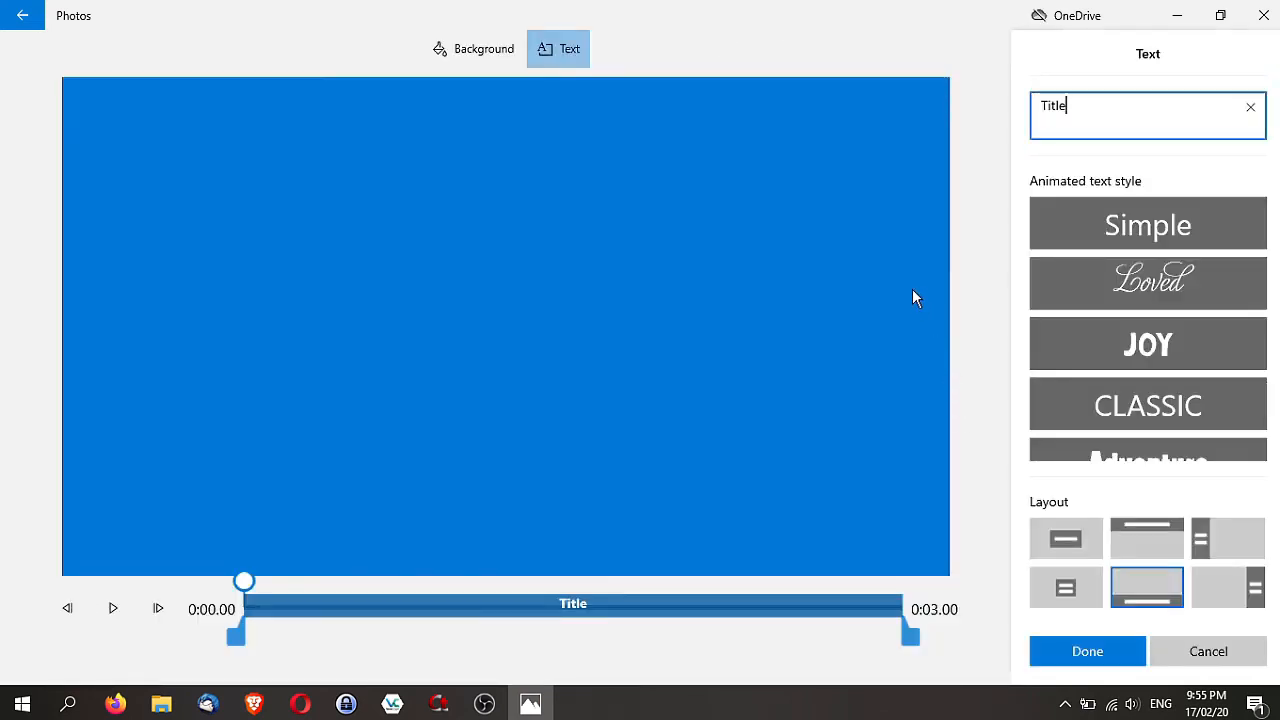
pyautogui.write('Birds and')
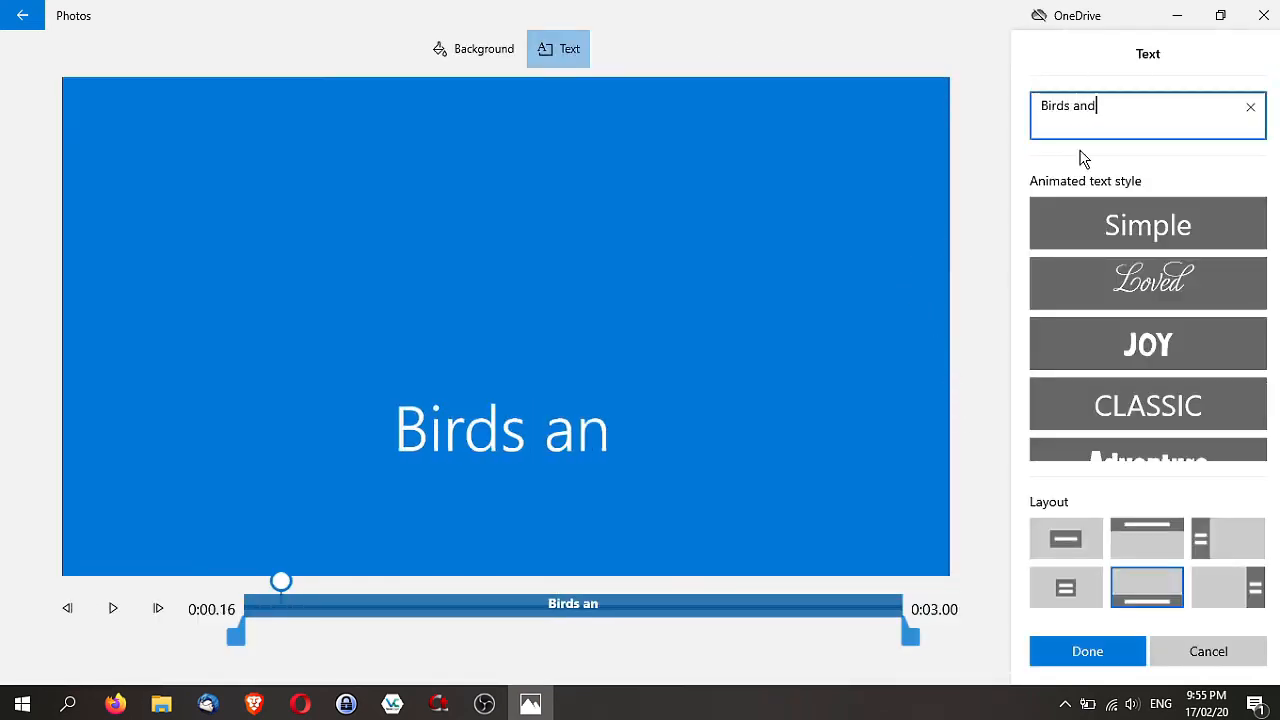
pyautogui.write('Bees')
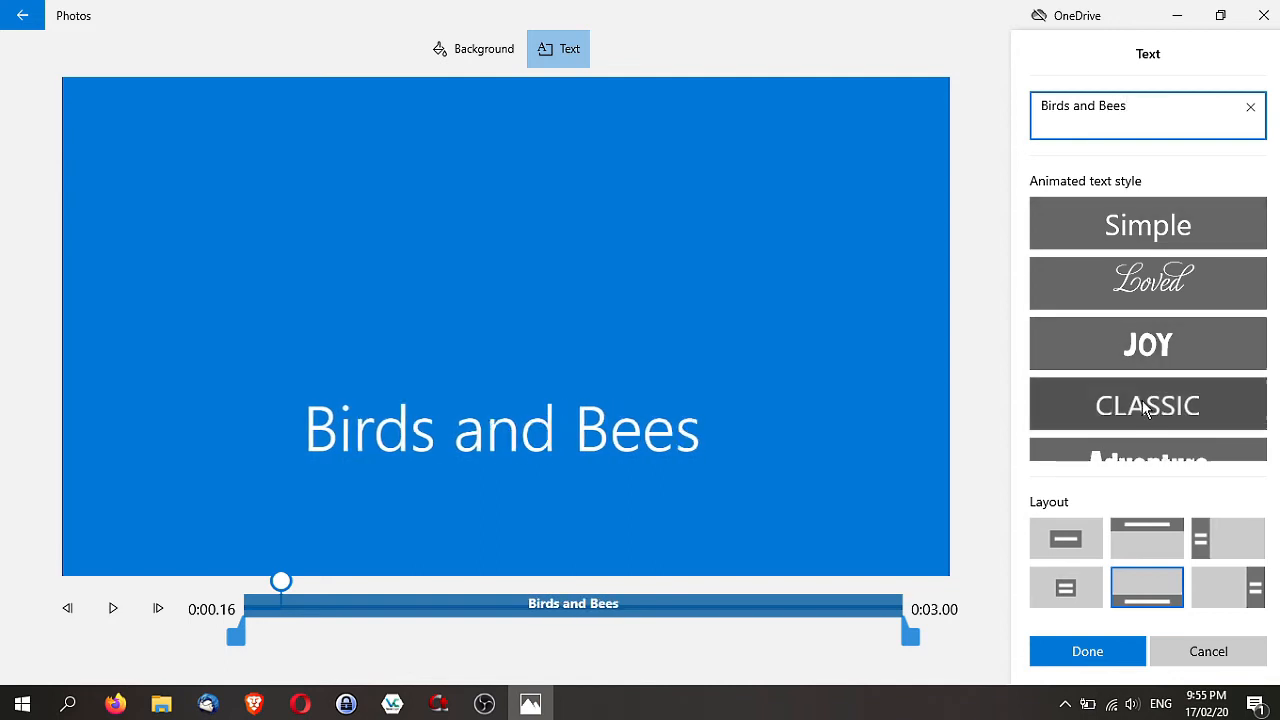
pyautogui.click(1148, 296)
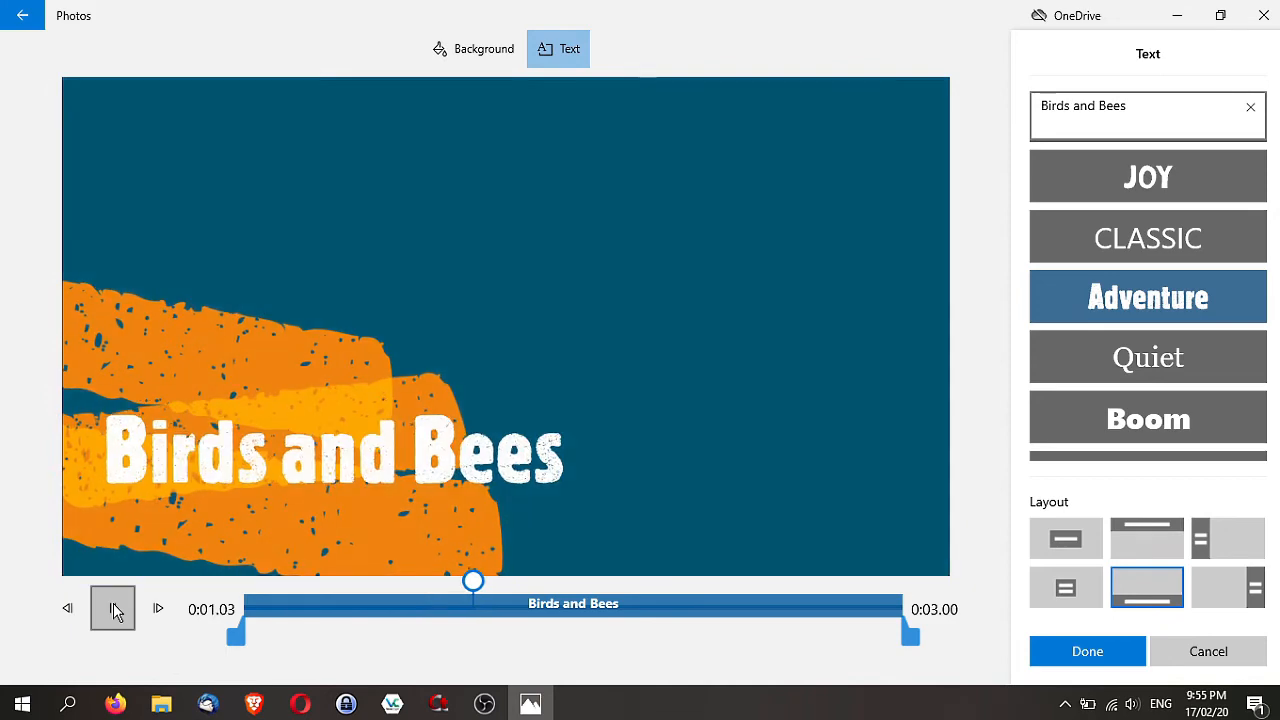
pyautogui.click(112, 608)
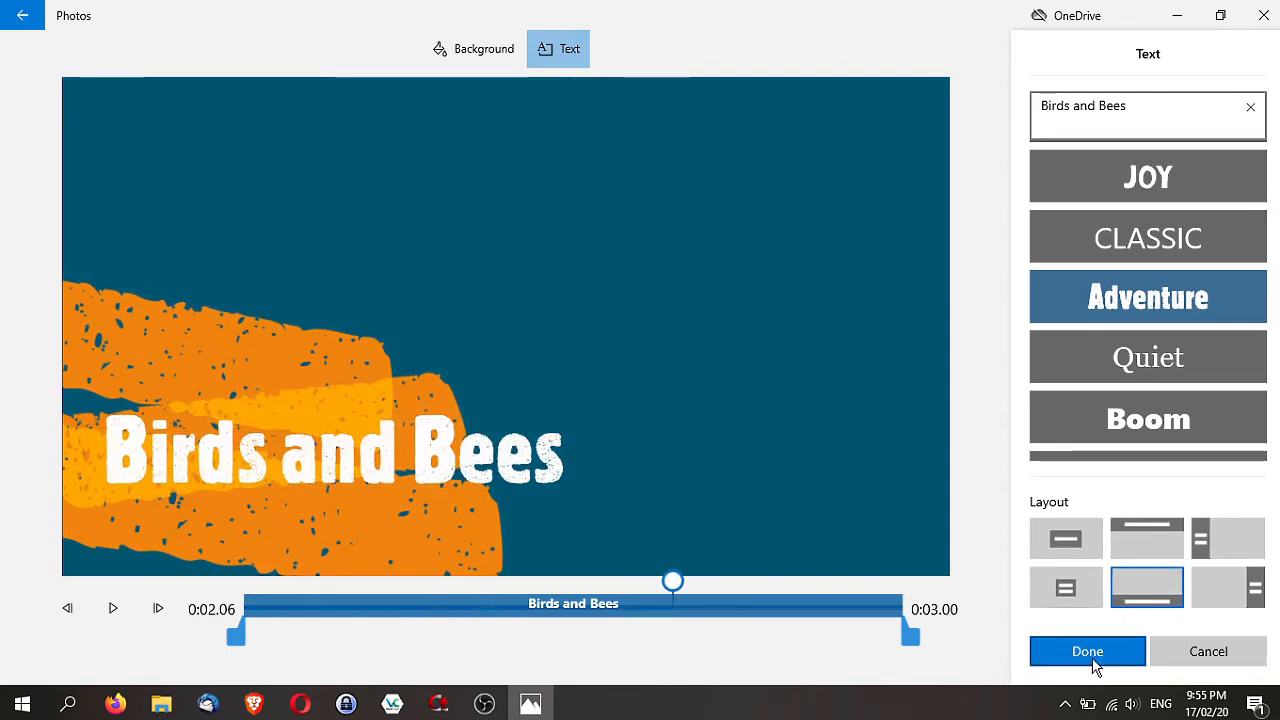
pyautogui.click(1088, 652)
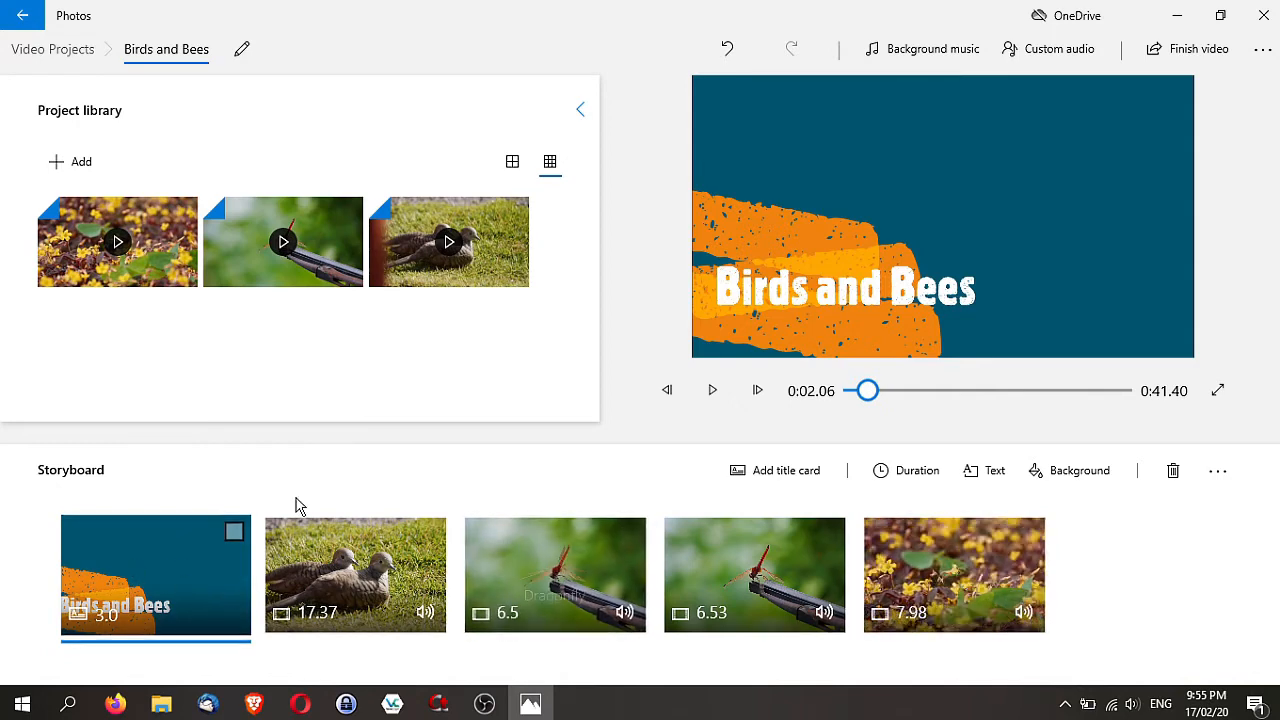
pyautogui.click(712, 390)
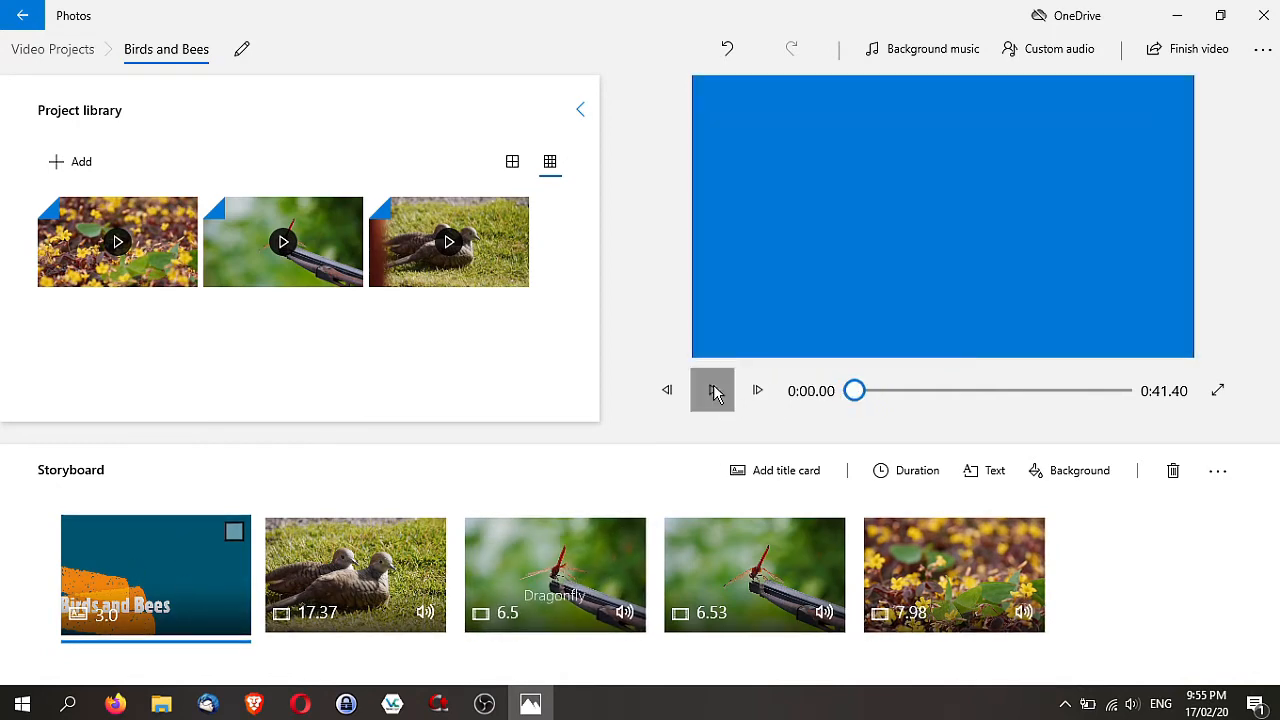
pyautogui.click(712, 390)
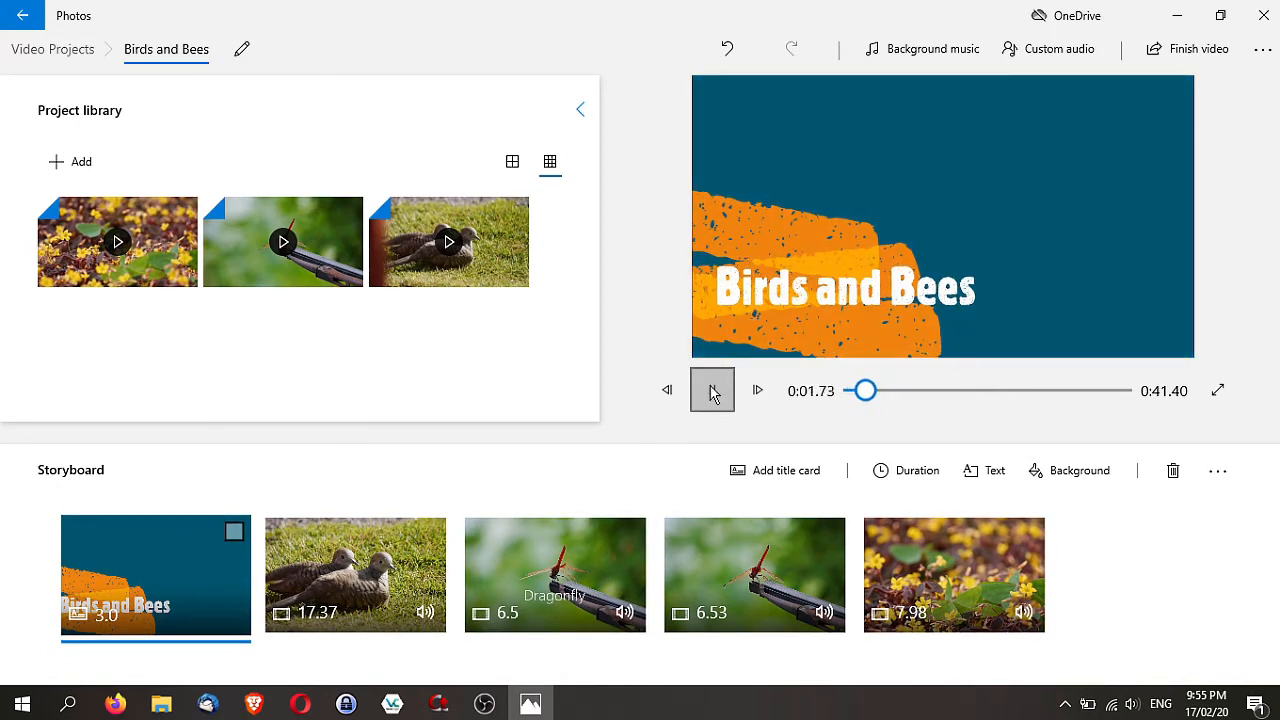
pyautogui.click(356, 574)
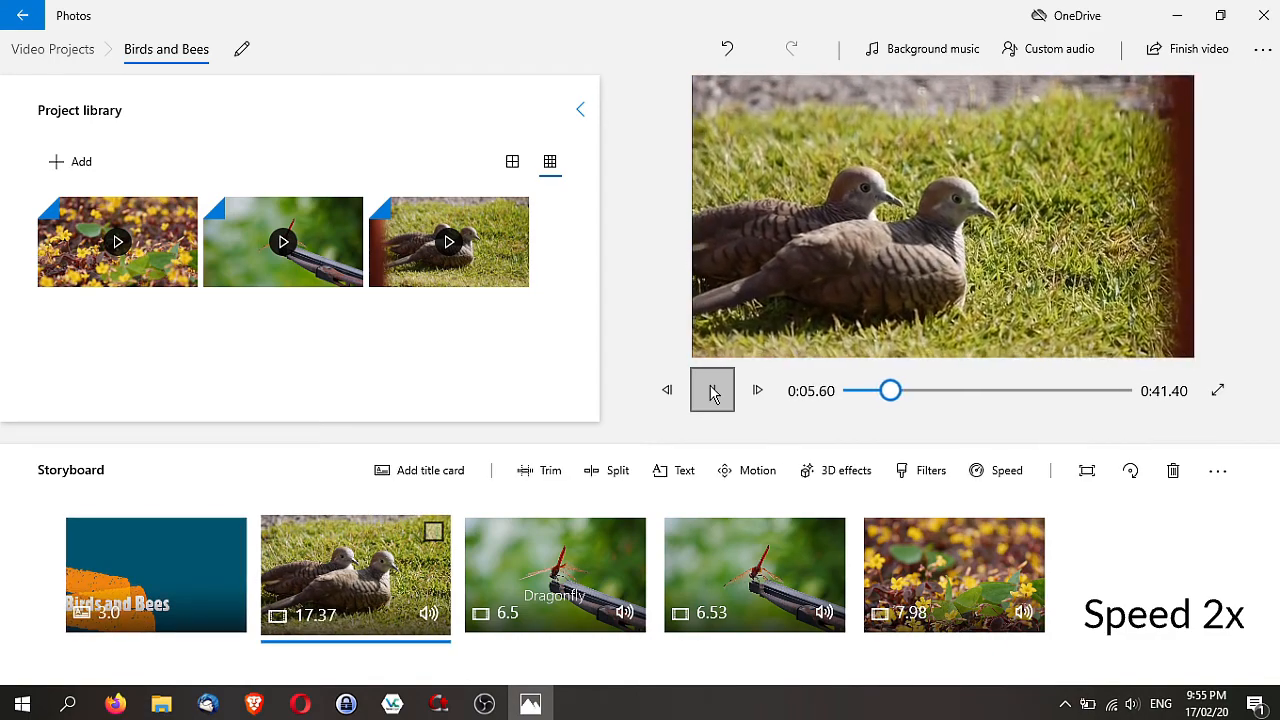
pyautogui.click(712, 390)
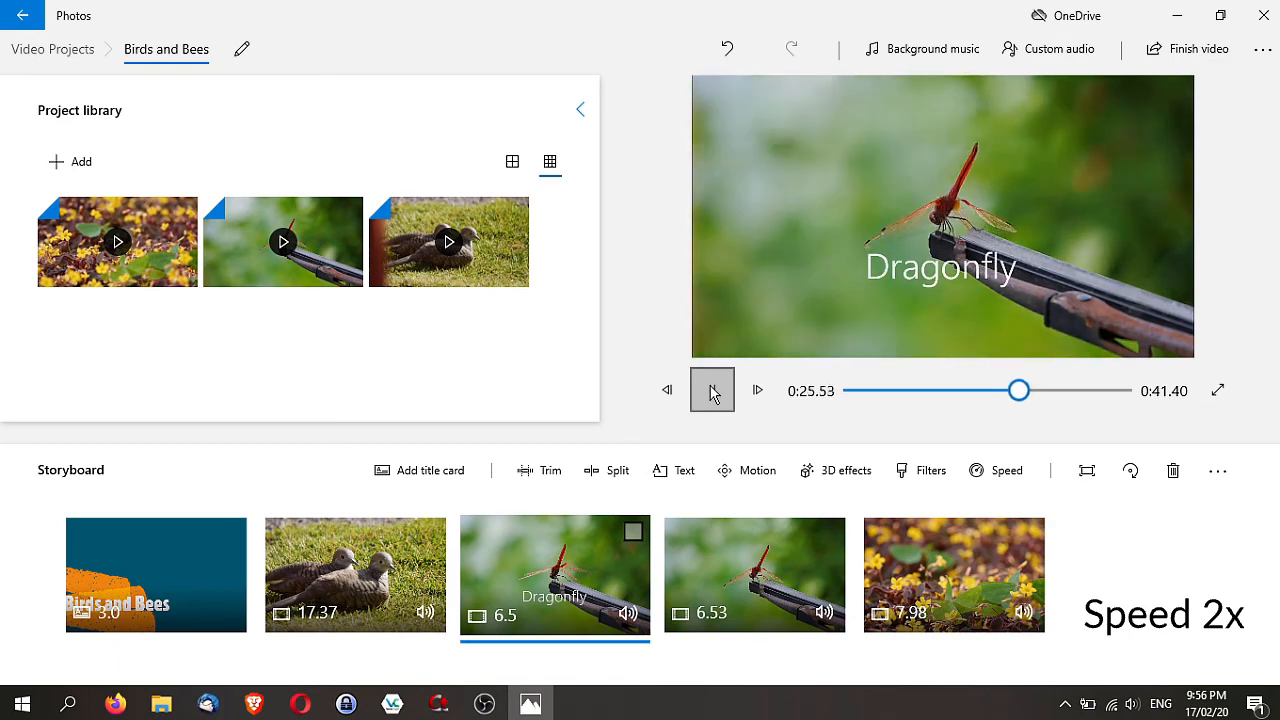
pyautogui.click(712, 390)
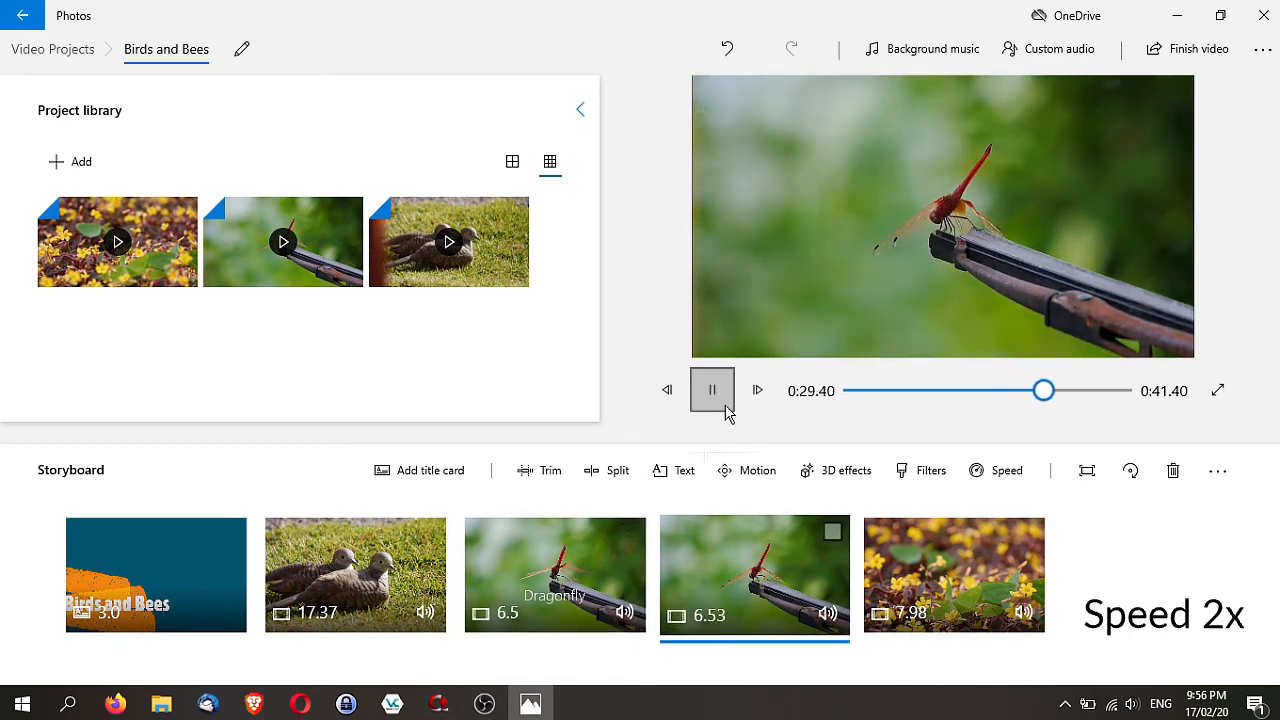
pyautogui.click(712, 390)
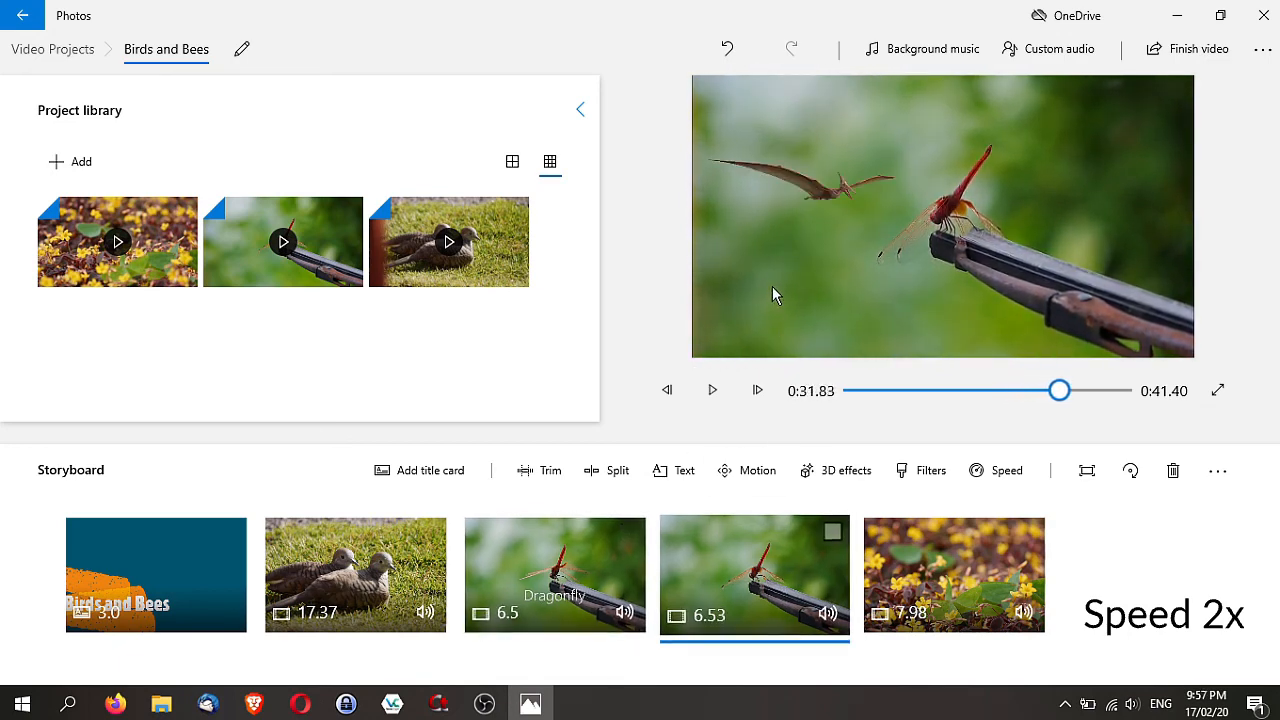
pyautogui.click(712, 390)
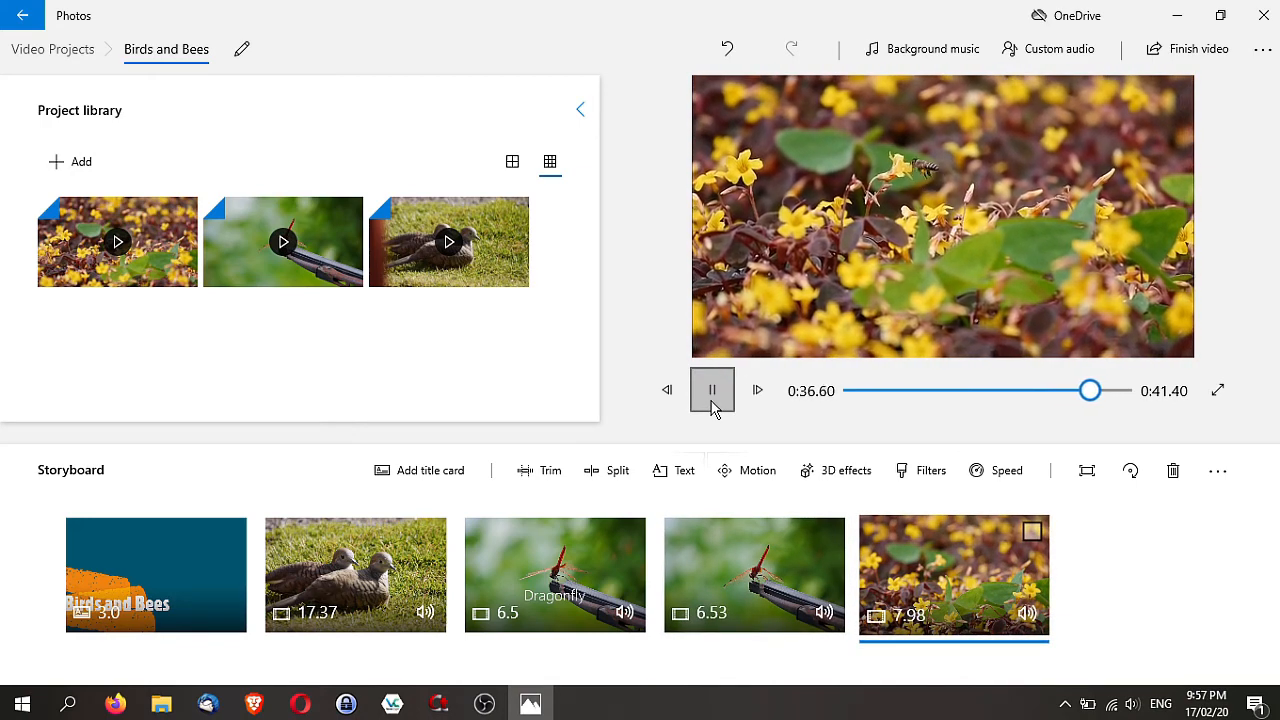
pyautogui.click(712, 390)
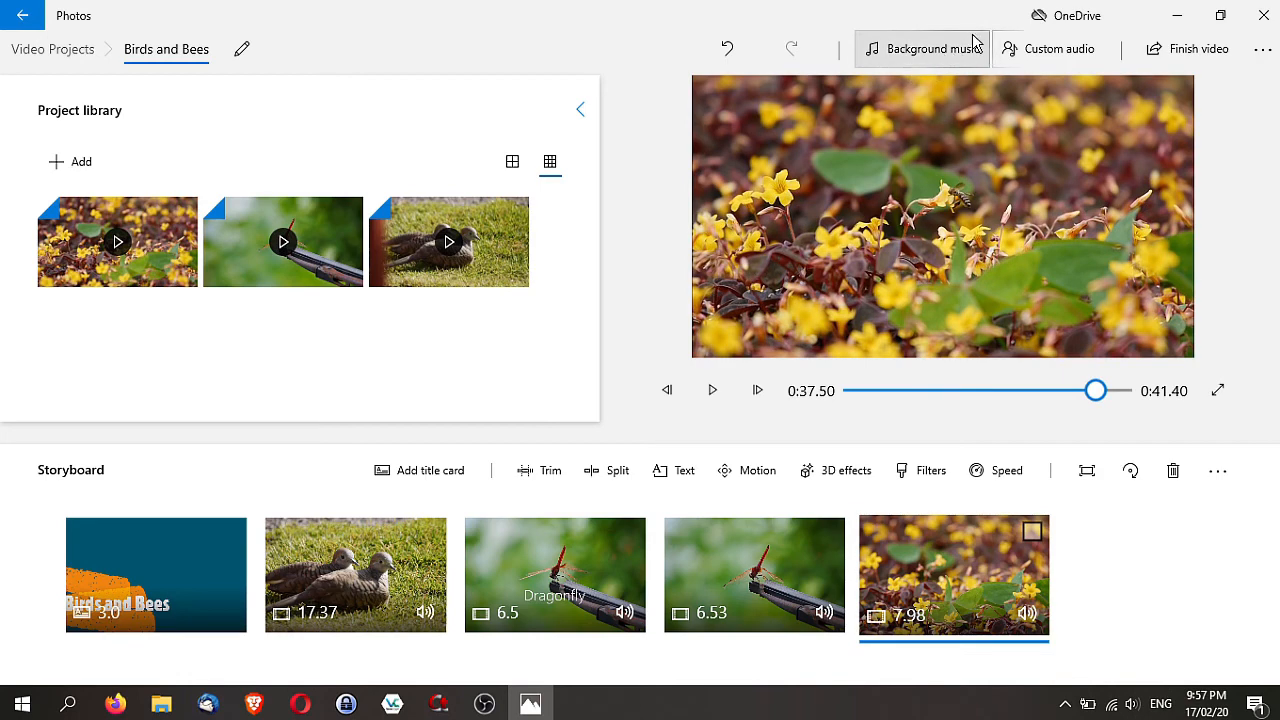
pyautogui.moveTo(944, 48)
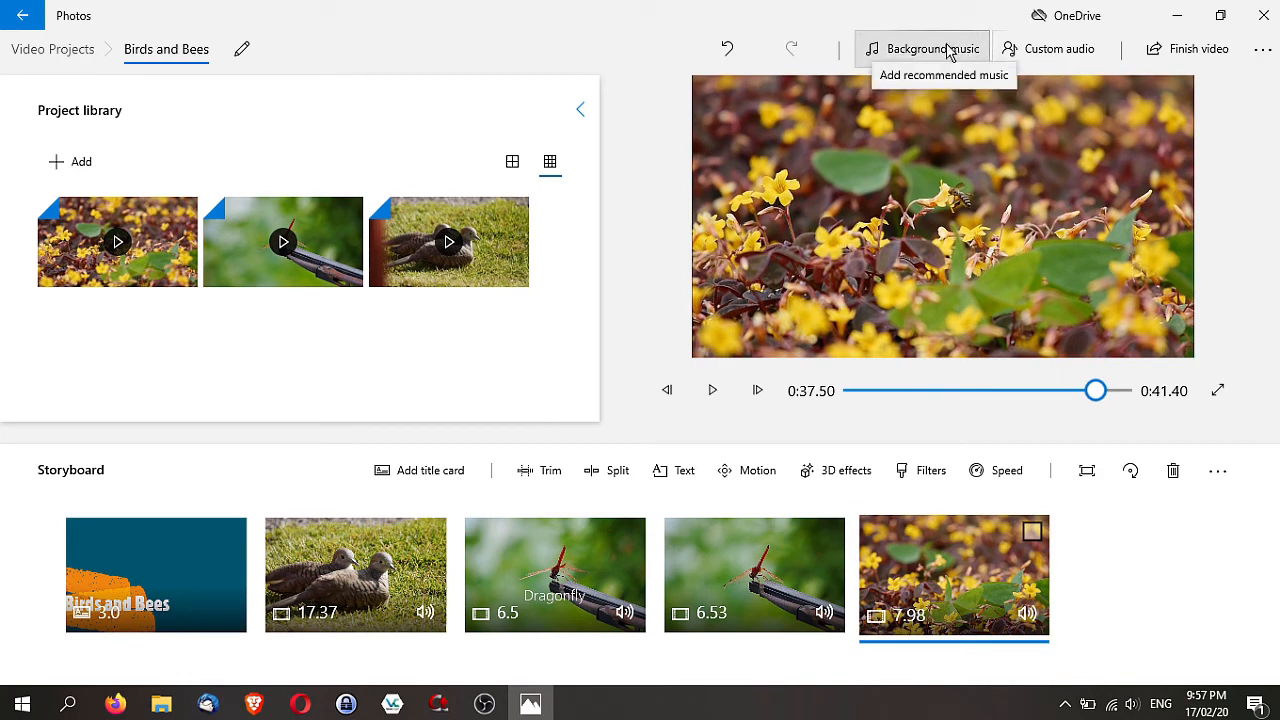
pyautogui.moveTo(1048, 56)
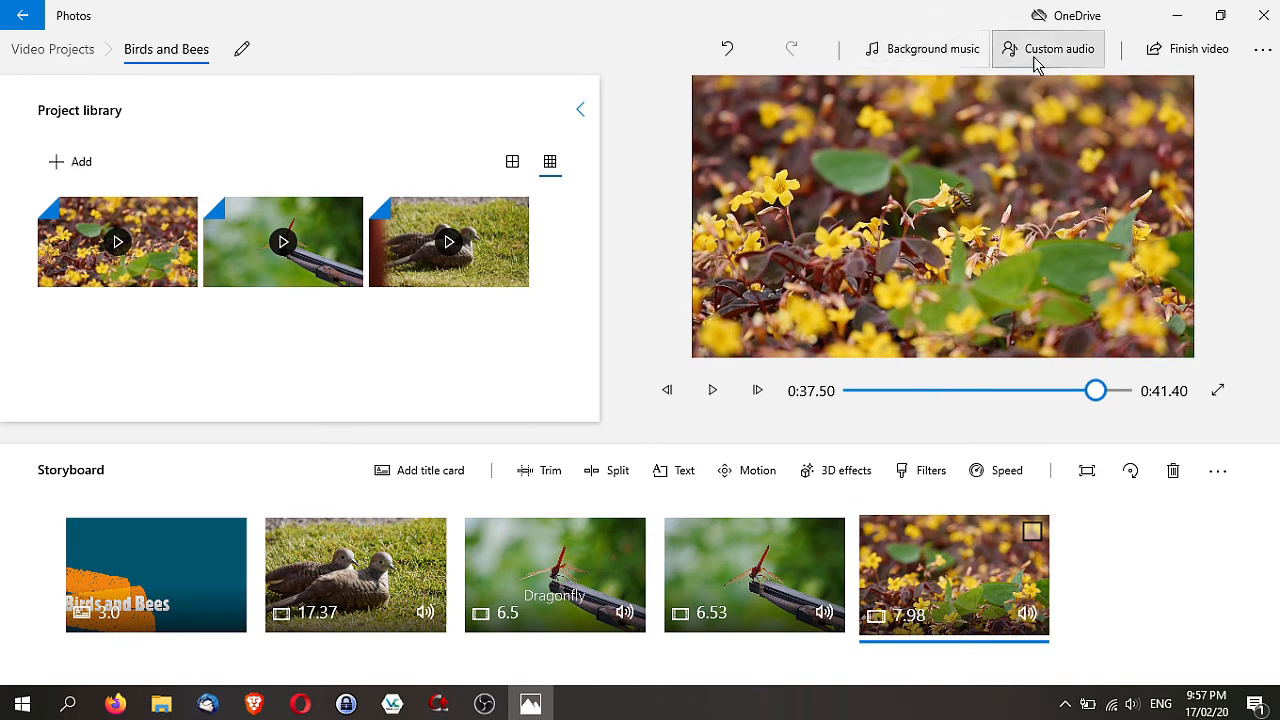
pyautogui.click(1060, 48)
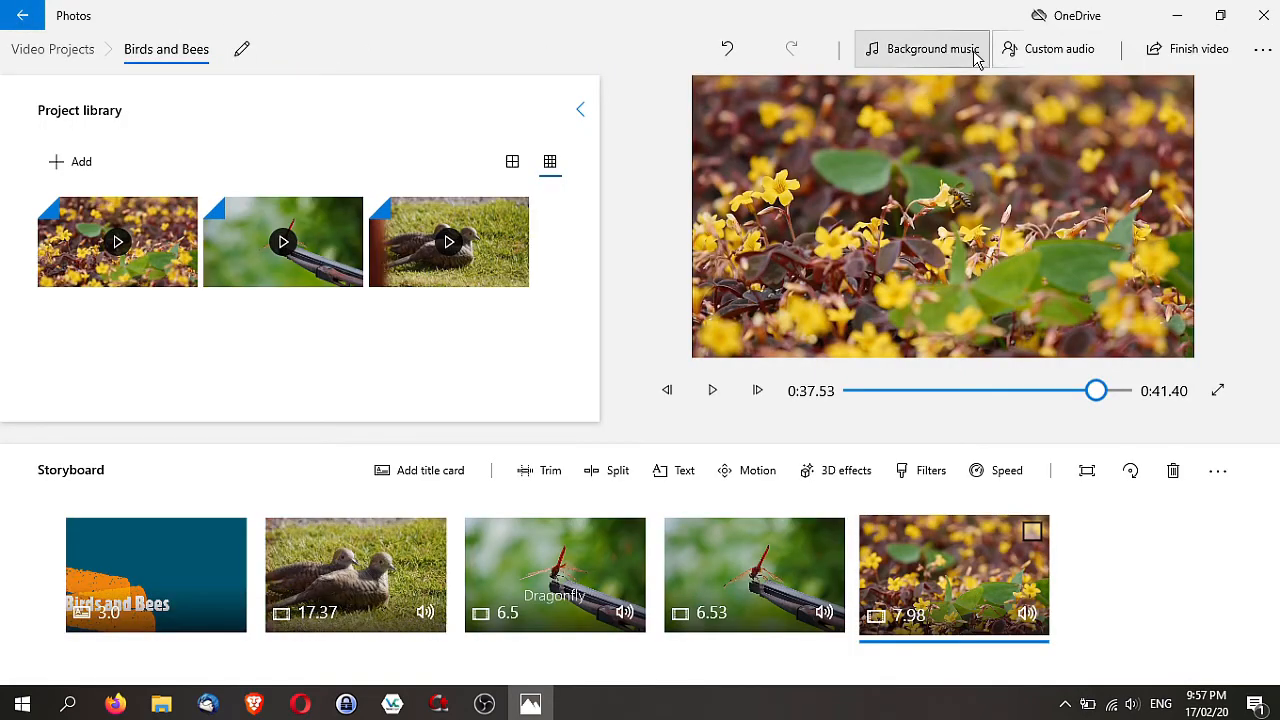
pyautogui.click(920, 48)
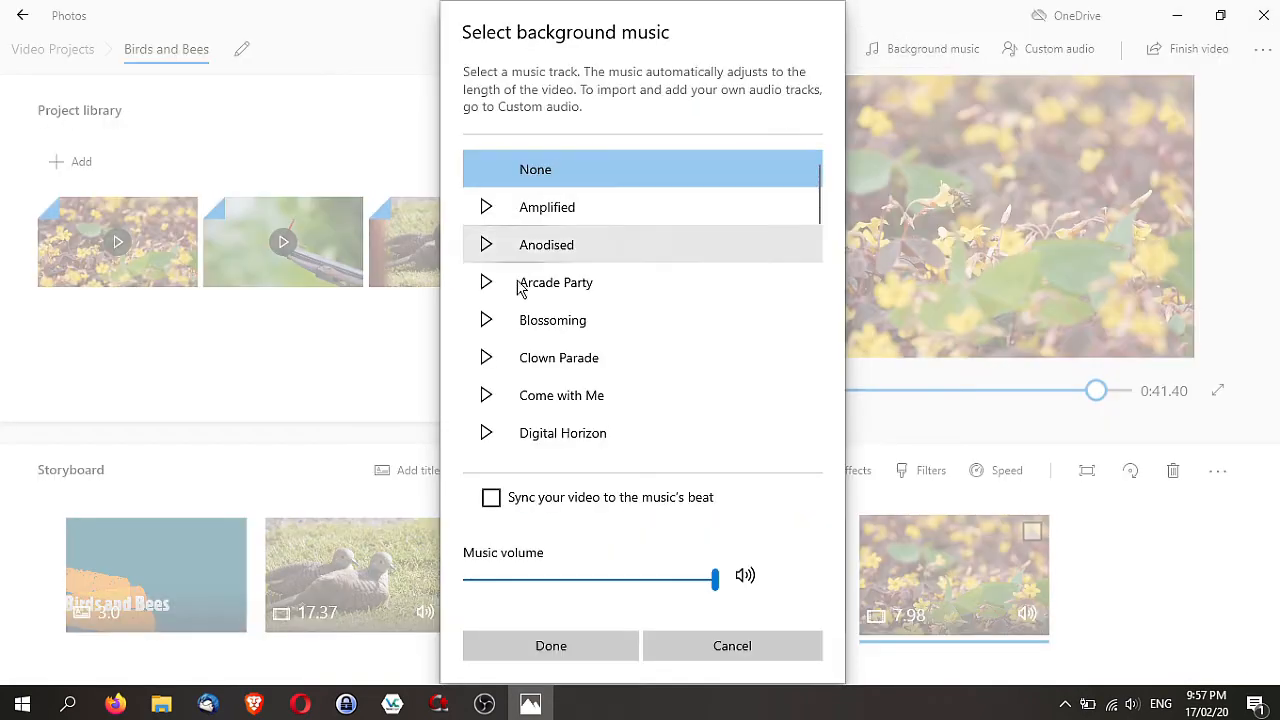
pyautogui.click(558, 356)
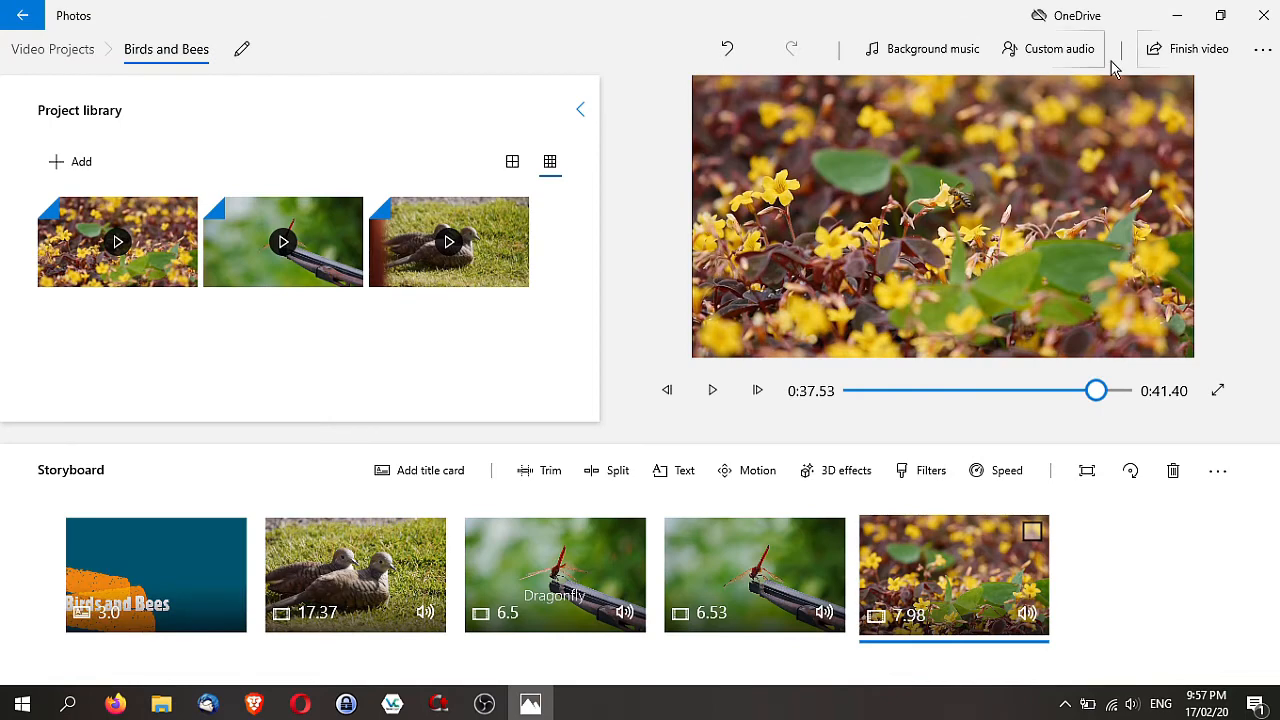
# Bring up the Finish your video dialog showing High 1080p quality
pyautogui.click(1196, 48)
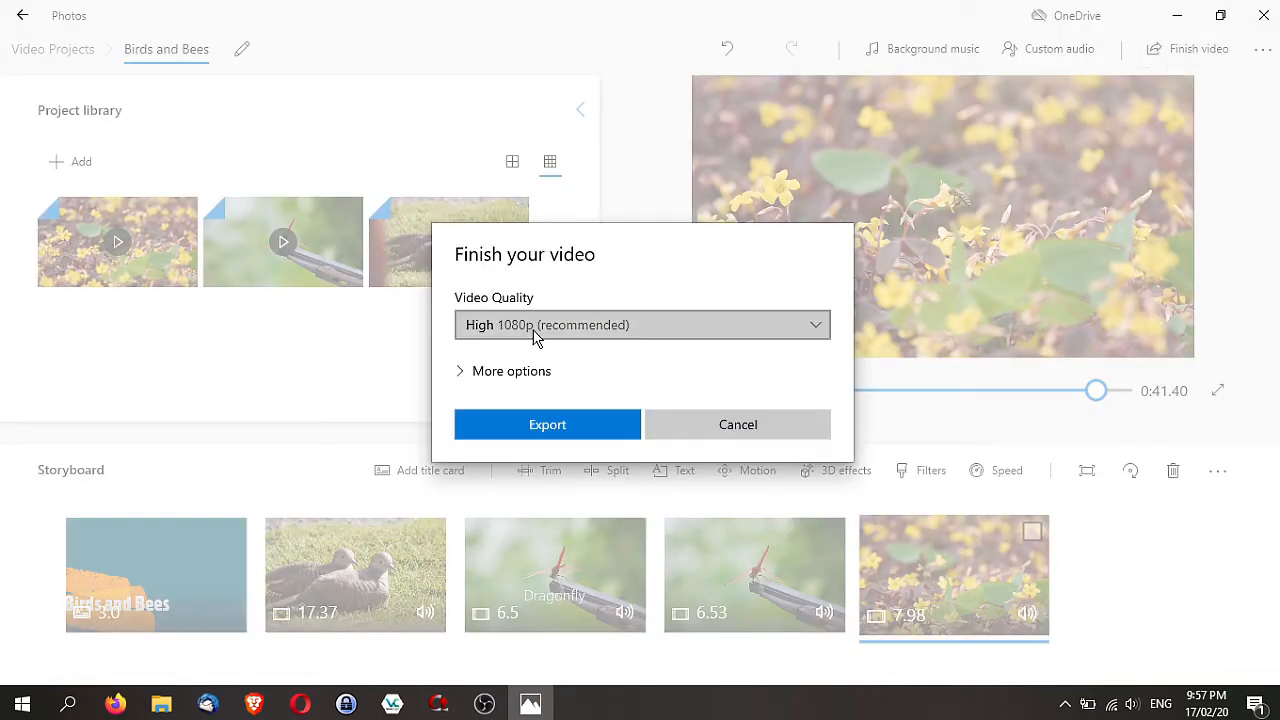
pyautogui.moveTo(742, 368)
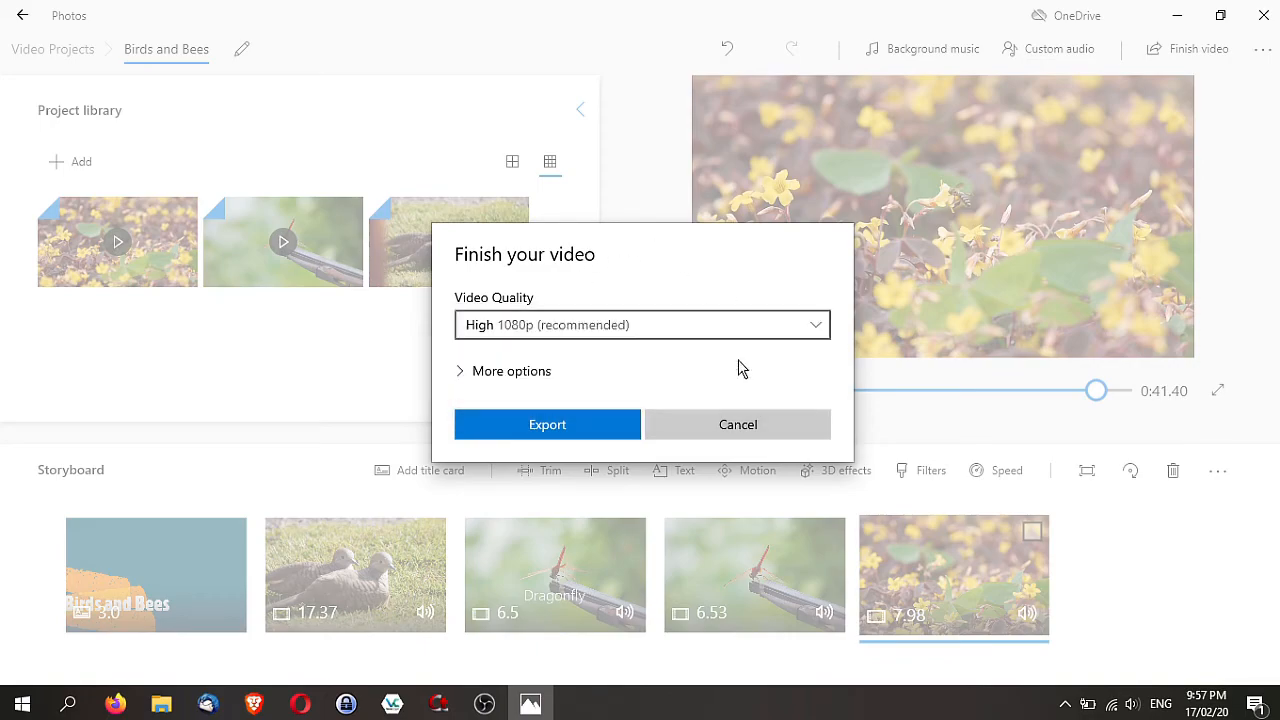